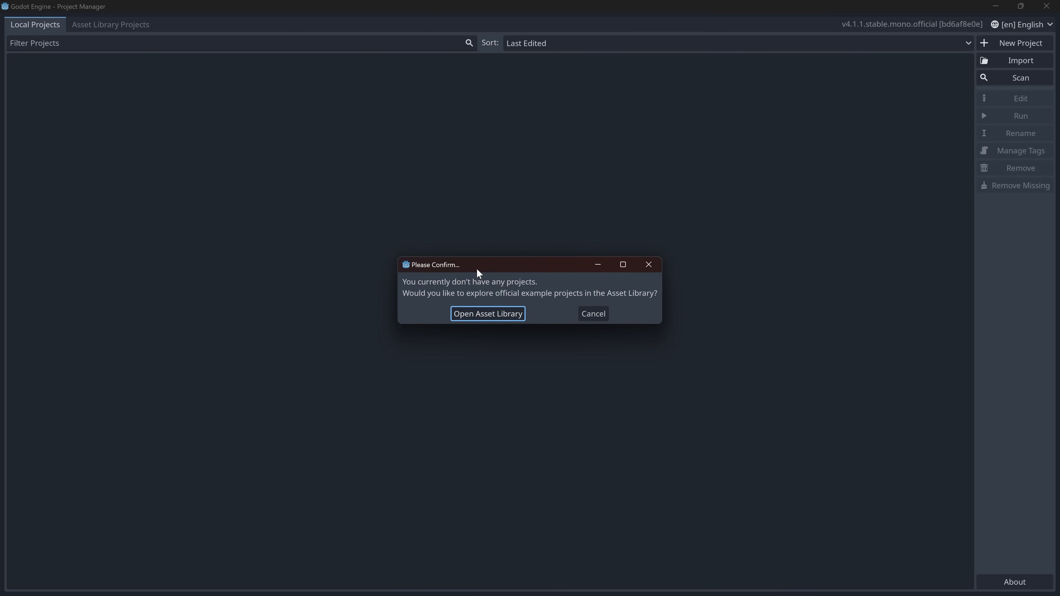
mouse_move(216, 213)
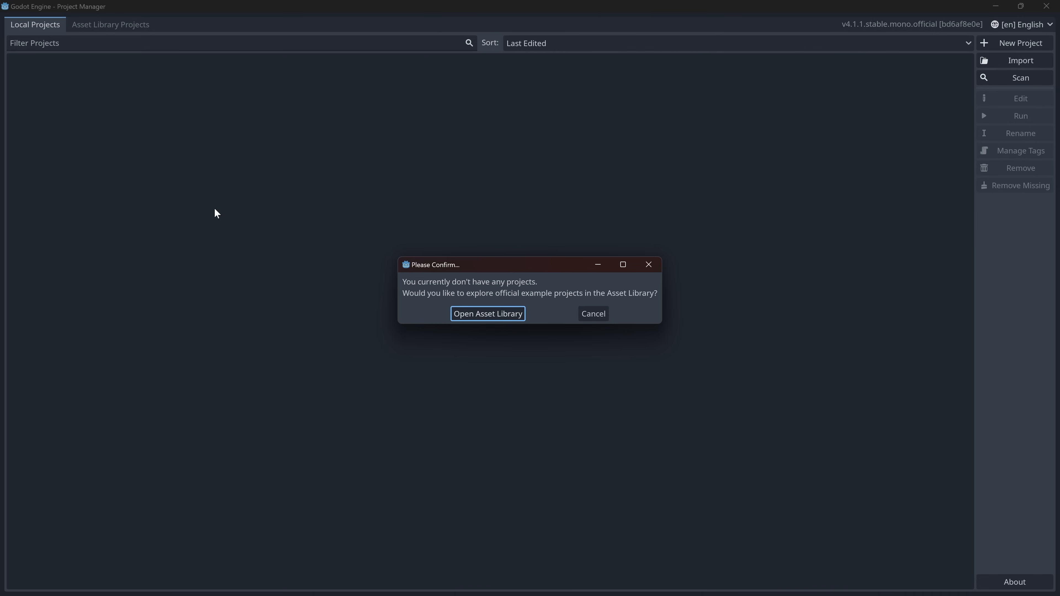
mouse_move(505, 268)
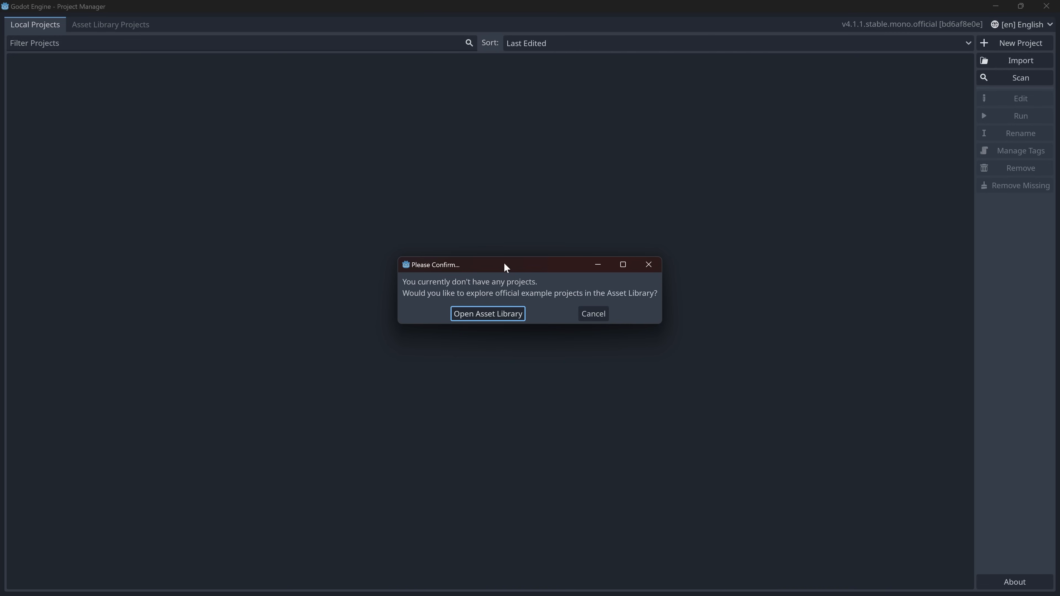
mouse_move(461, 104)
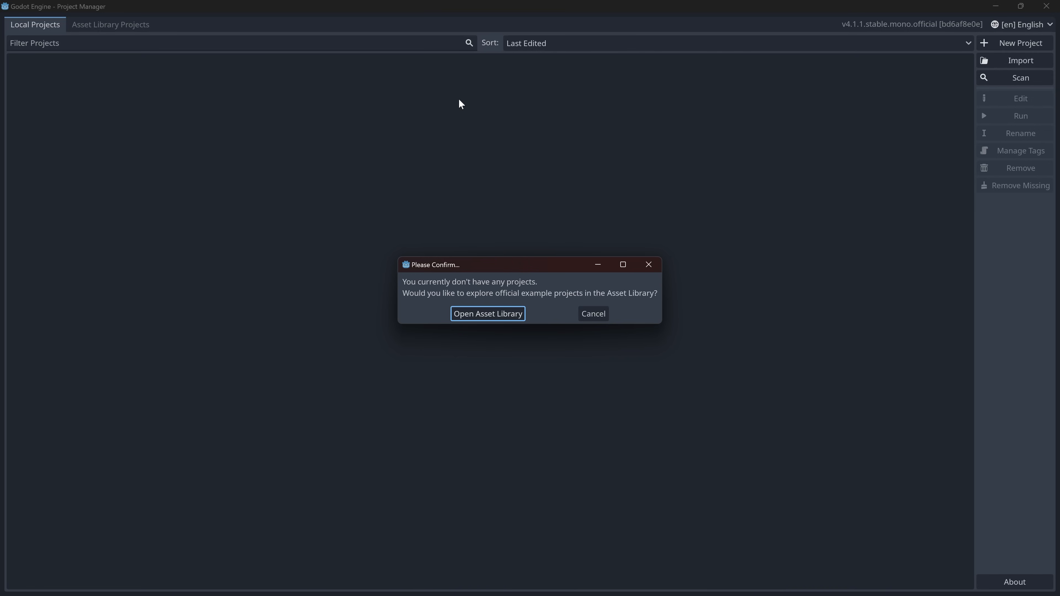
mouse_move(456, 127)
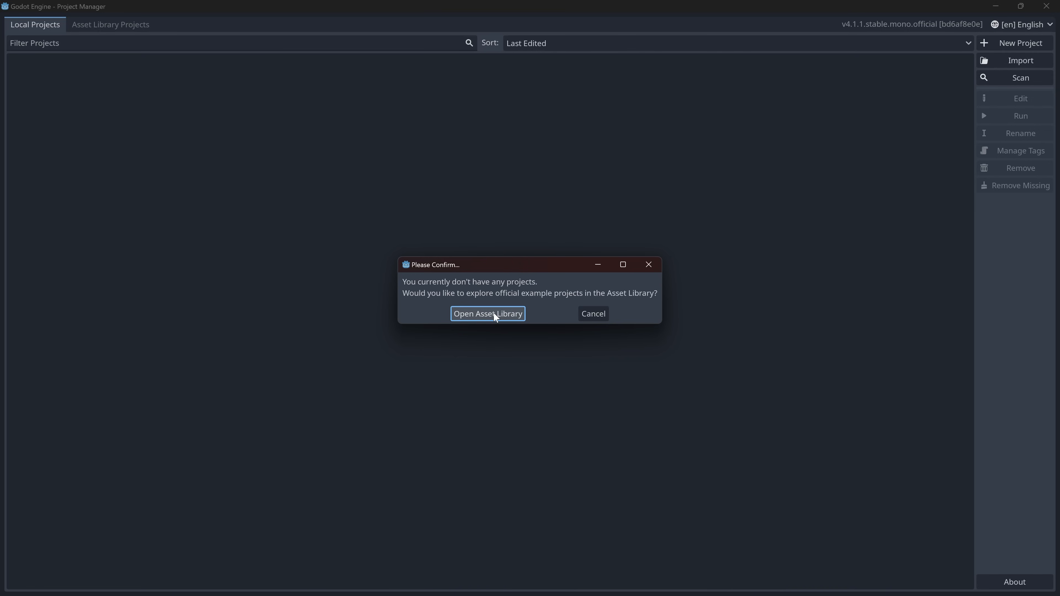
mouse_move(545, 291)
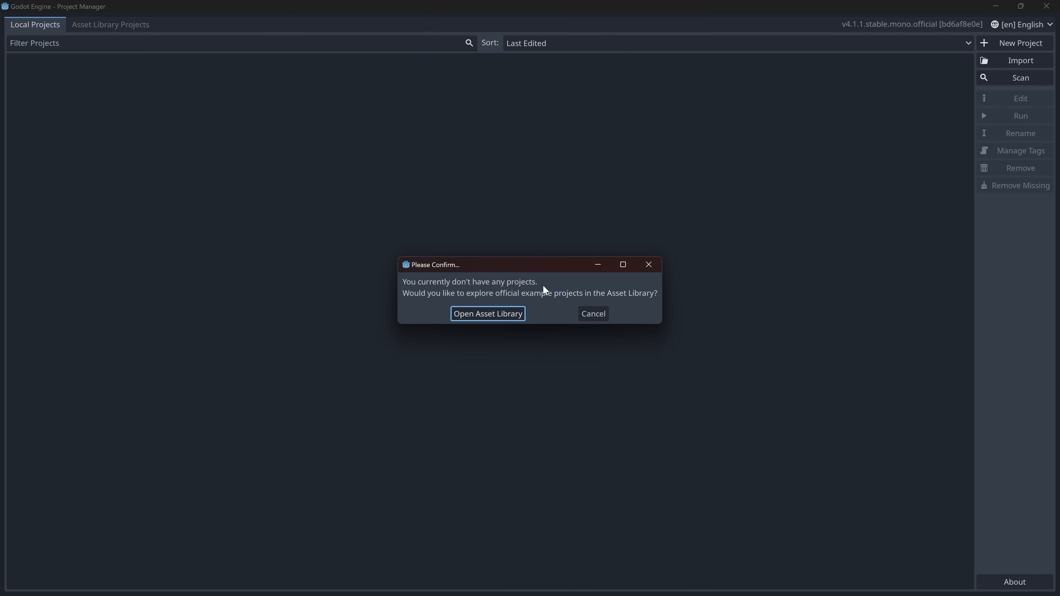
- Decline the offer to explore example projects in the Project Manager
left_click(591, 313)
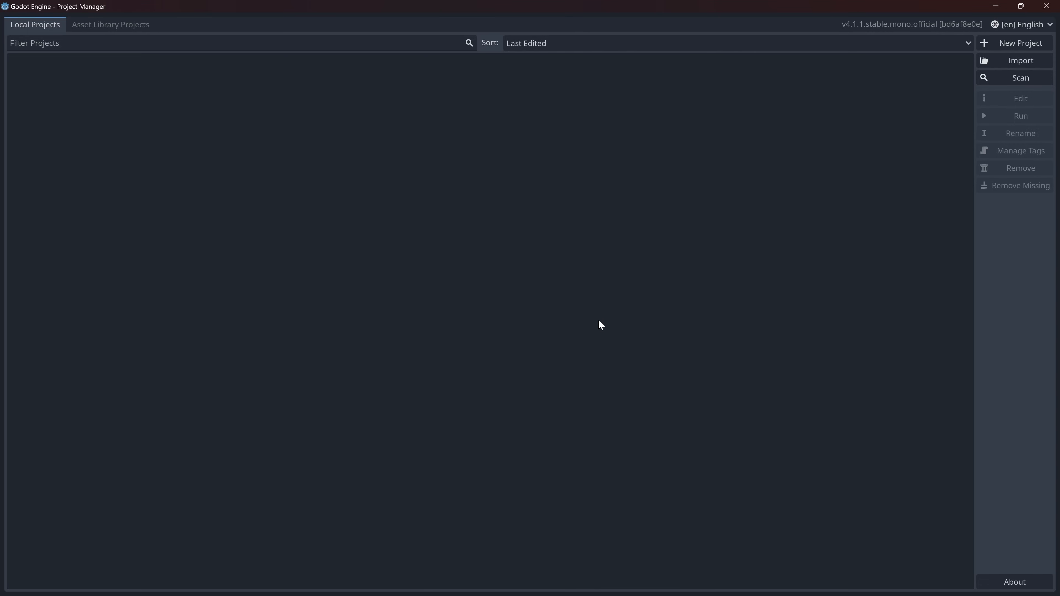
mouse_move(457, 209)
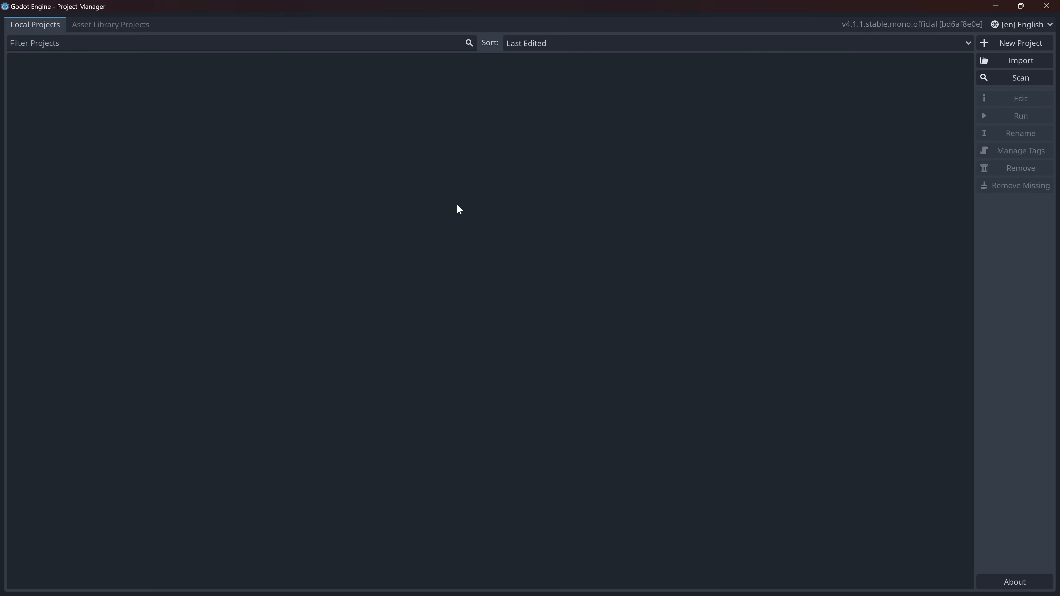
mouse_move(623, 214)
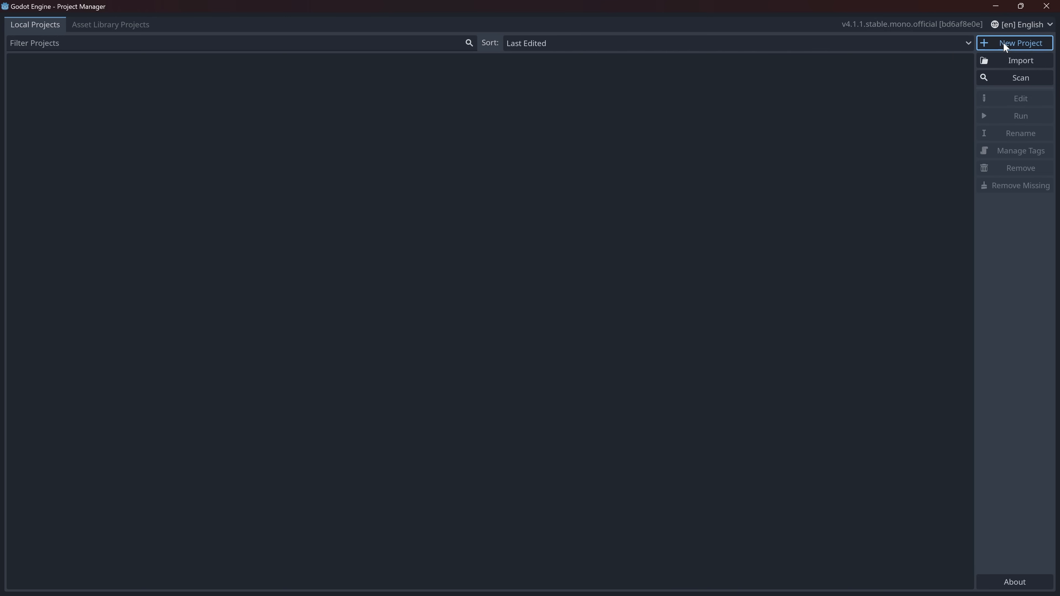
- Set up a new project named 'Test Project', trying Mobile and Compatibility before keeping the Forward+ renderer
left_click(1019, 42)
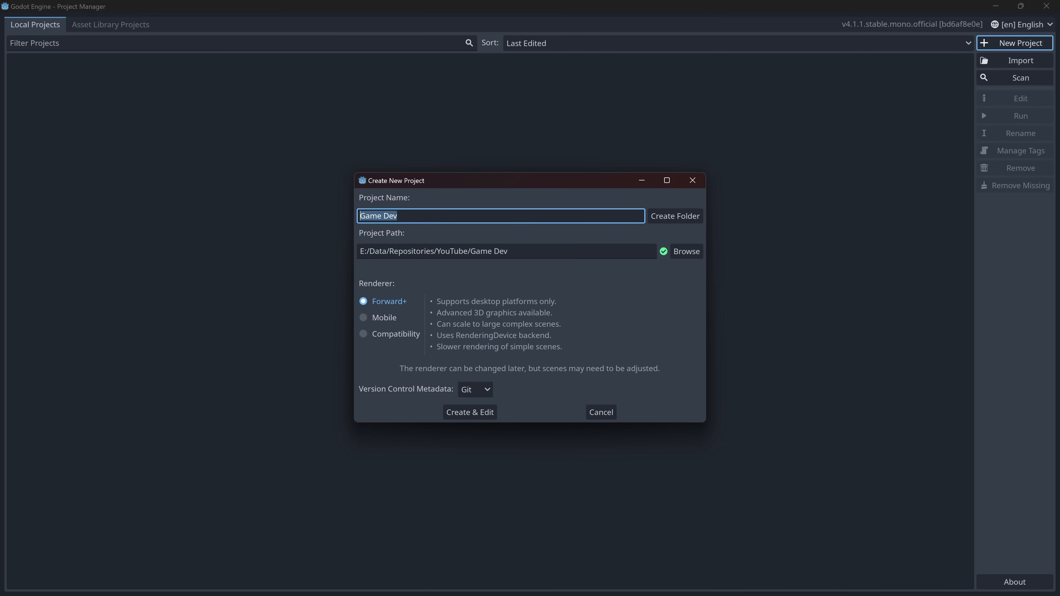
type("Test Project")
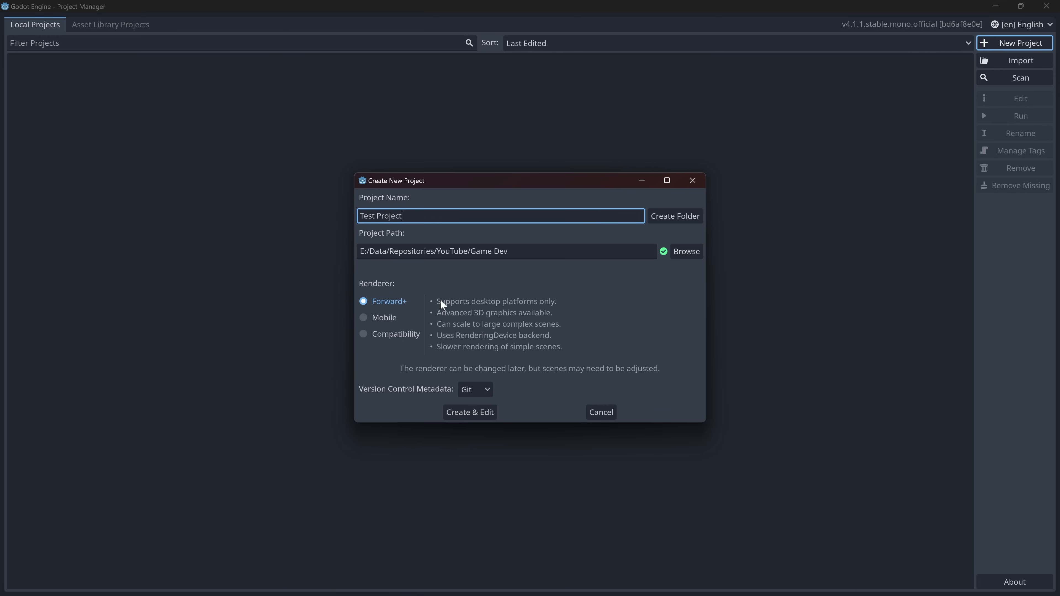
mouse_move(508, 323)
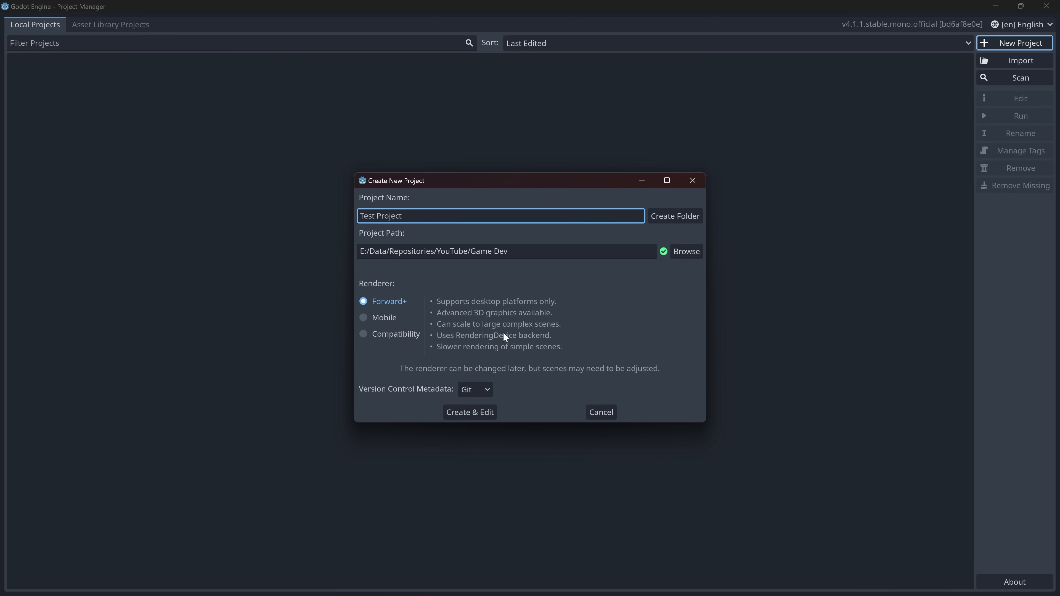
left_click(382, 318)
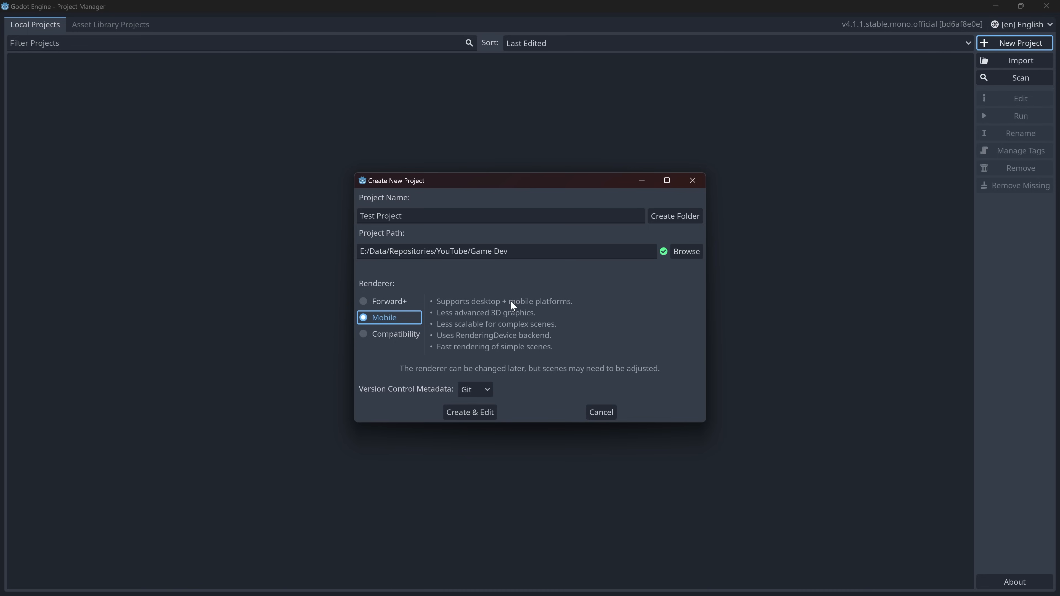
left_click(397, 334)
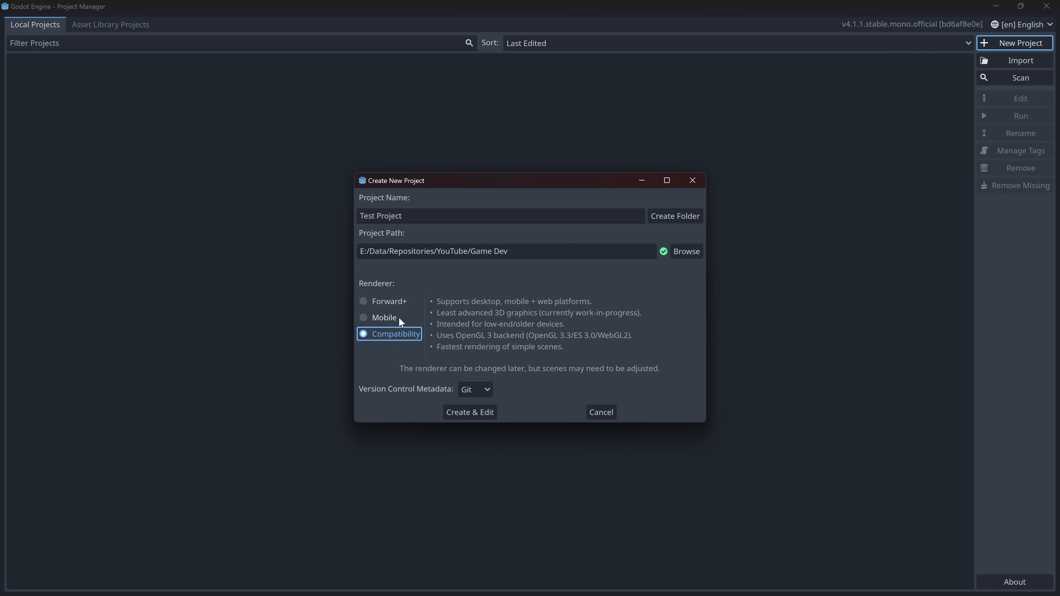
left_click(388, 301)
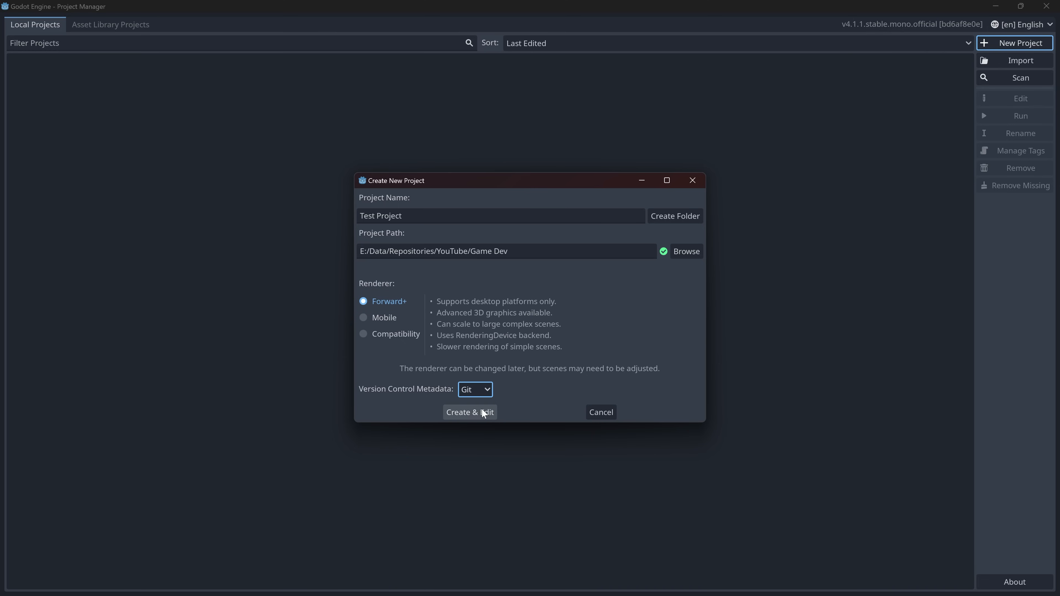
- Create Test Project, open it in the 2D workspace and leave the canvas zoom at 100%
left_click(469, 412)
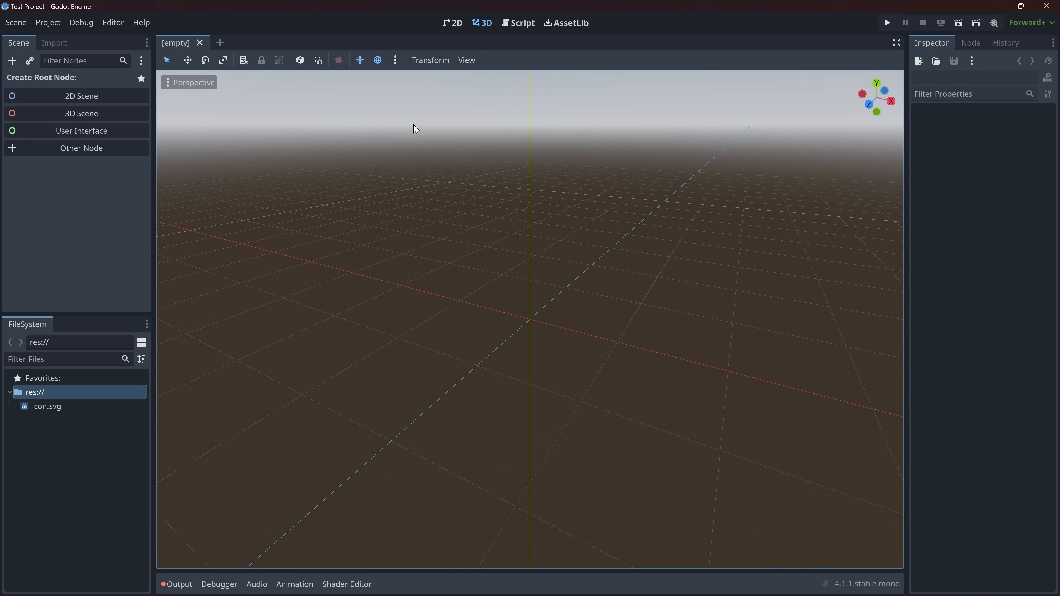
mouse_move(470, 60)
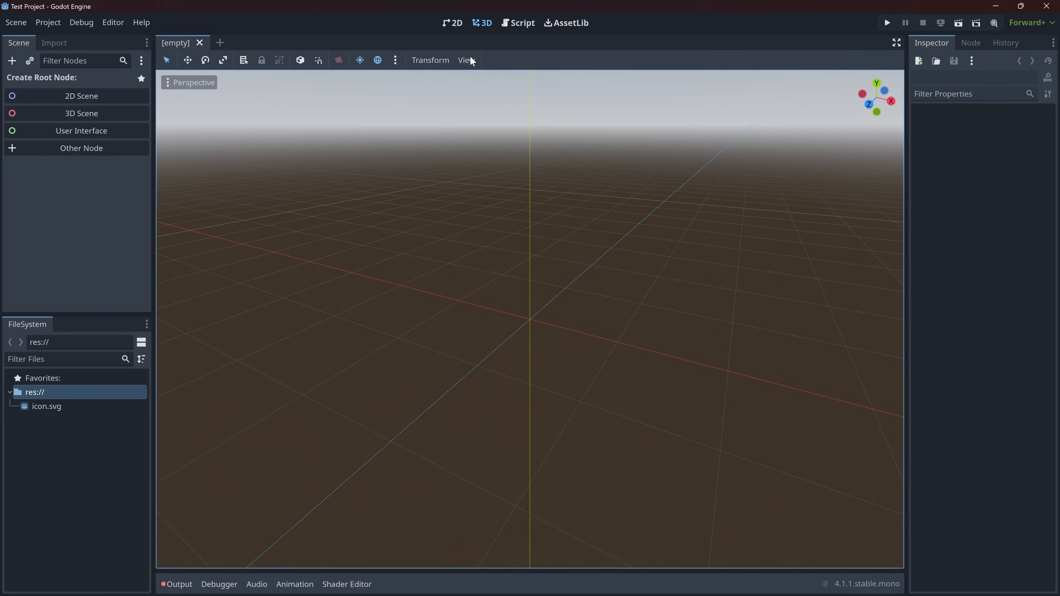
left_click(452, 22)
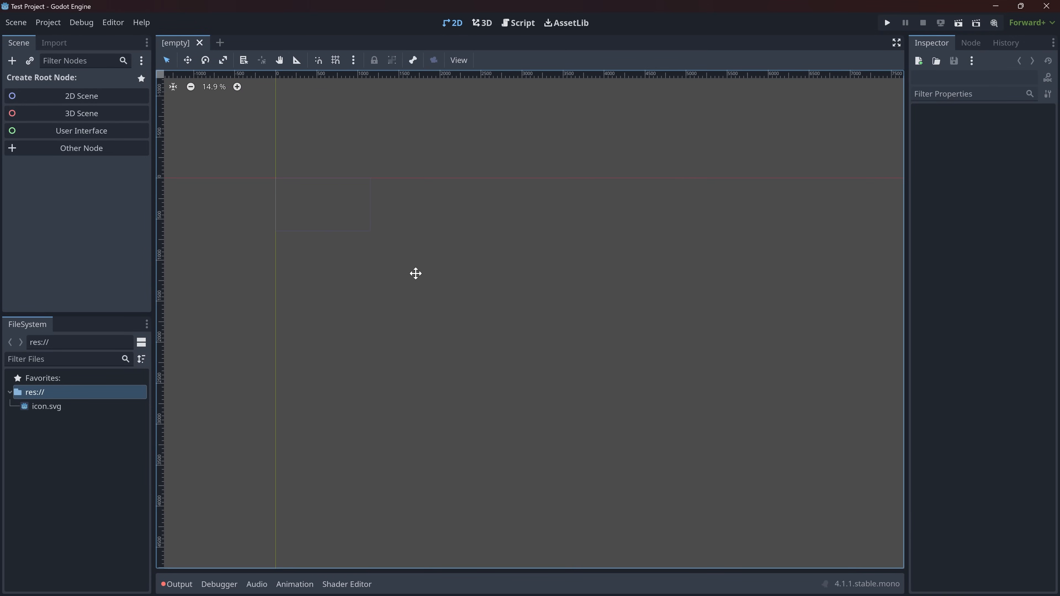
scroll("down", 3)
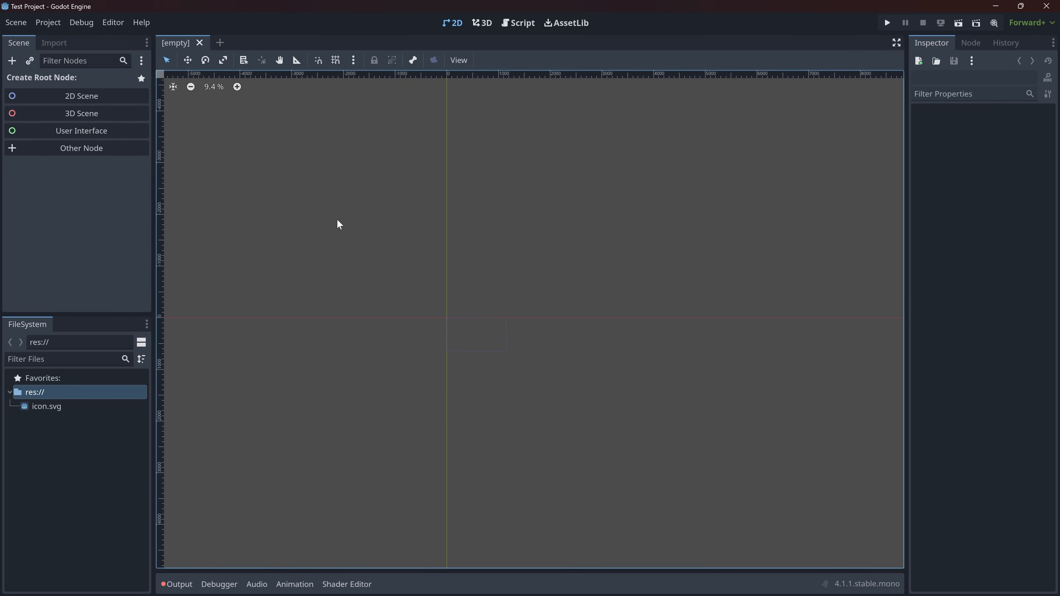
left_click(458, 60)
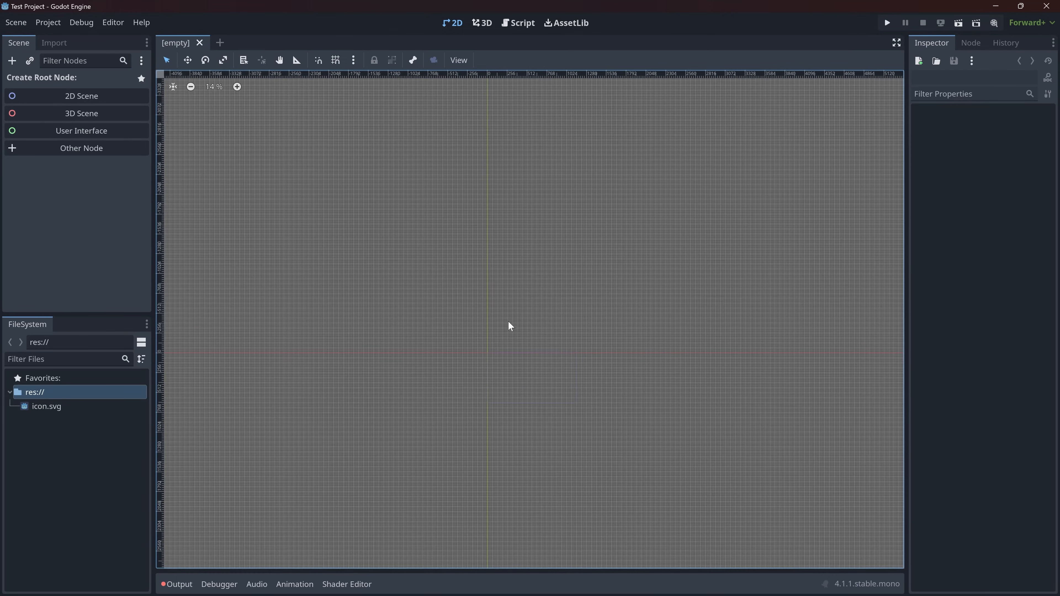
left_click(237, 87)
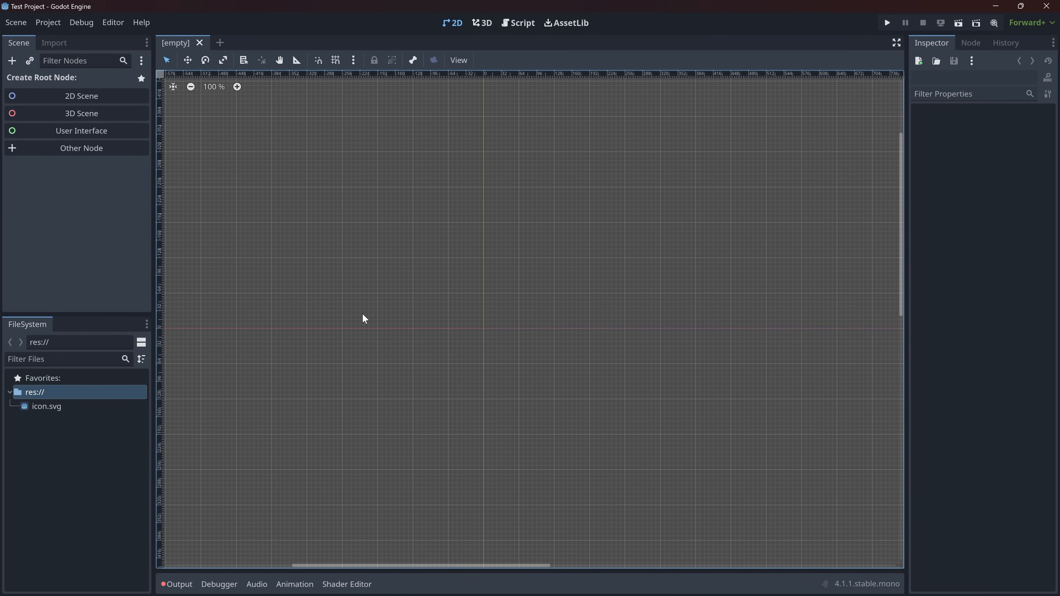
scroll("down", 3)
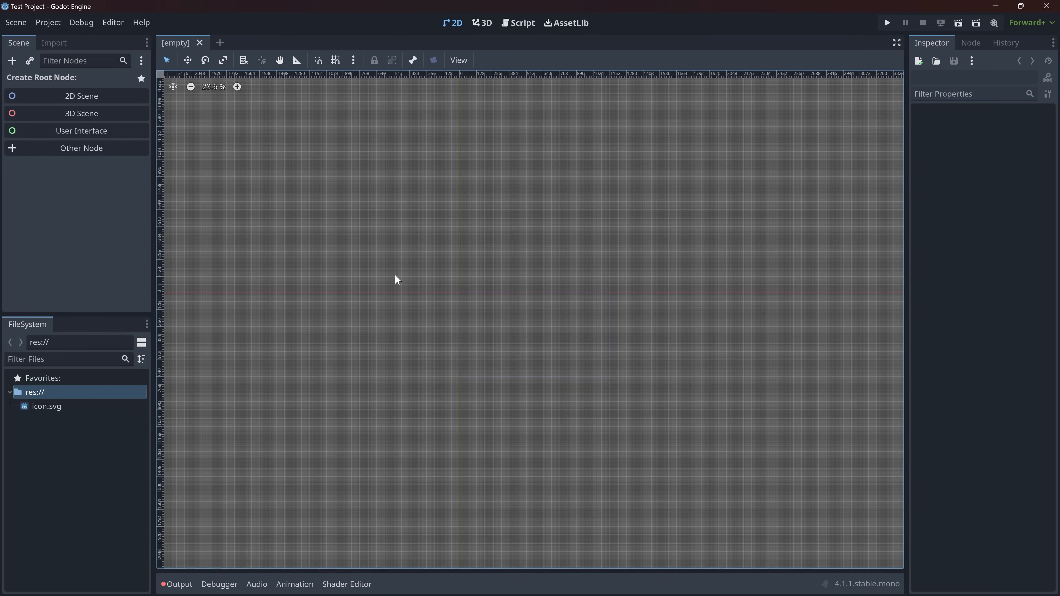
left_click(237, 87)
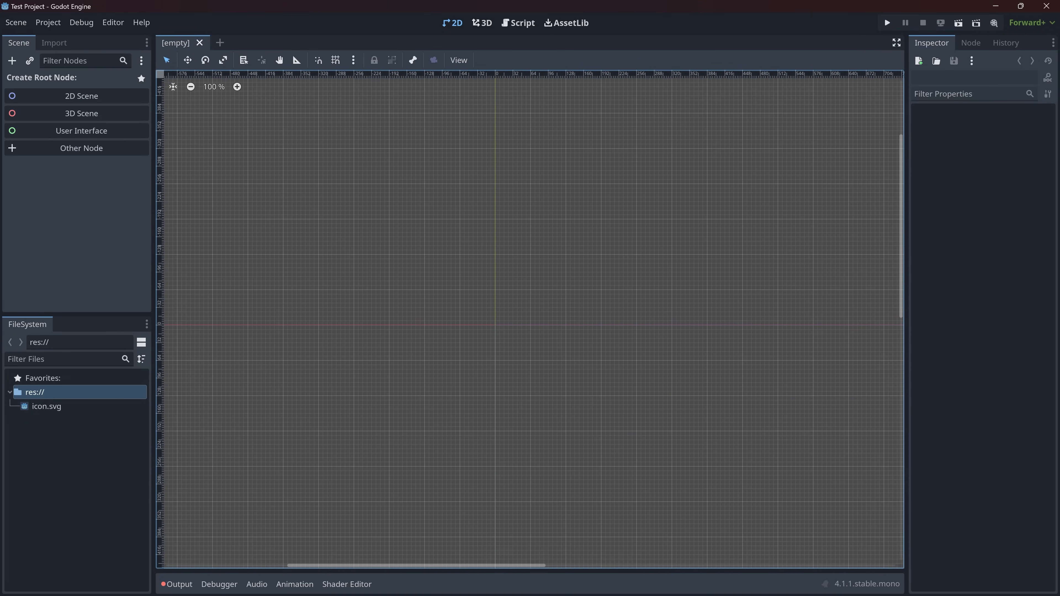
- Try a 3D scene root, then discard it and return to an empty scene
left_click(80, 113)
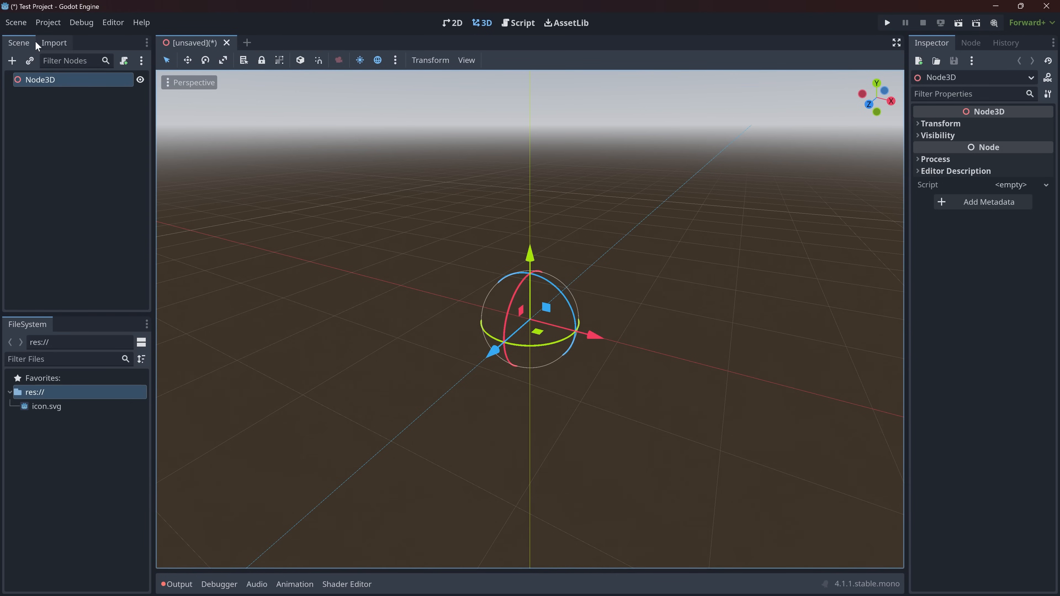
left_click(452, 22)
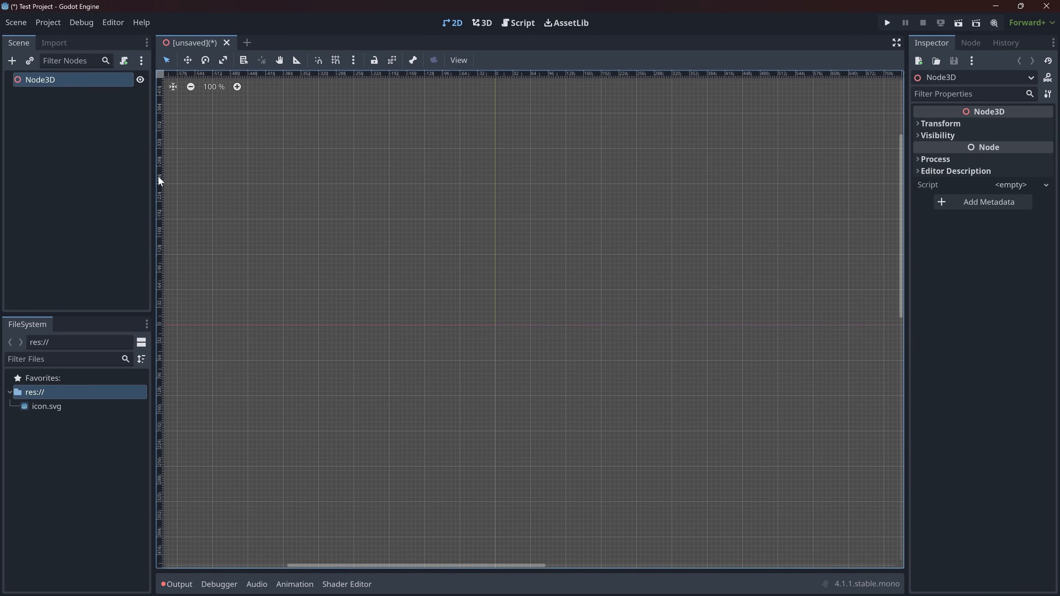
left_click(481, 22)
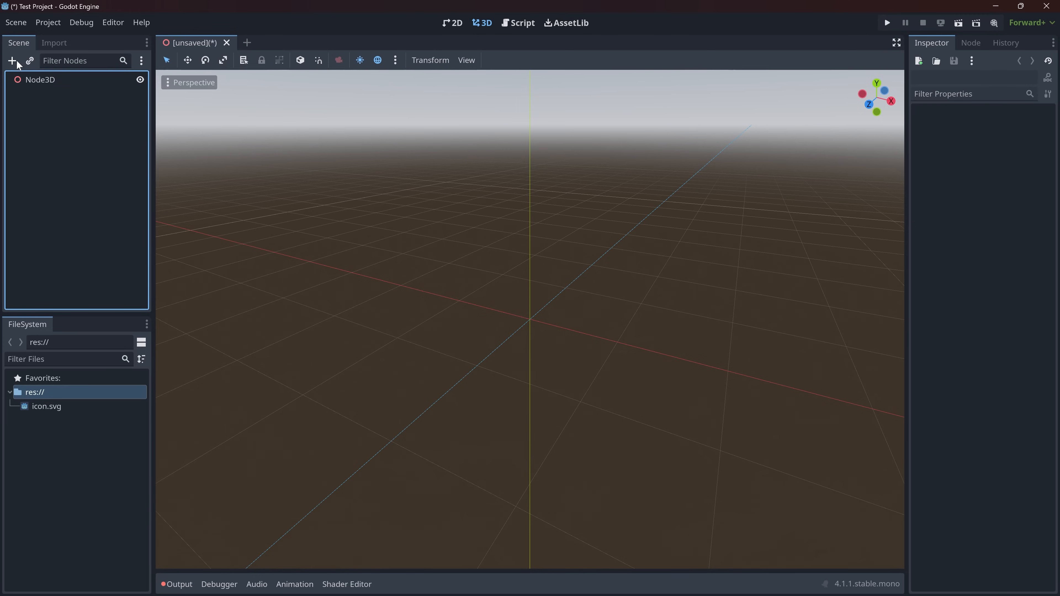
left_click(141, 60)
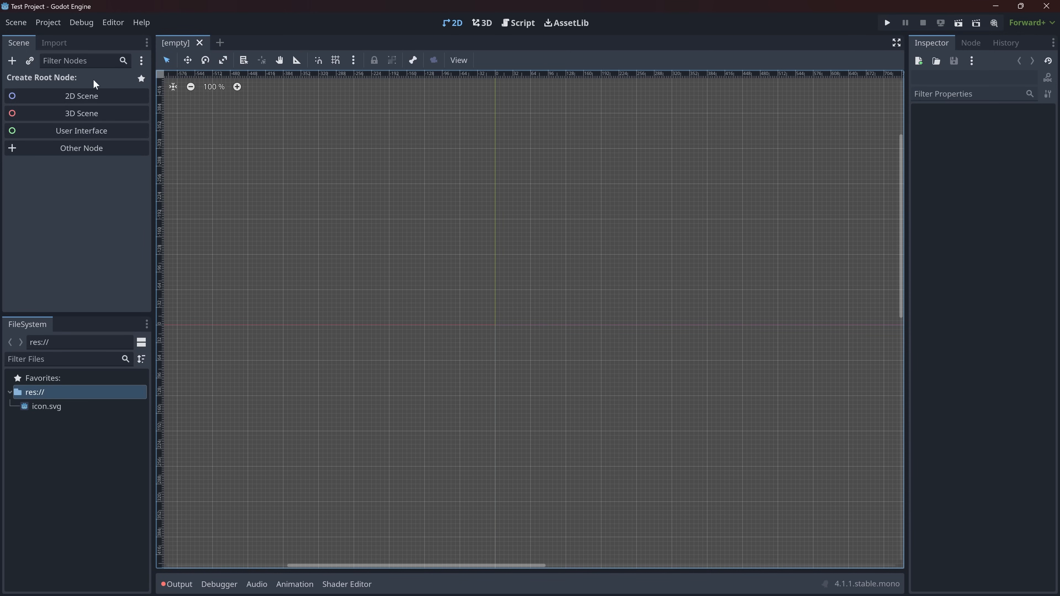
- Add a Node2D root node and rename it to 'scene'
left_click(80, 96)
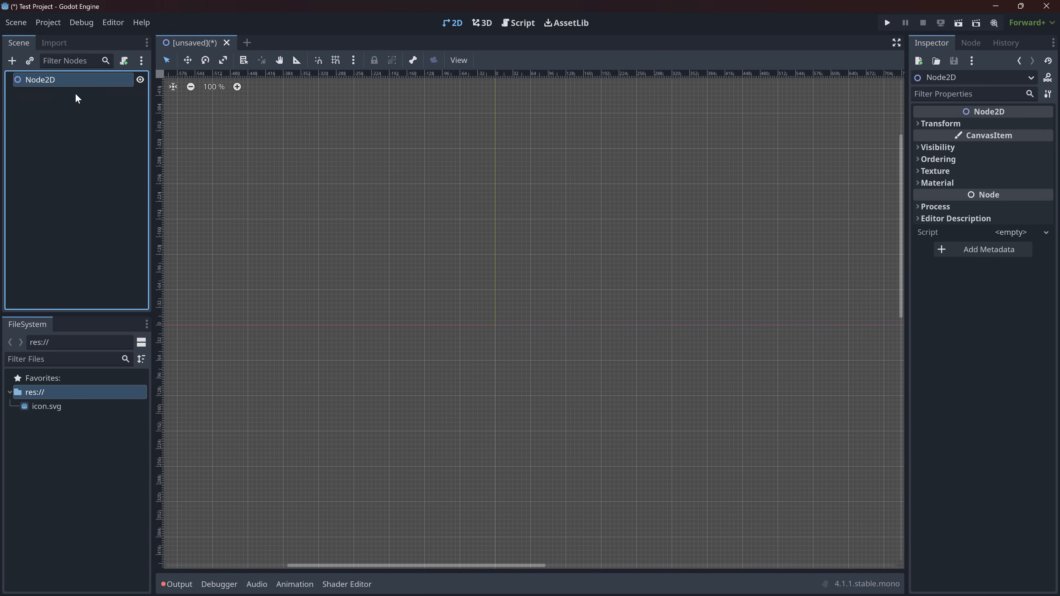
double_click(40, 79)
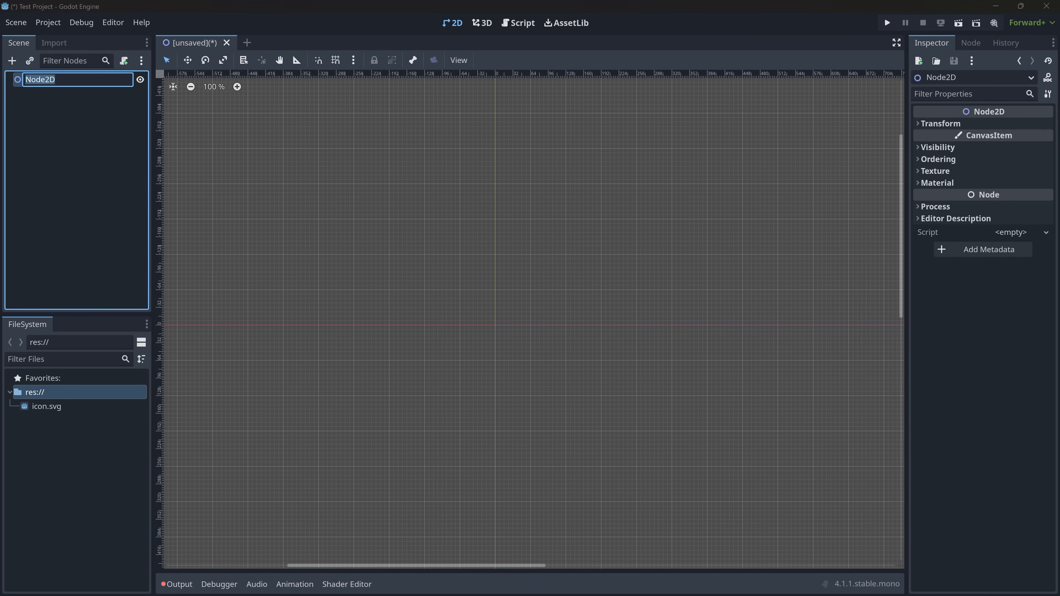
type("scene")
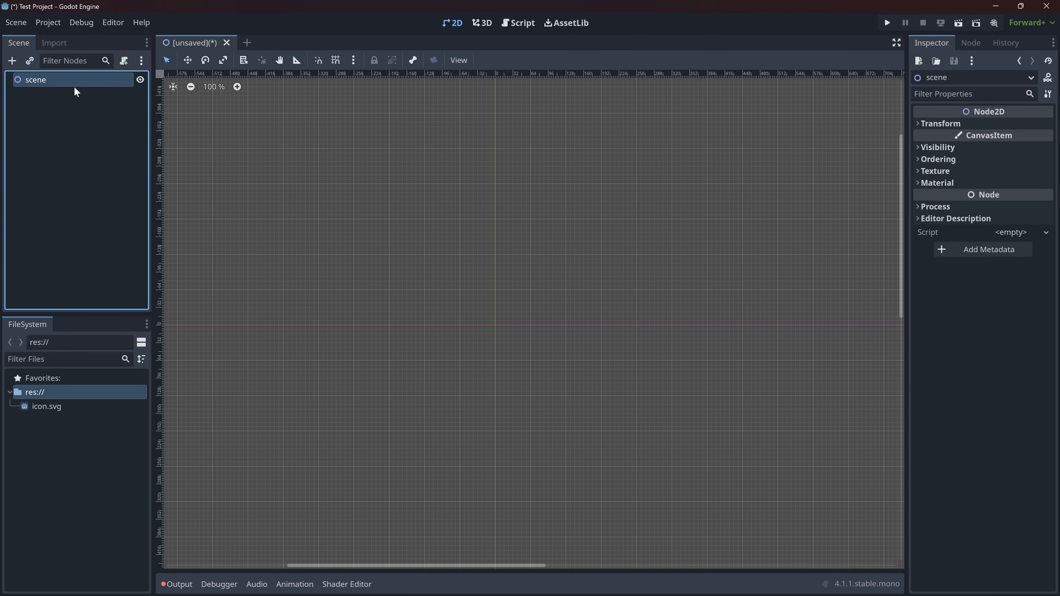
mouse_move(40, 106)
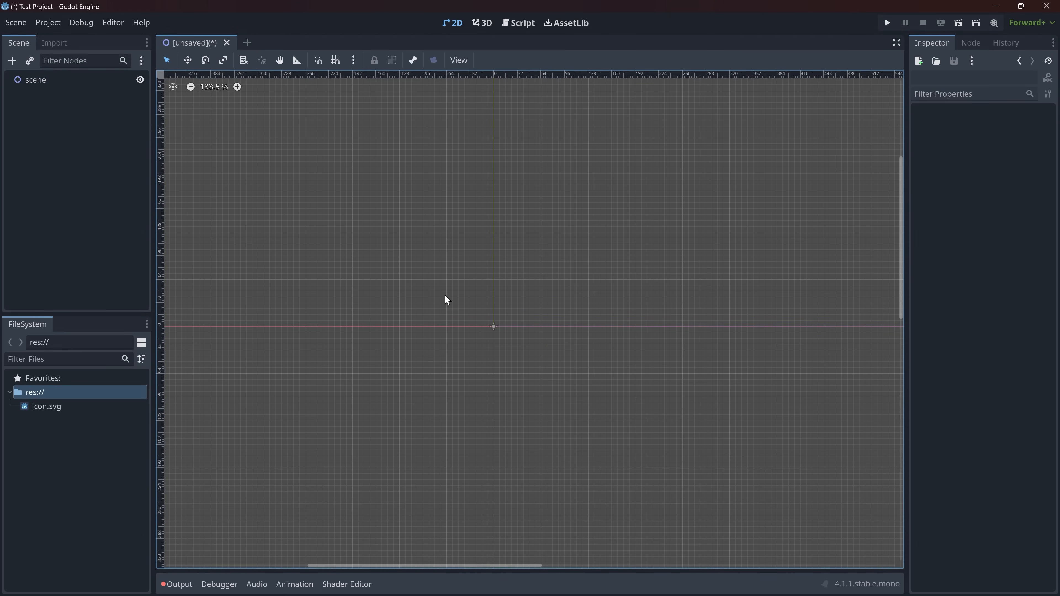
mouse_move(370, 299)
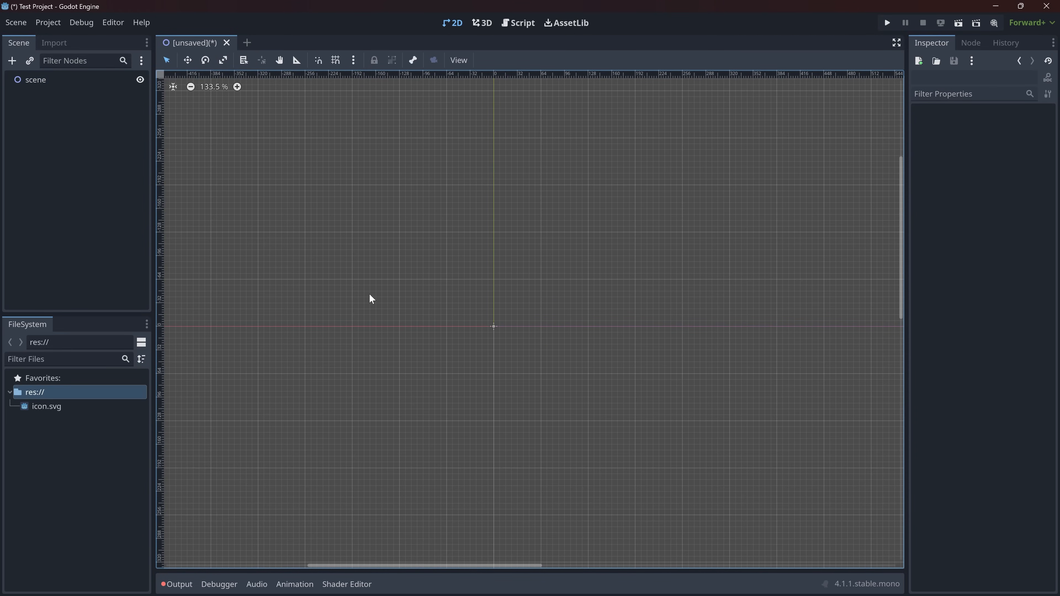
- Show the Import panel and start creating a new resource from the res:// folder
left_click(54, 42)
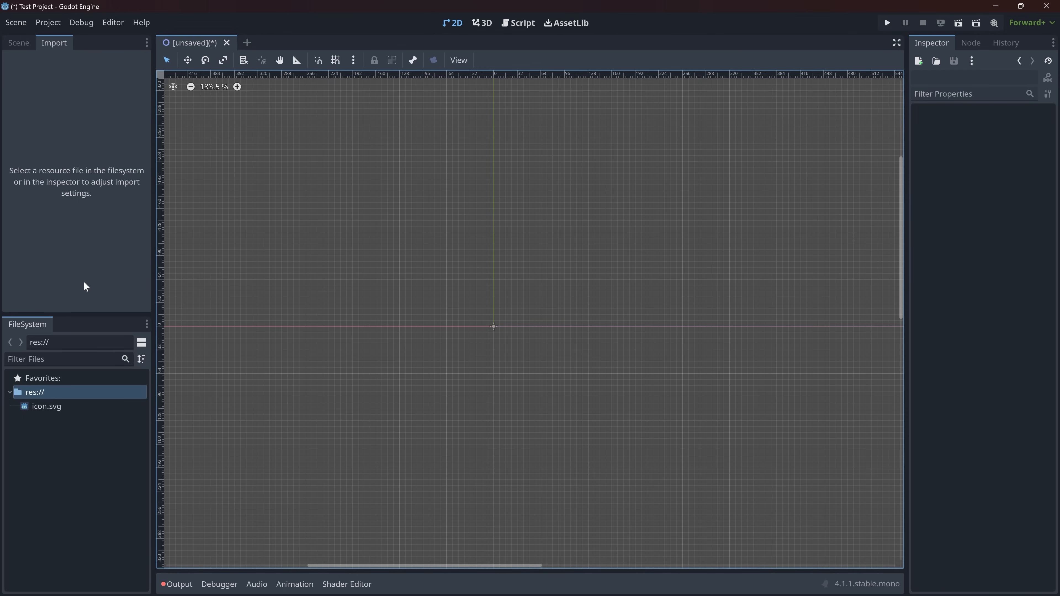
right_click(81, 419)
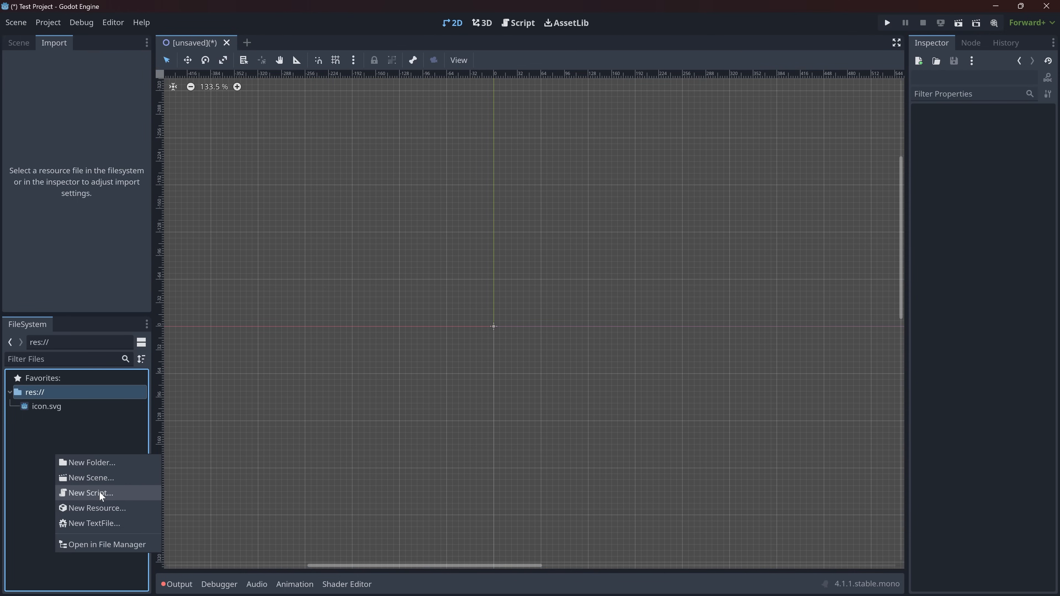
mouse_move(91, 463)
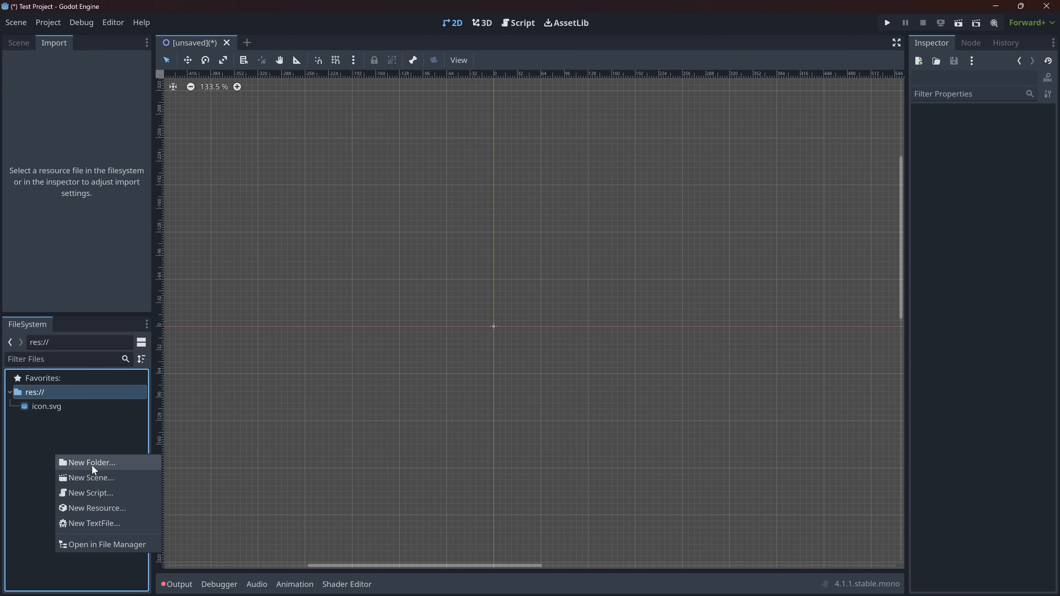
right_click(33, 392)
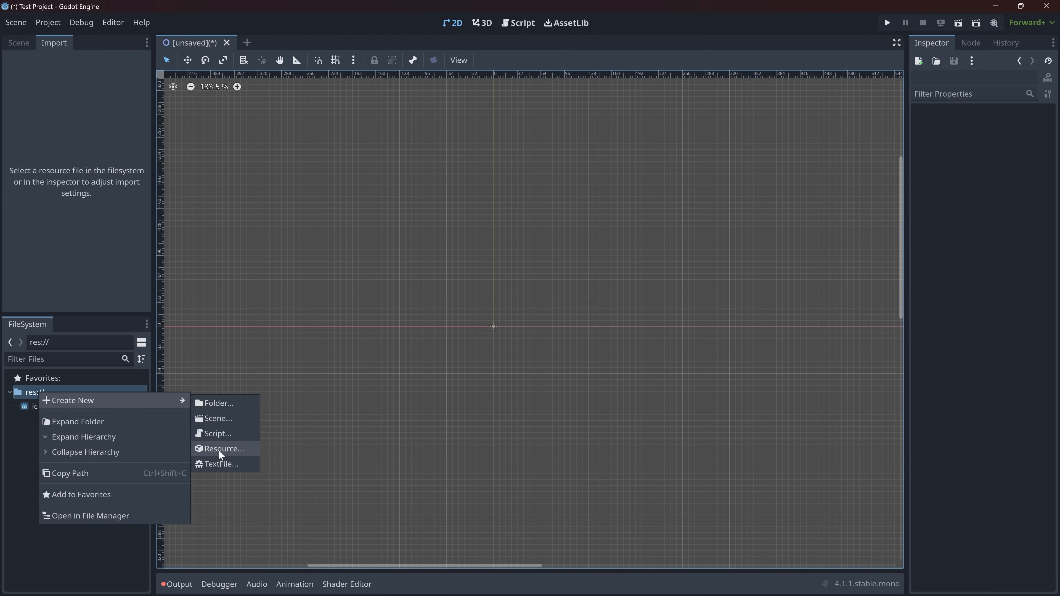
left_click(223, 449)
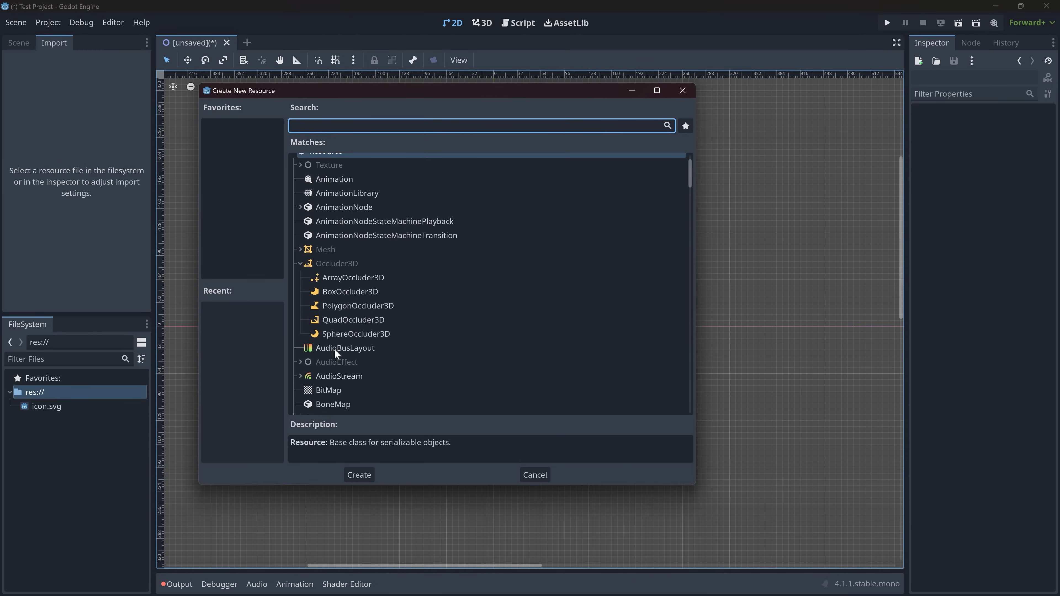
- Browse the resource type list and search for 'spri' without creating anything
scroll("down", 3)
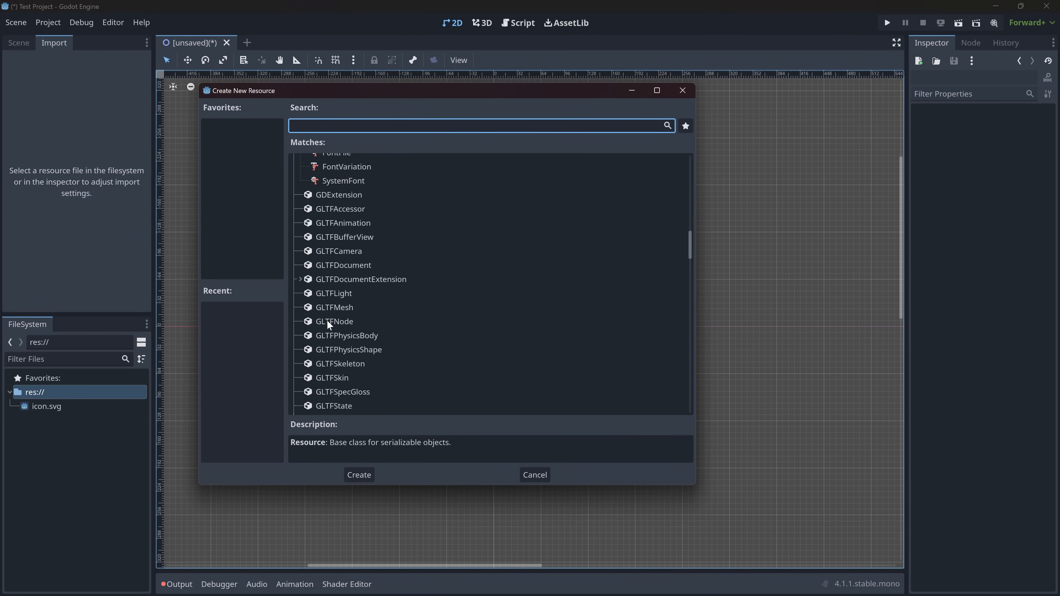
scroll("down", 3)
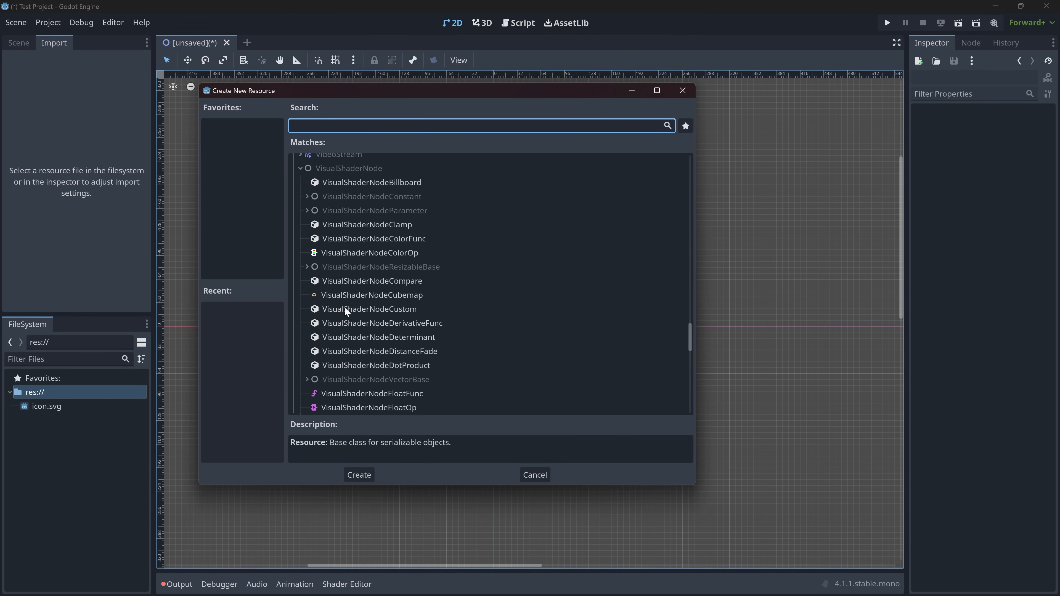
scroll("up", 3)
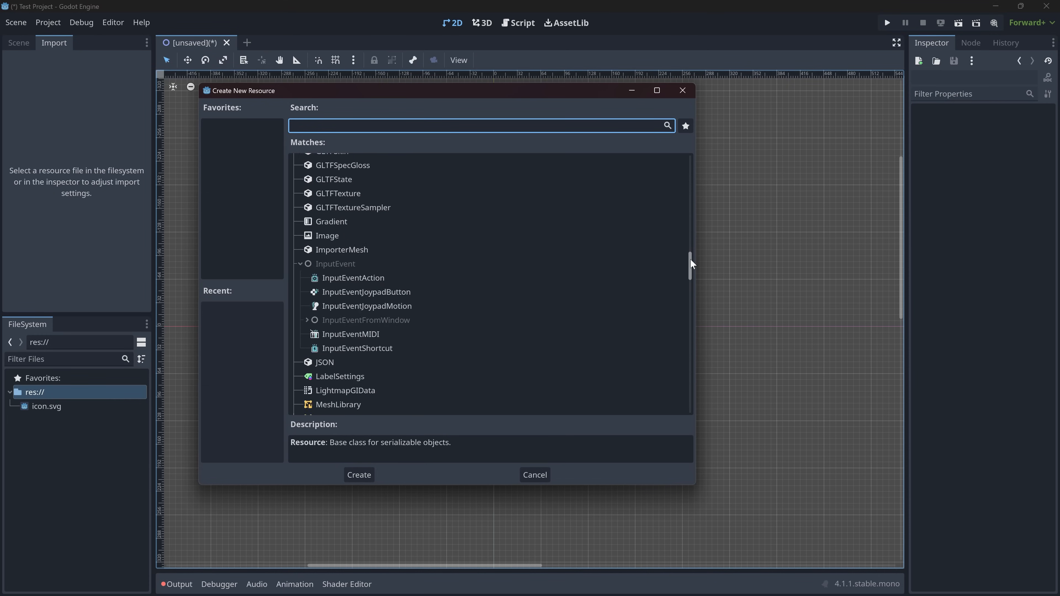
type("spri")
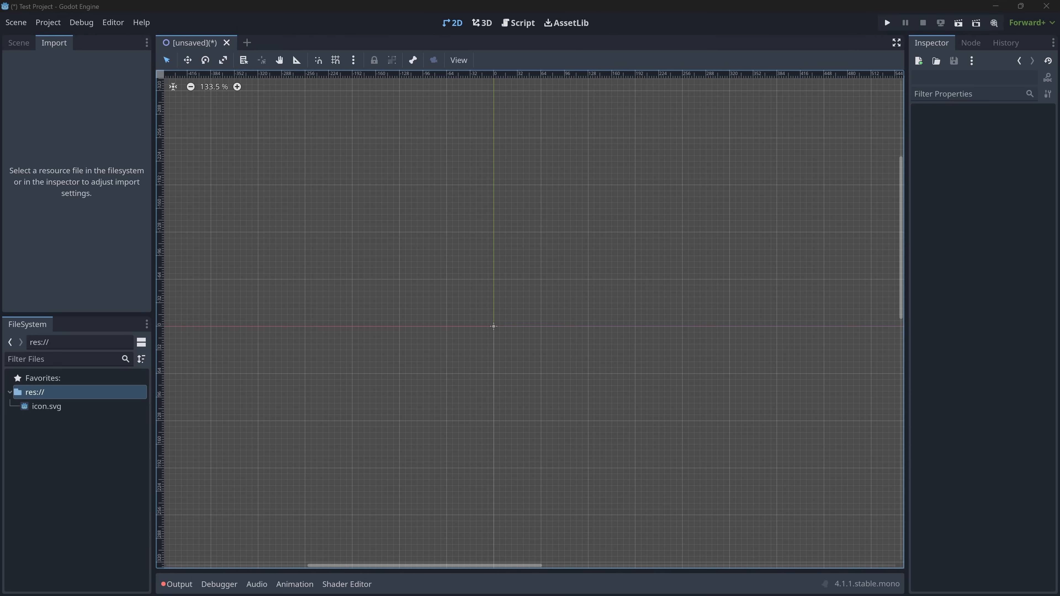
- Place gabe-char.png in the scene as the Gabe-char Sprite2D under the root
left_click(58, 406)
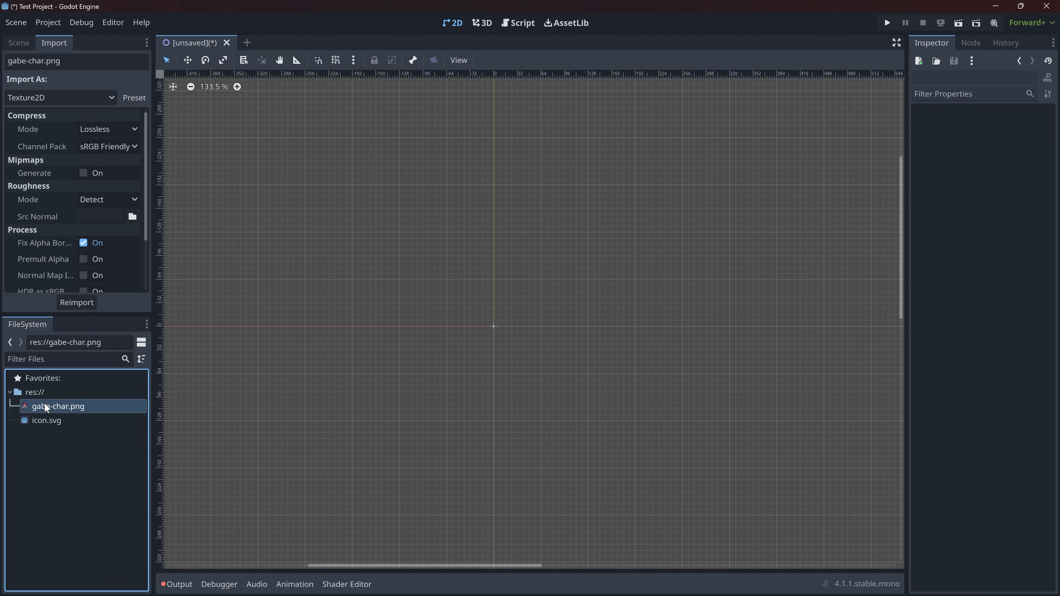
left_click(60, 97)
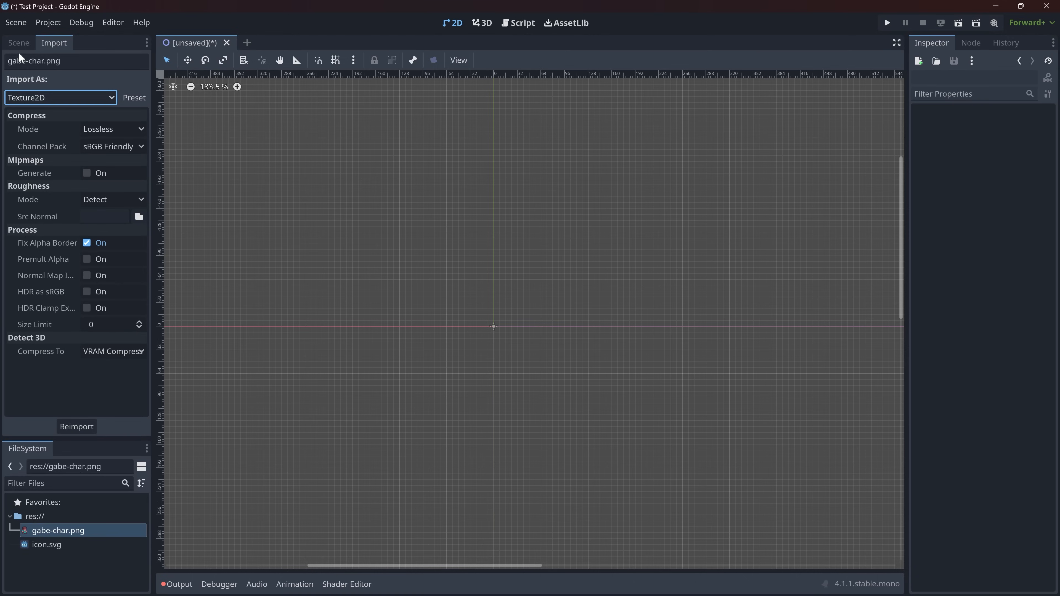
left_click(48, 543)
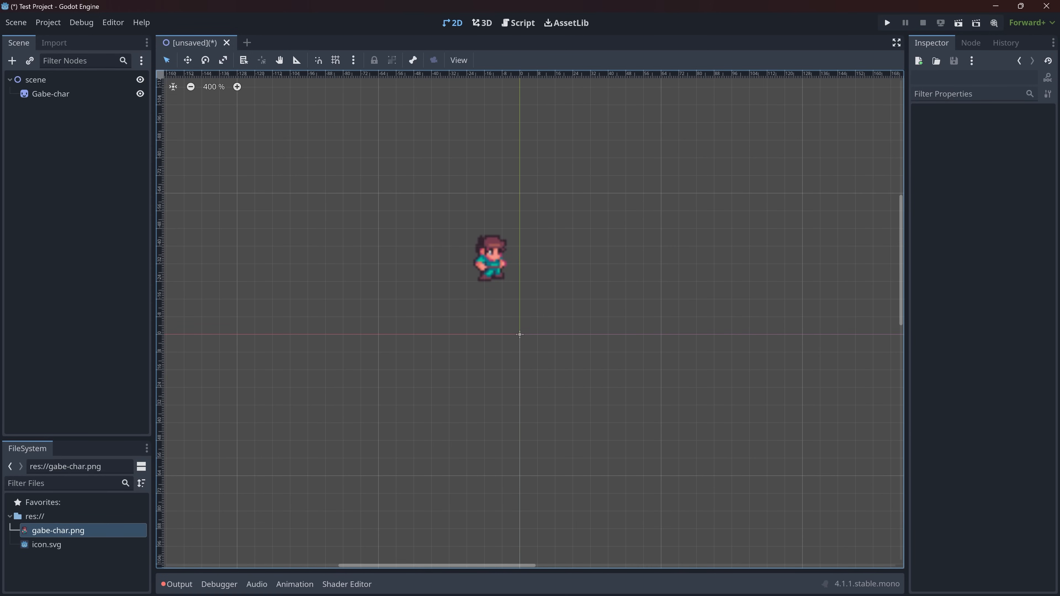
mouse_move(87, 409)
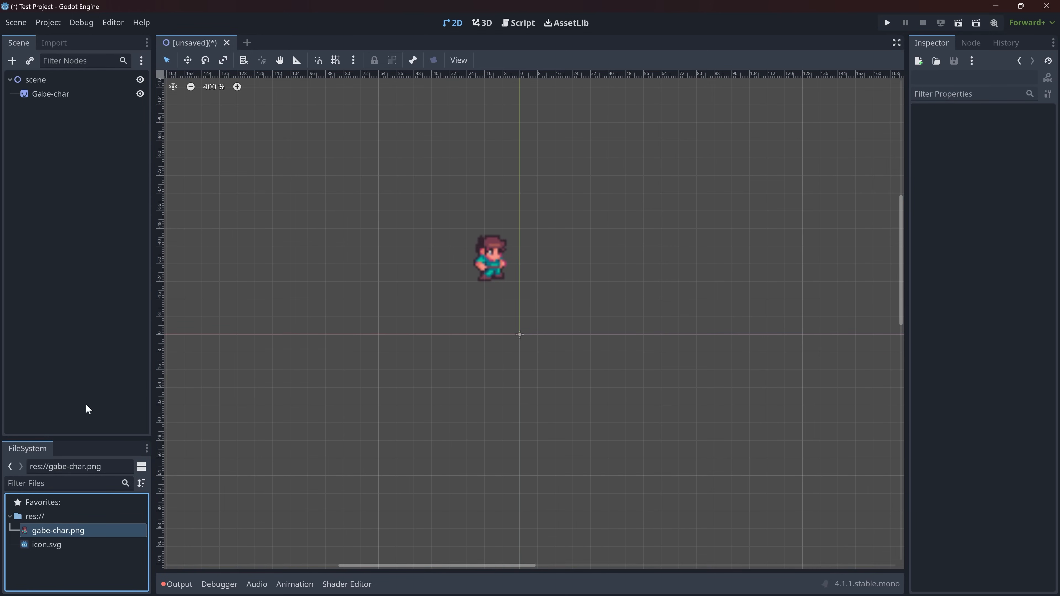
- Review gabe-char.png's import settings, checking the roughness mode options
left_click(54, 42)
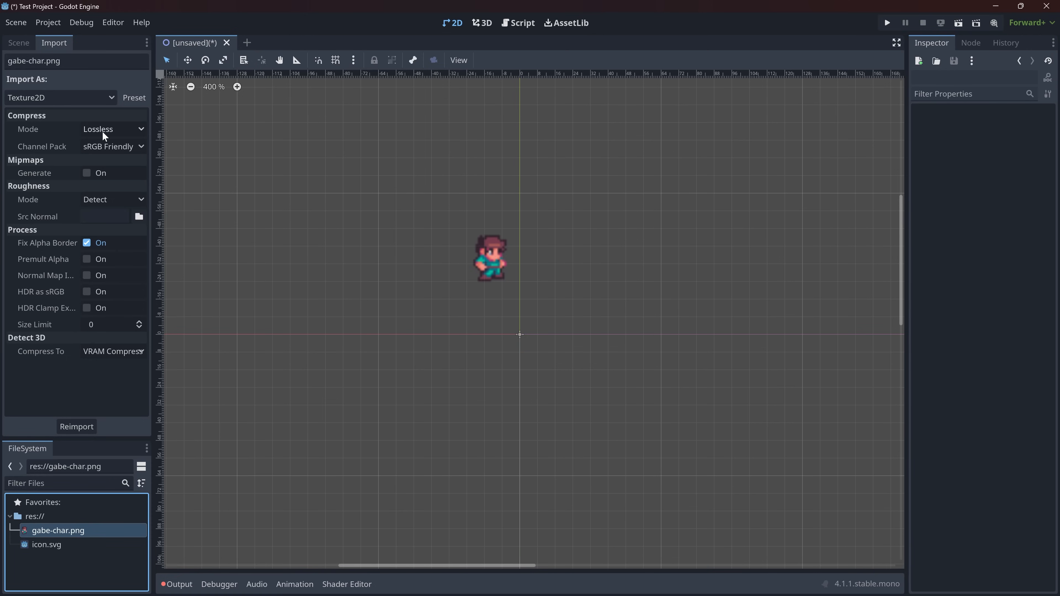
left_click(112, 199)
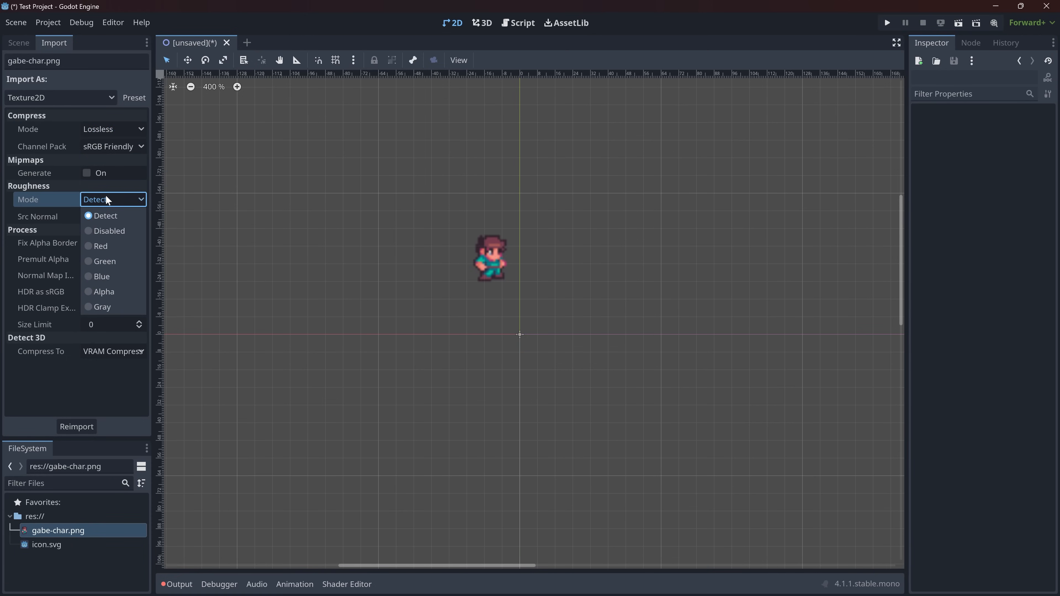
left_click(105, 215)
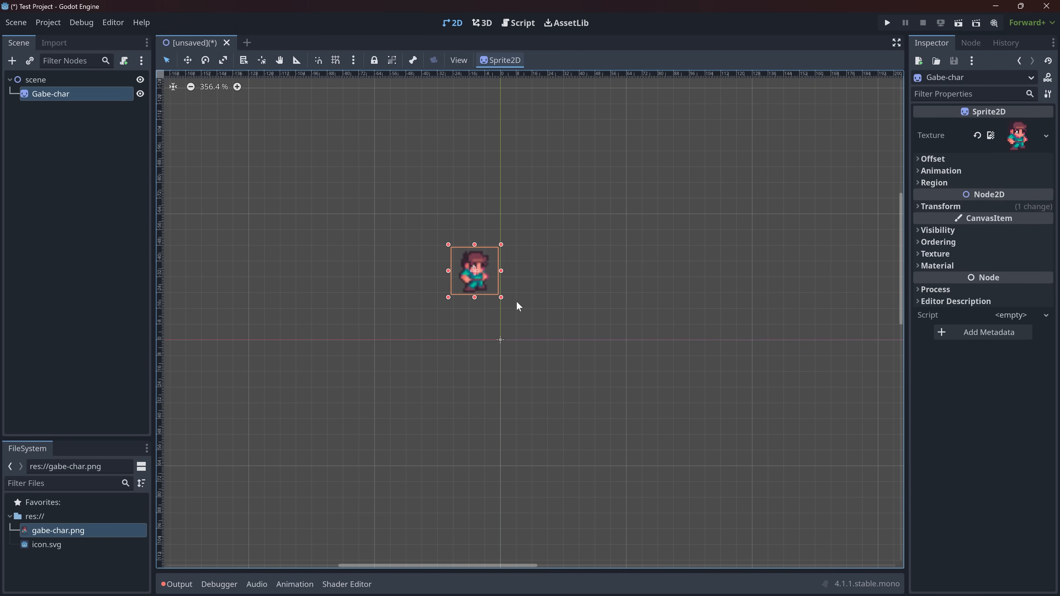
mouse_move(548, 306)
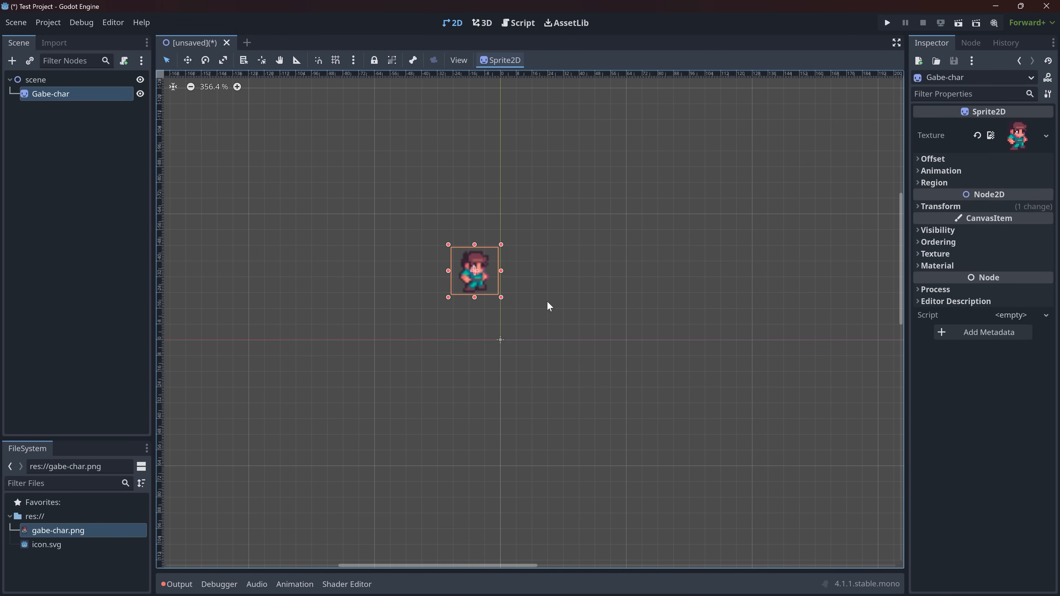
mouse_move(403, 207)
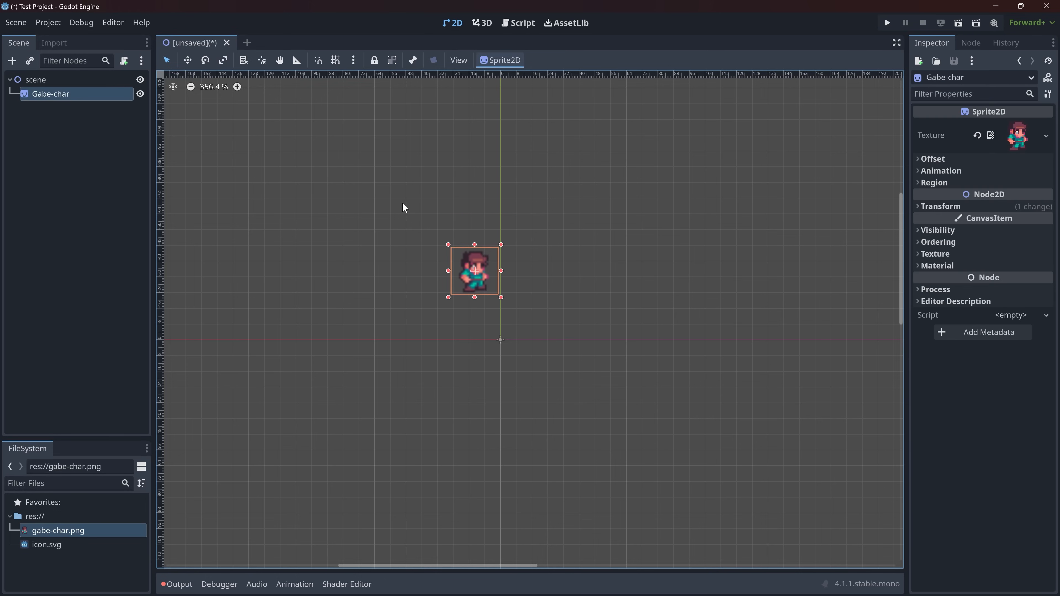
mouse_move(638, 240)
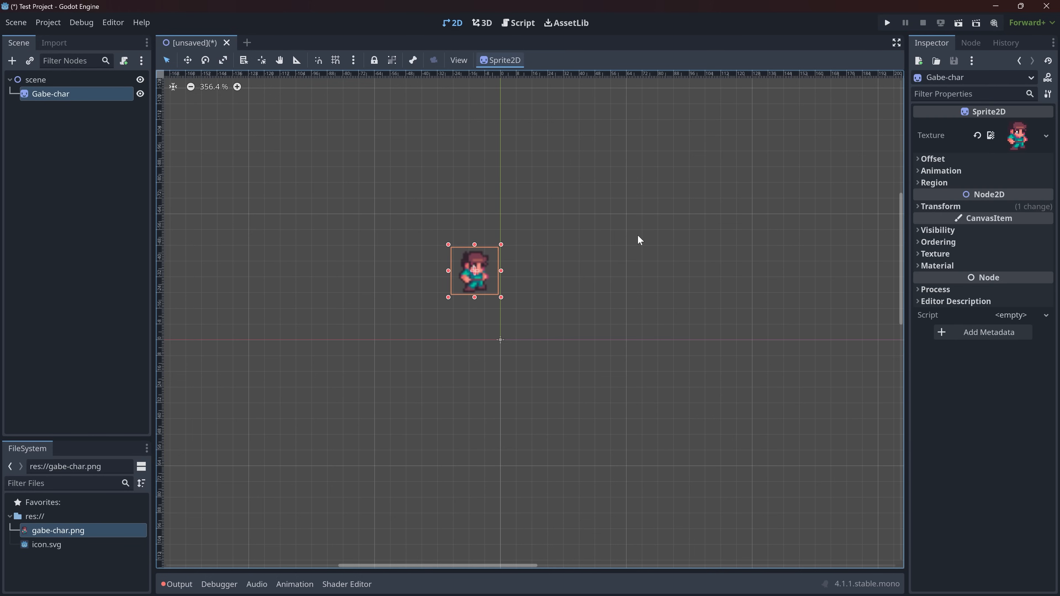
mouse_move(596, 188)
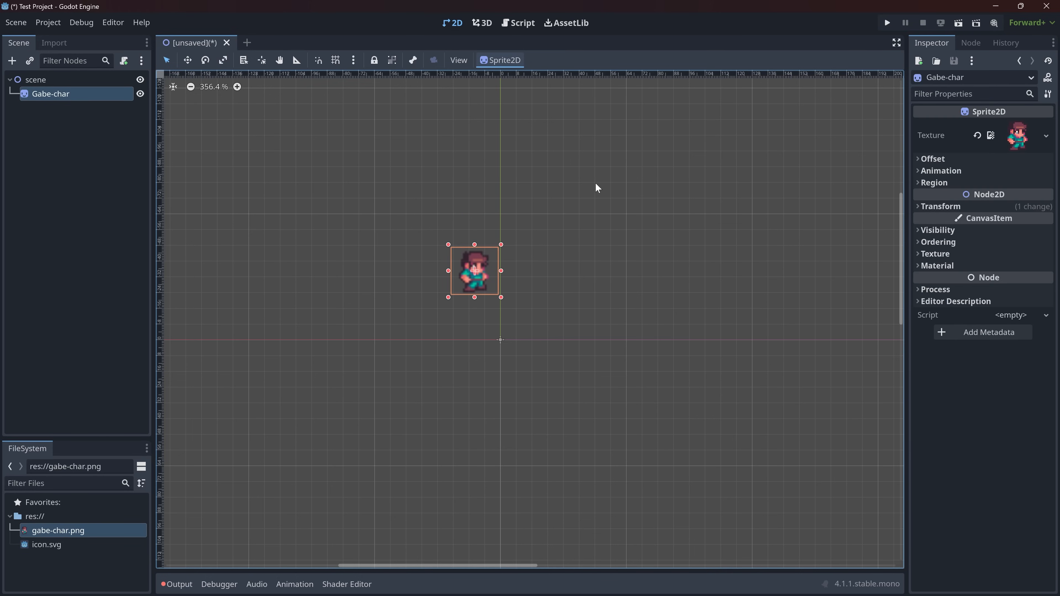
- Create a new 'scripts' folder at the root of the project files
left_click(359, 259)
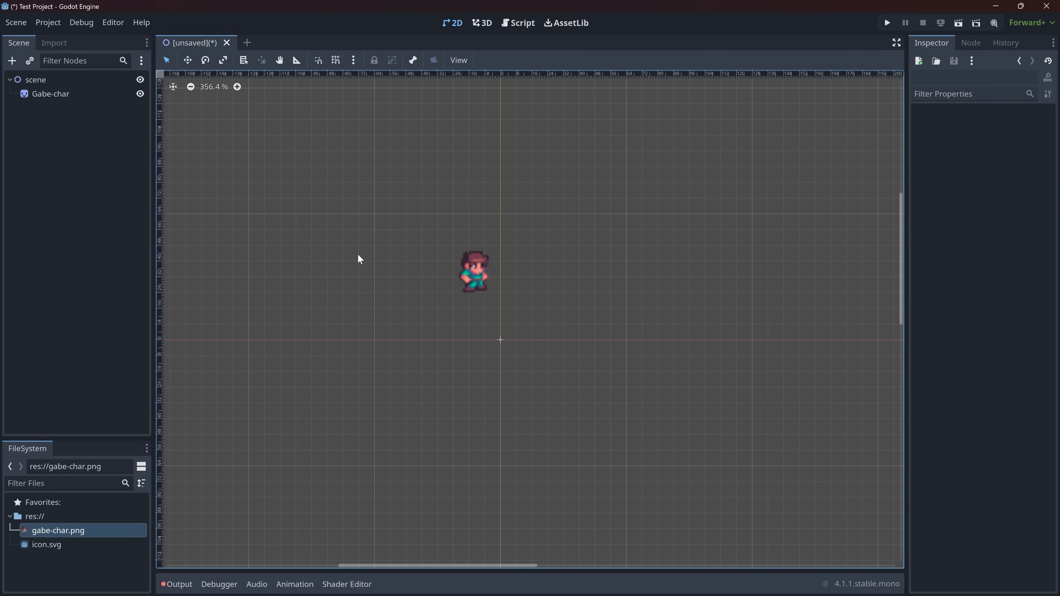
right_click(58, 530)
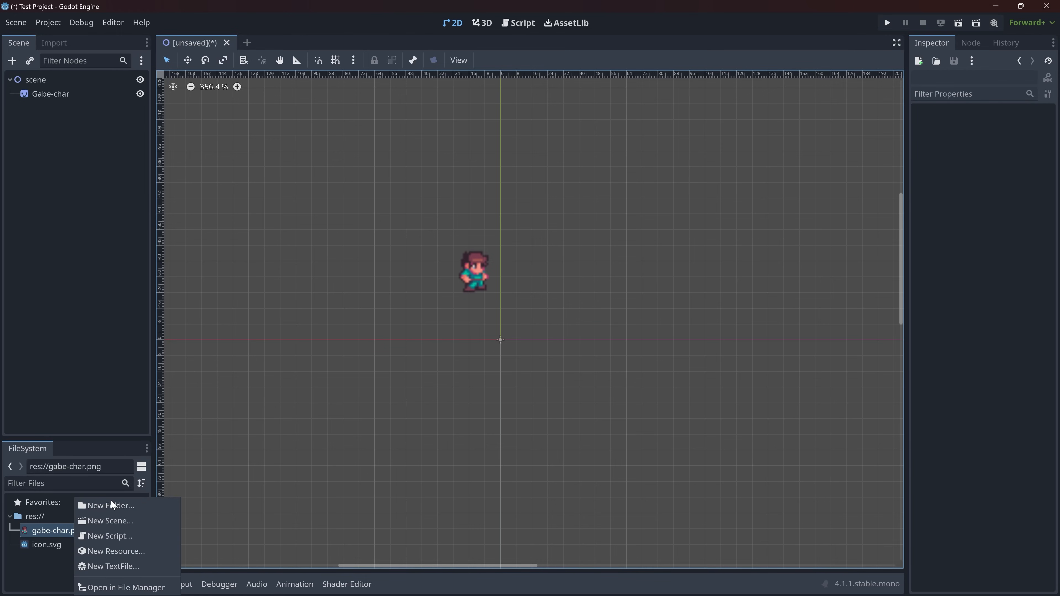
left_click(109, 505)
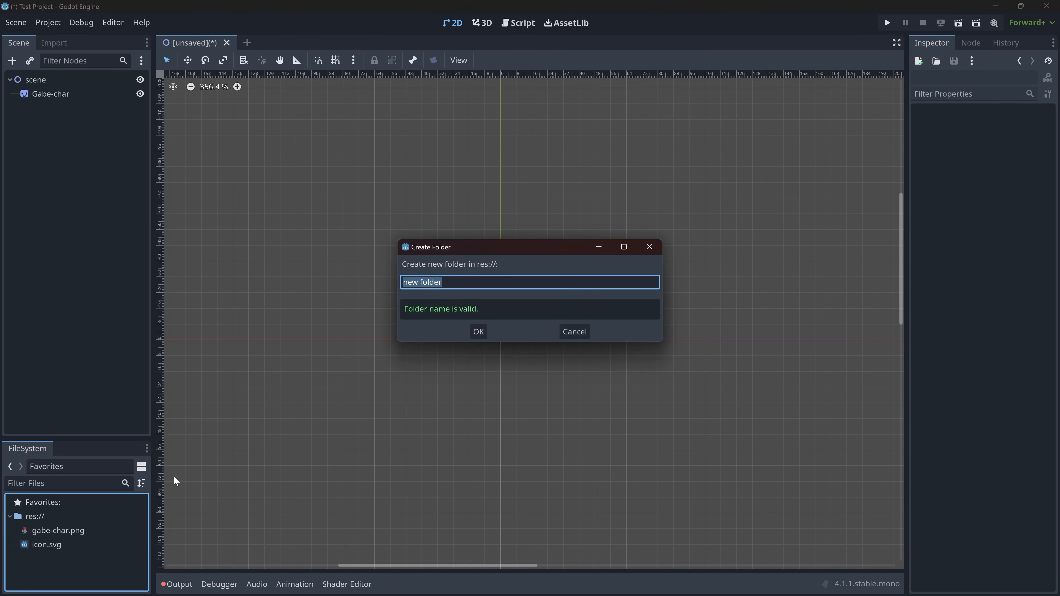
left_click(477, 332)
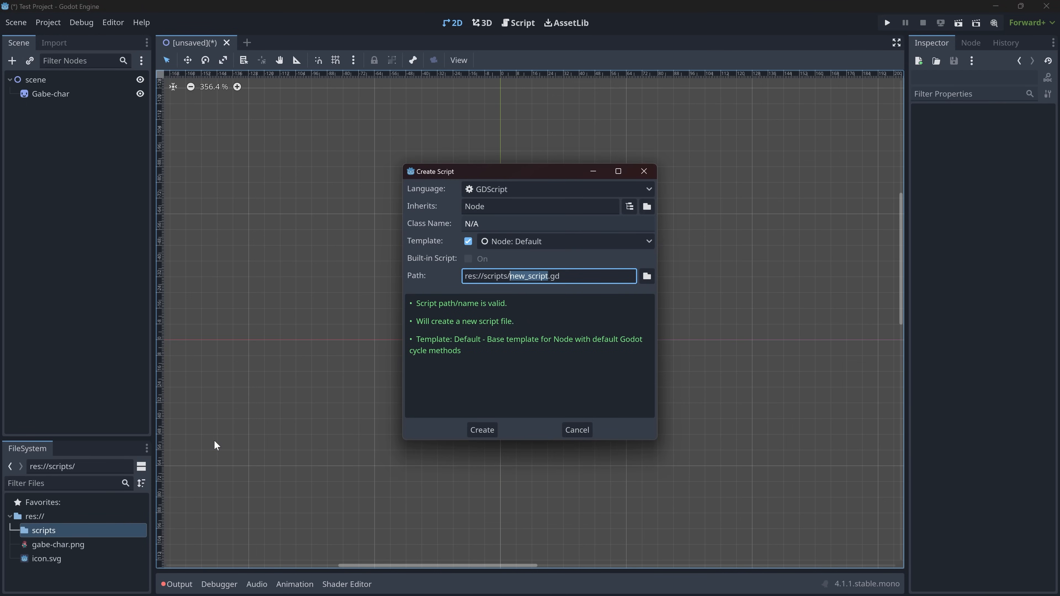
- Create a C# script named PlayerMovement.cs and dismiss the failed C# project error
left_click(554, 190)
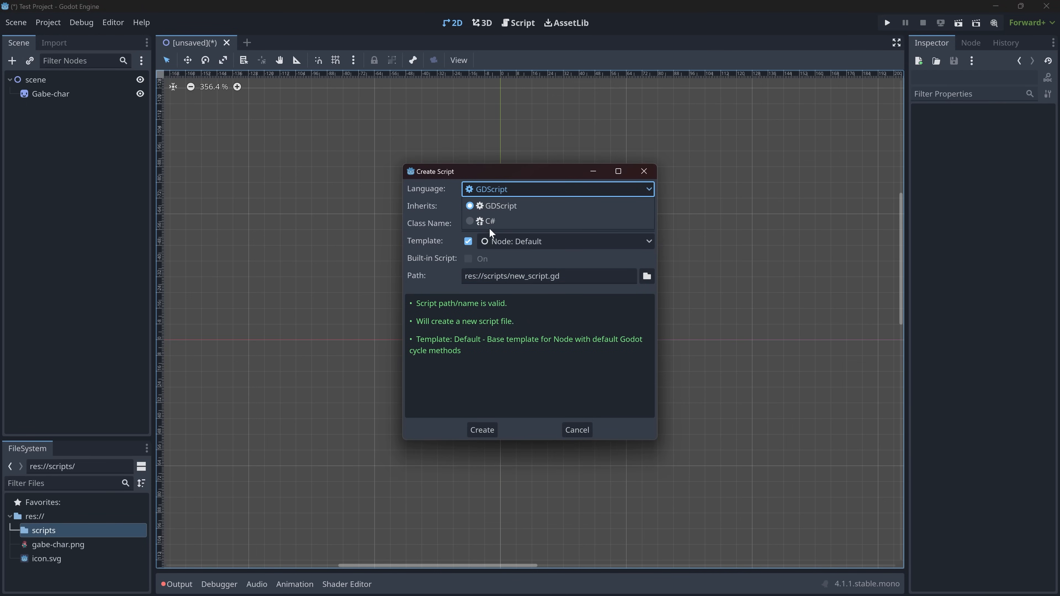
left_click(488, 221)
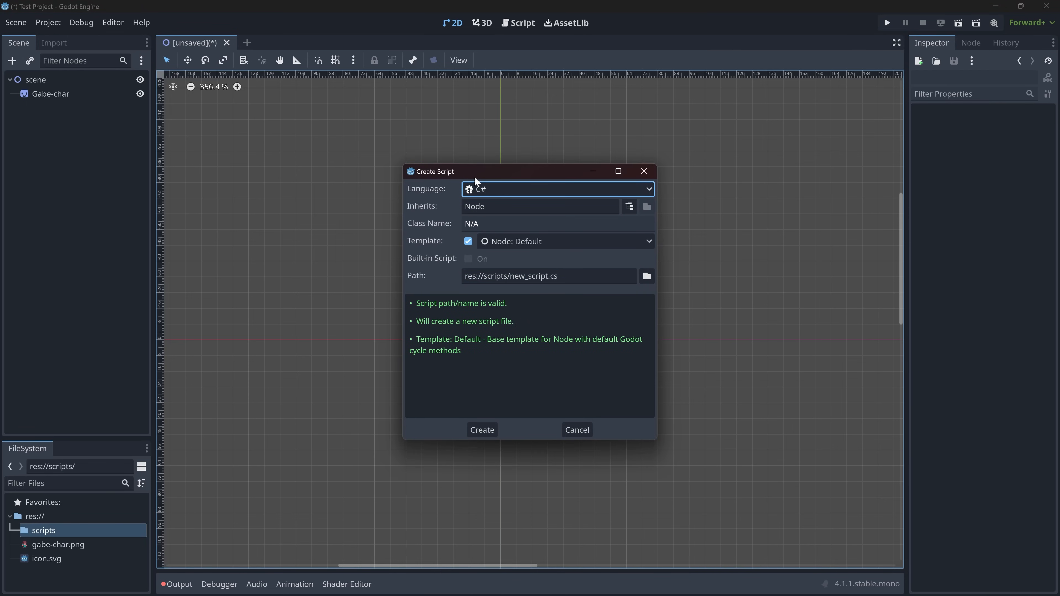
mouse_move(535, 232)
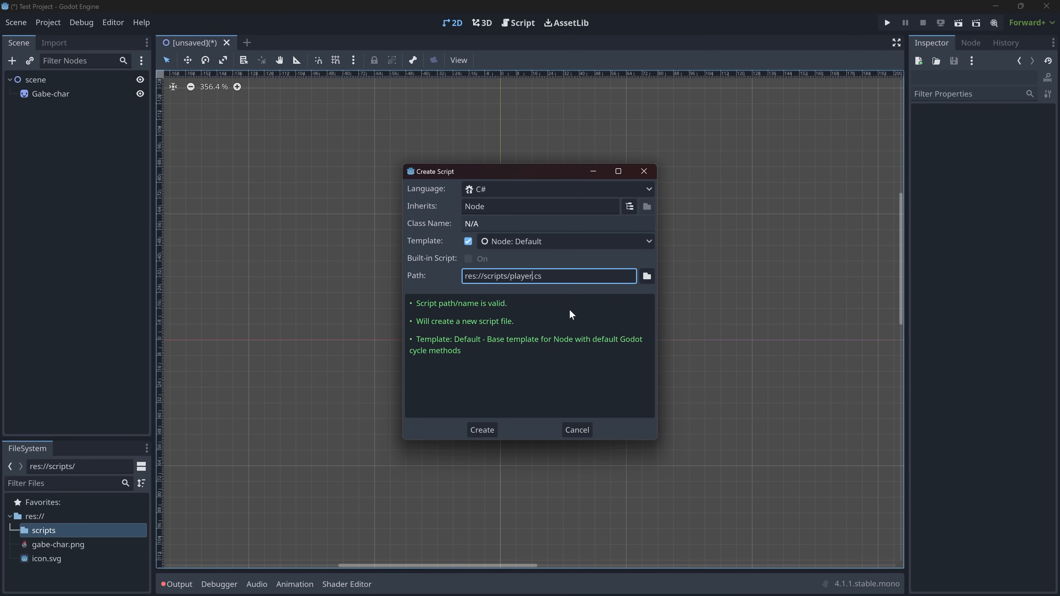
key("BackSpace")
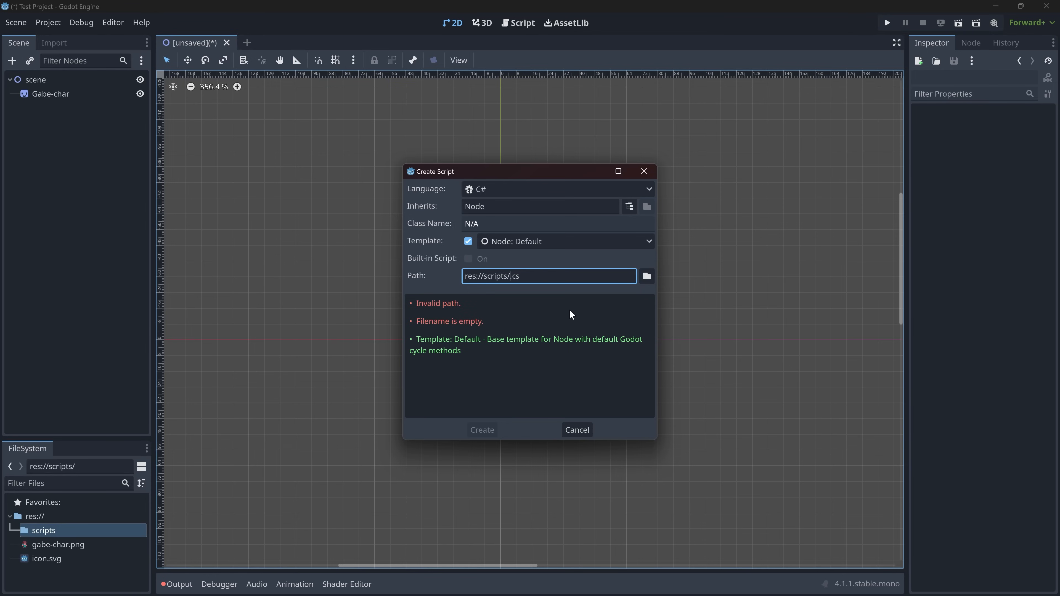
type("PlayerMovement")
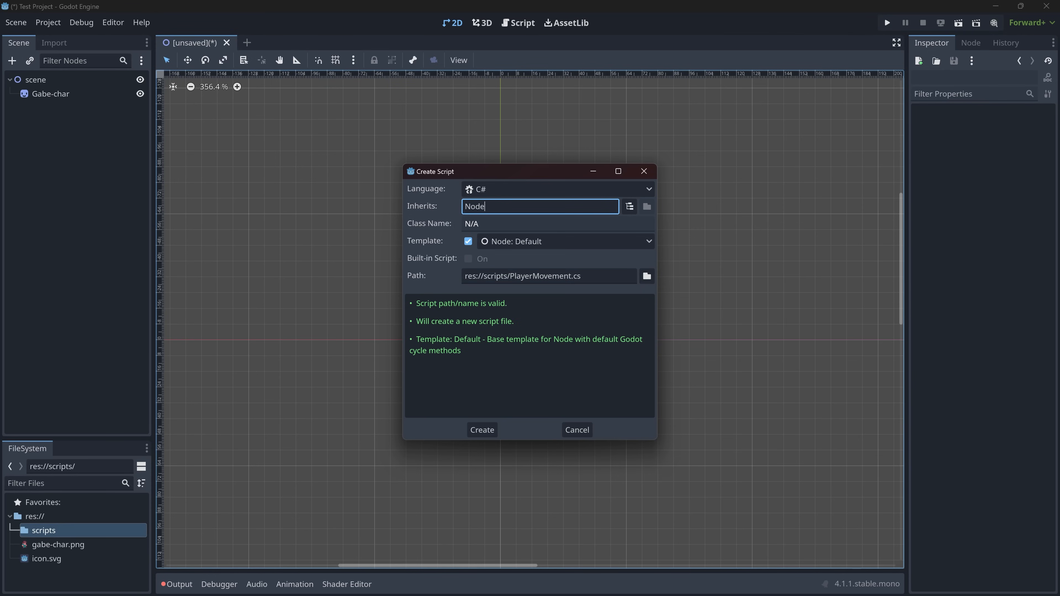
left_click(556, 224)
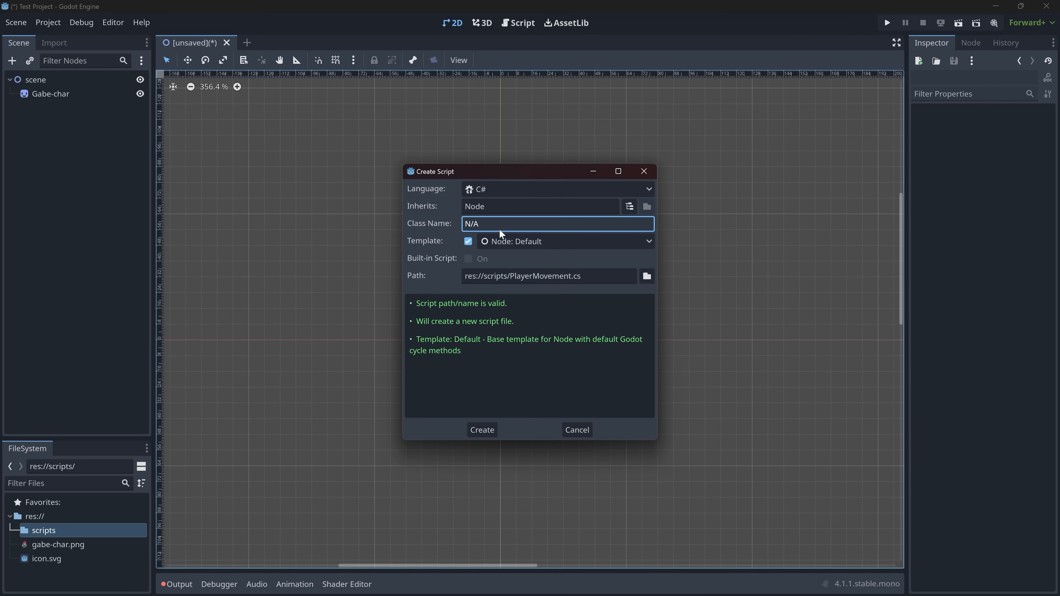
left_click(481, 430)
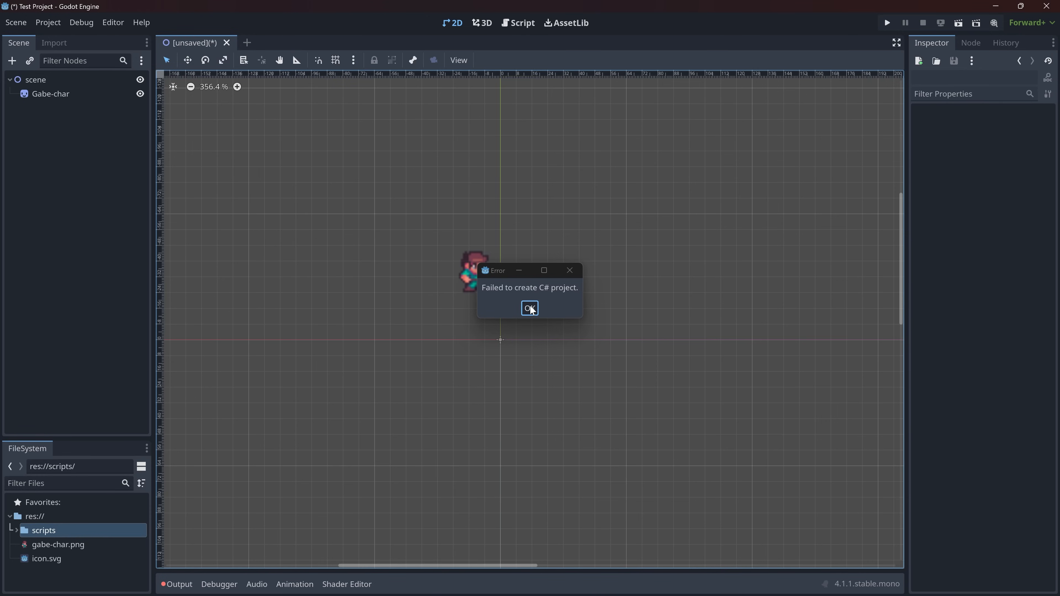
left_click(529, 309)
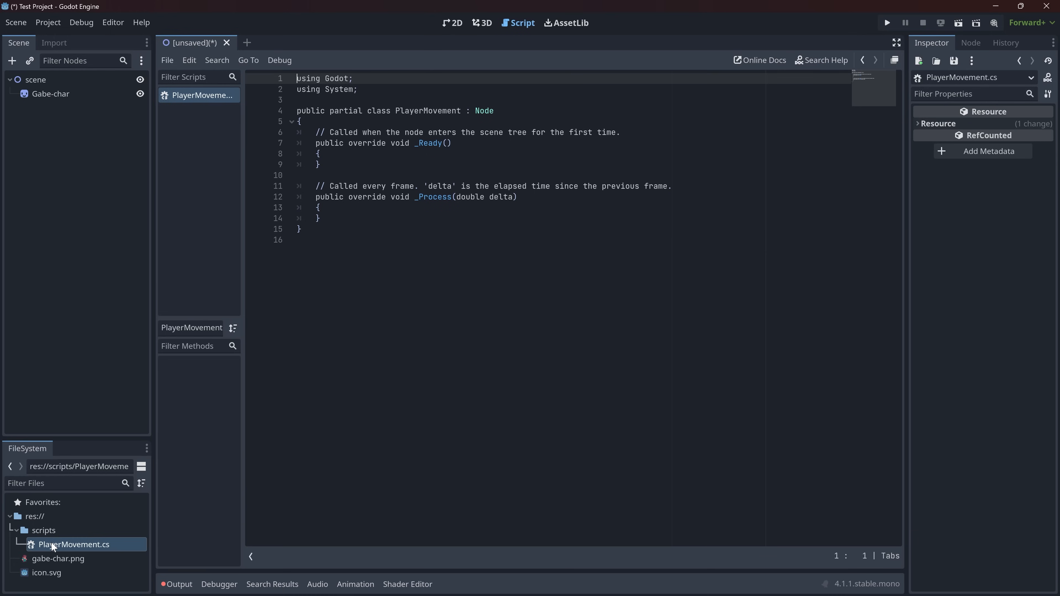
- Insert blank lines inside the _Ready and _Process method bodies of PlayerMovement.cs
left_click(301, 229)
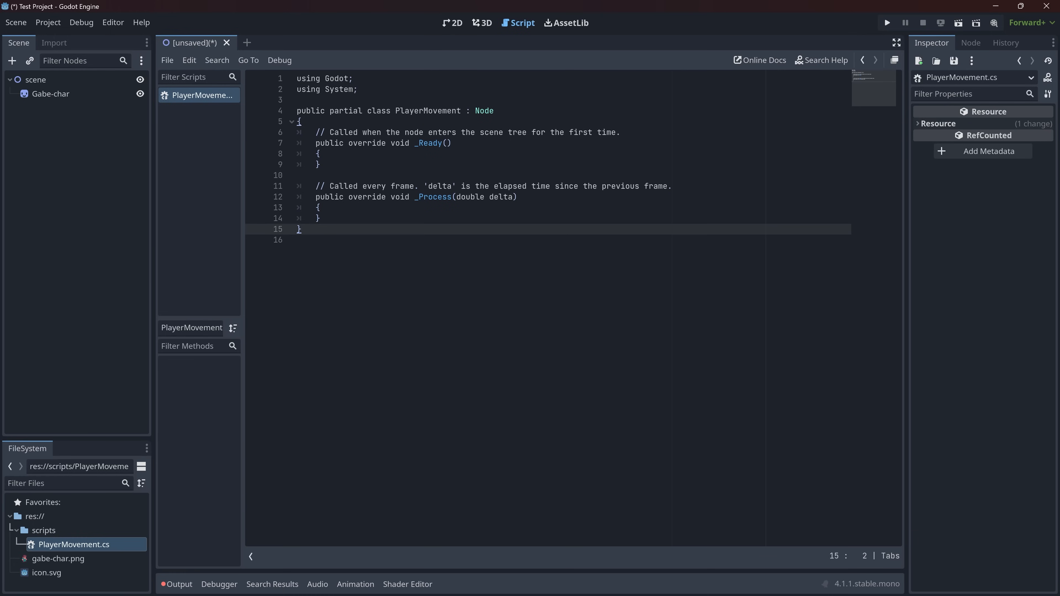
left_click(319, 153)
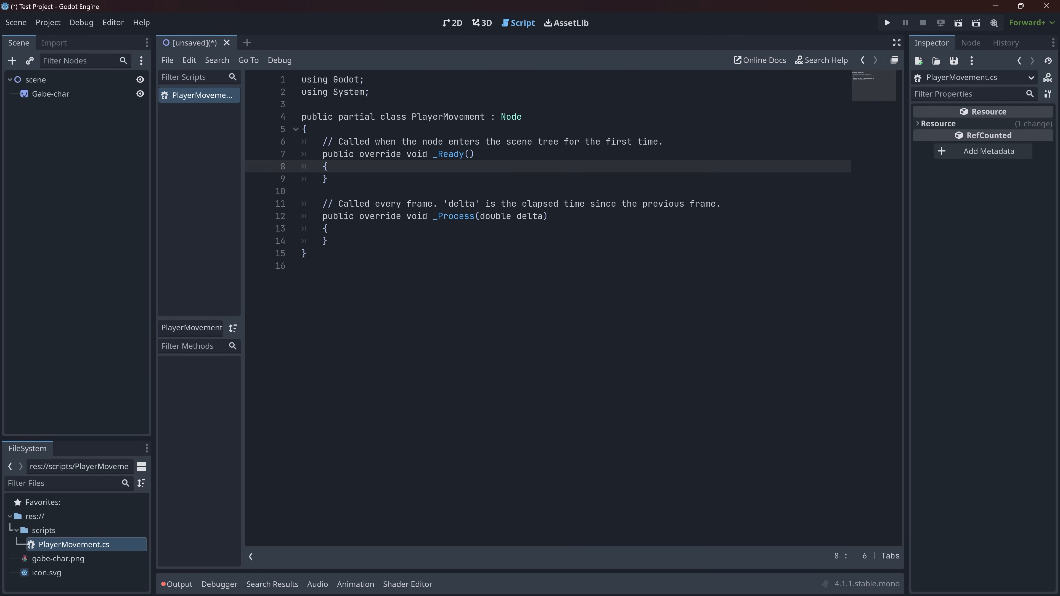
double_click(454, 216)
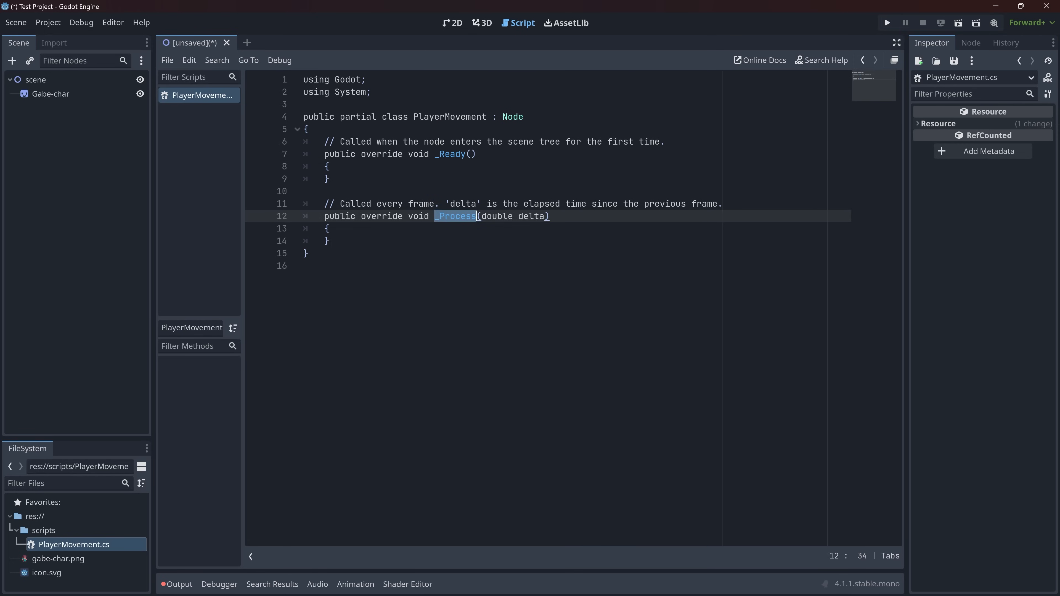
left_click(329, 166)
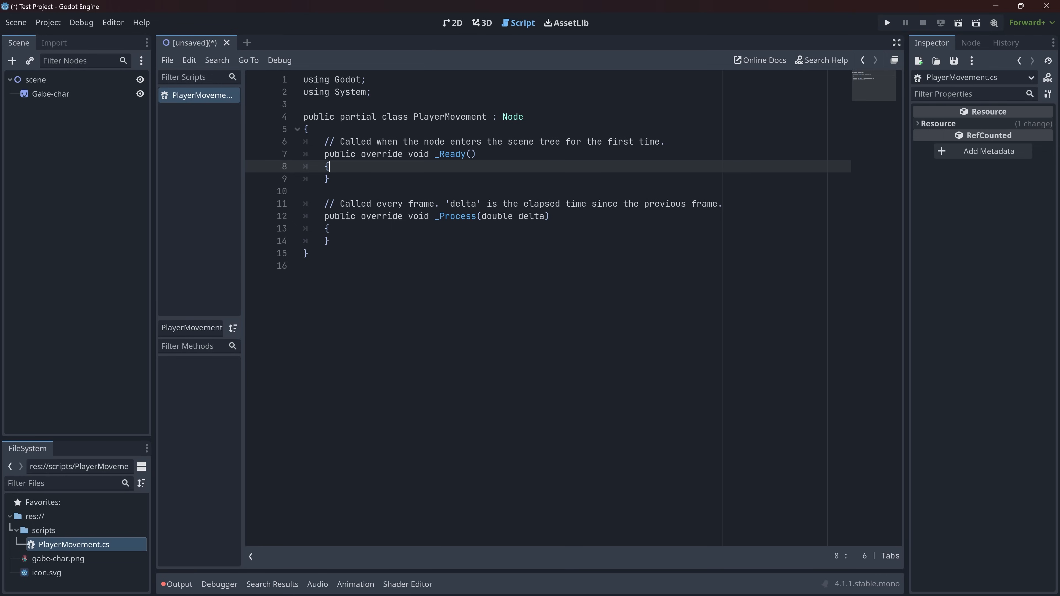
key("Return")
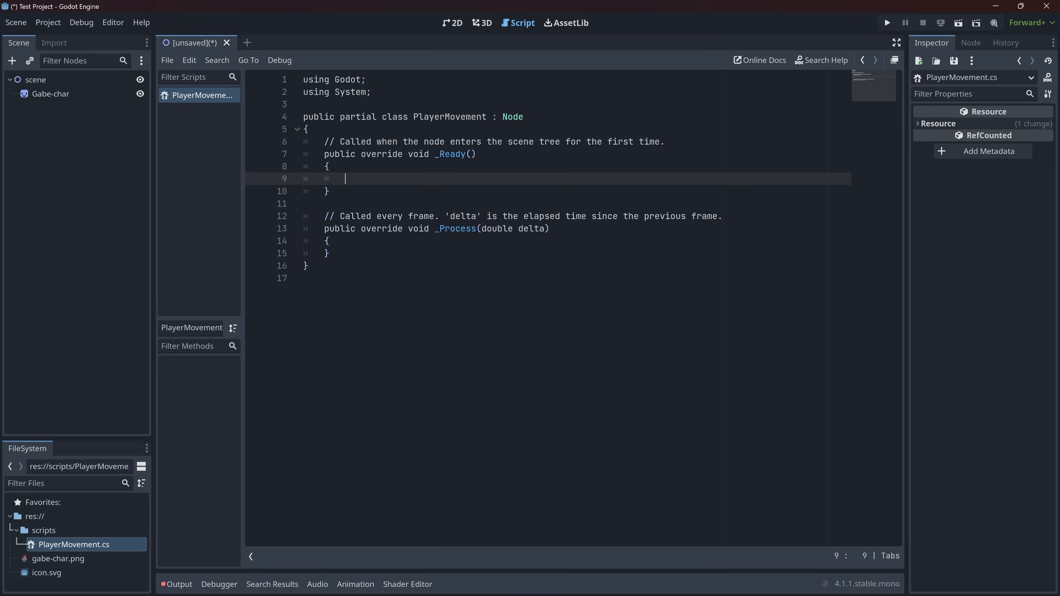
left_click(329, 241)
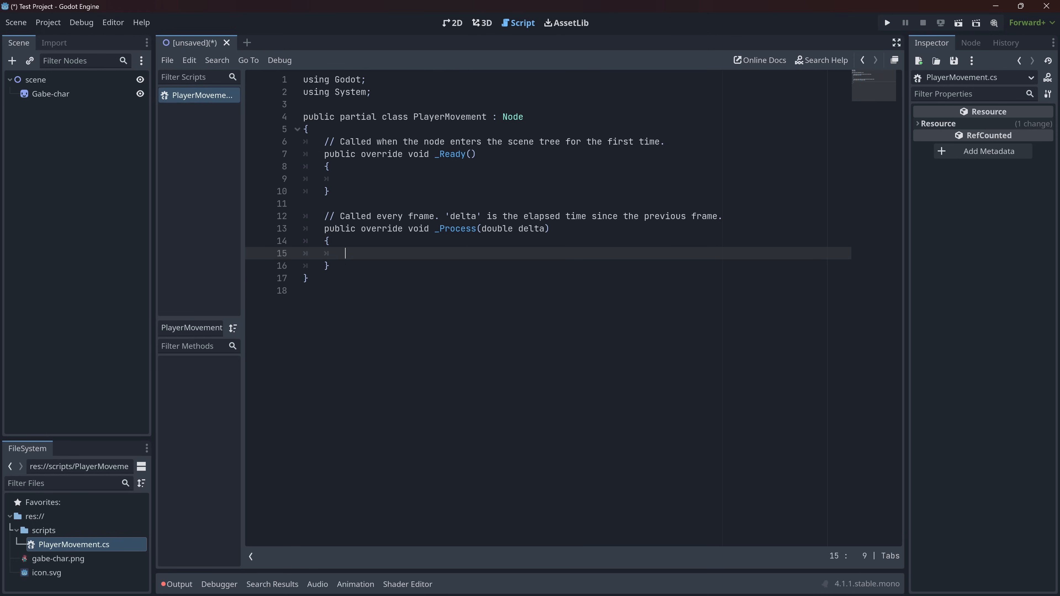
type("Output")
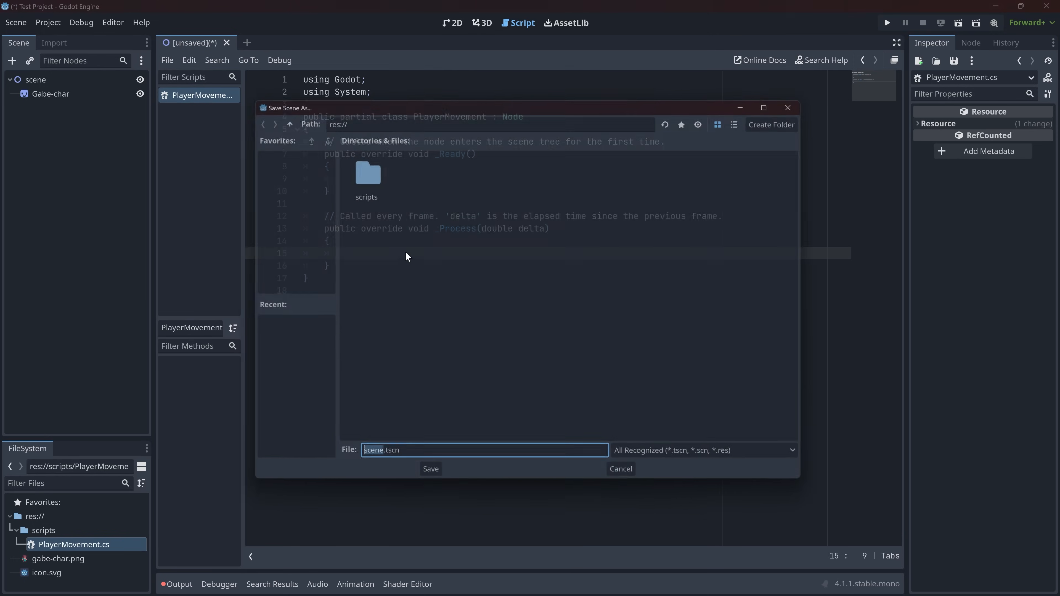
- Save the scene as scene.tscn in res:// and return to the editor
left_click(699, 450)
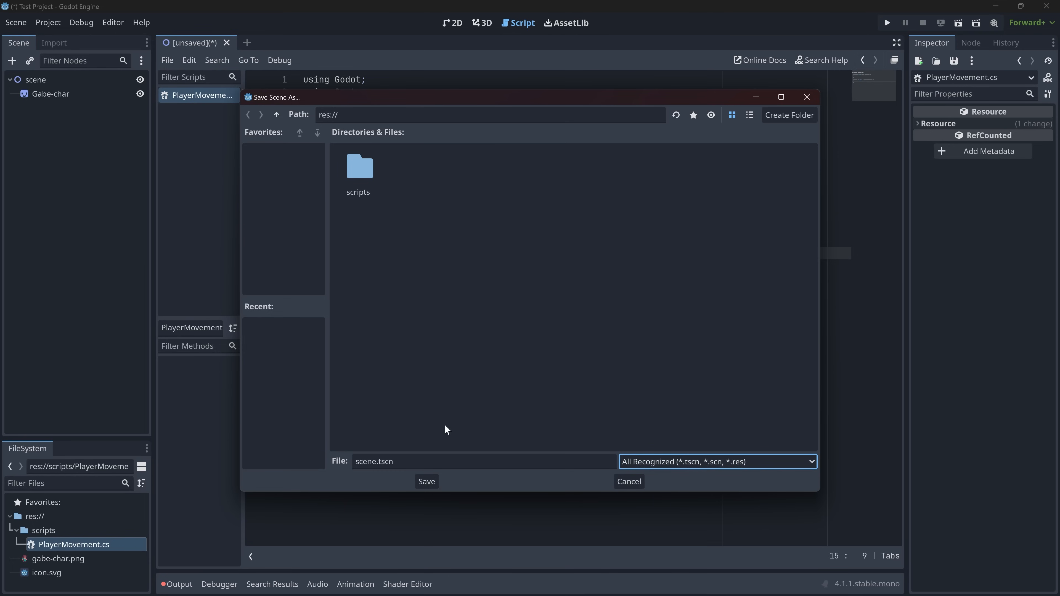
left_click(426, 481)
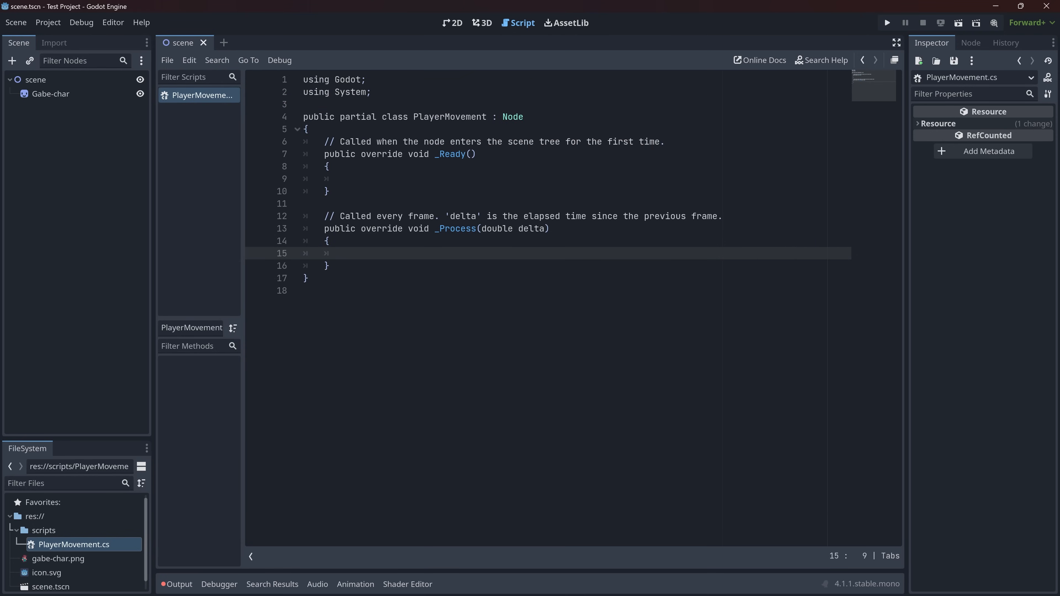
left_click(304, 105)
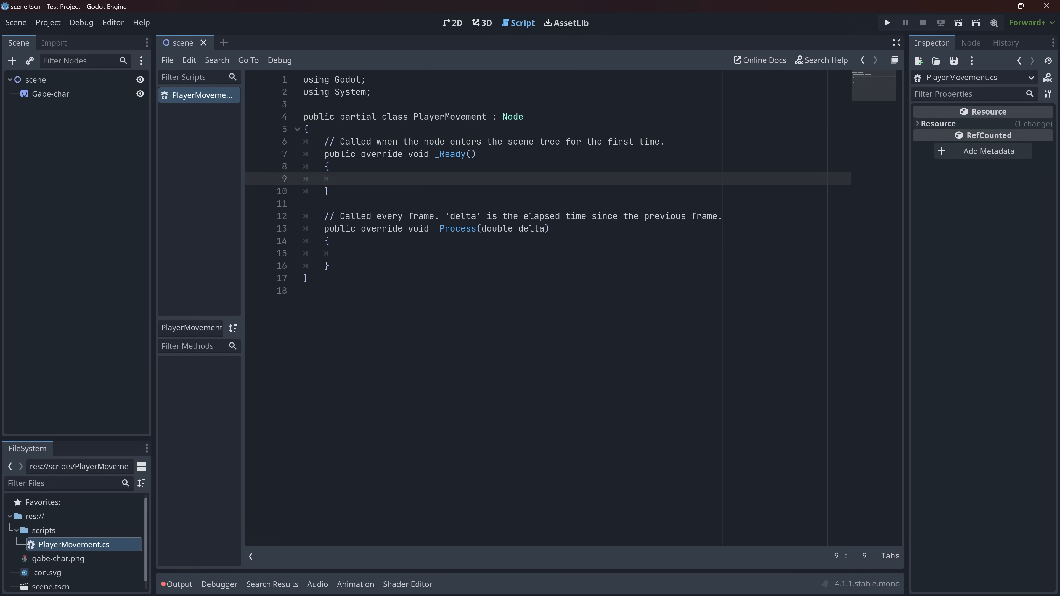
left_click(329, 241)
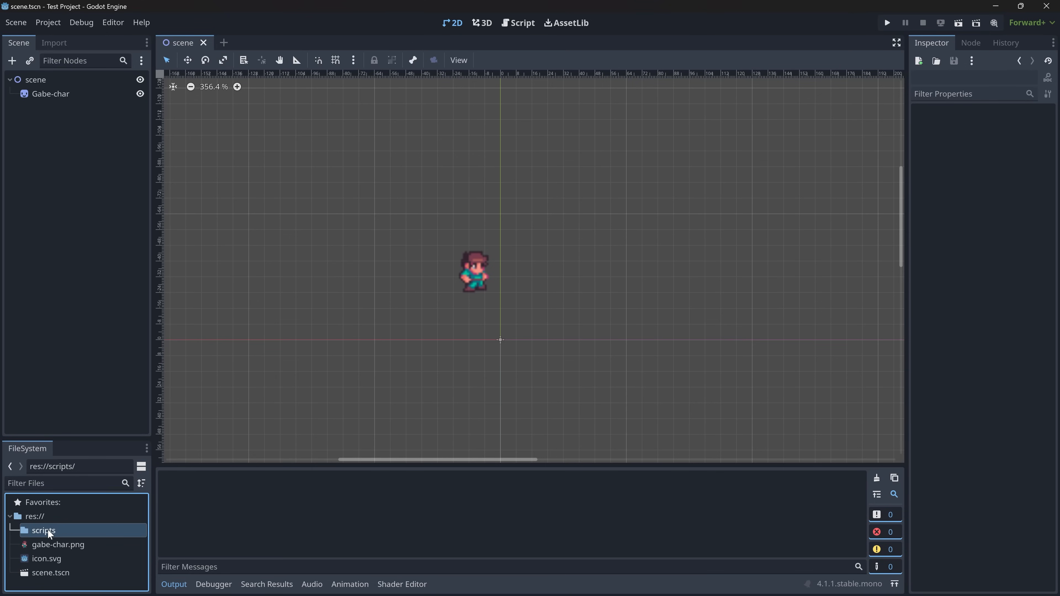
- Create a new GDScript file Player.gd inside the scripts folder
right_click(43, 530)
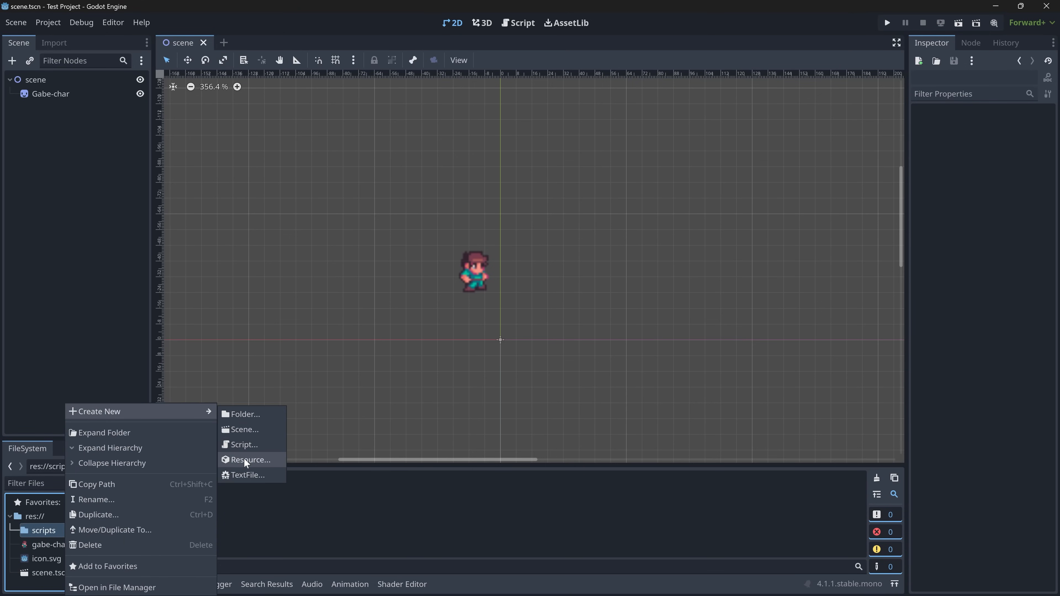
left_click(244, 444)
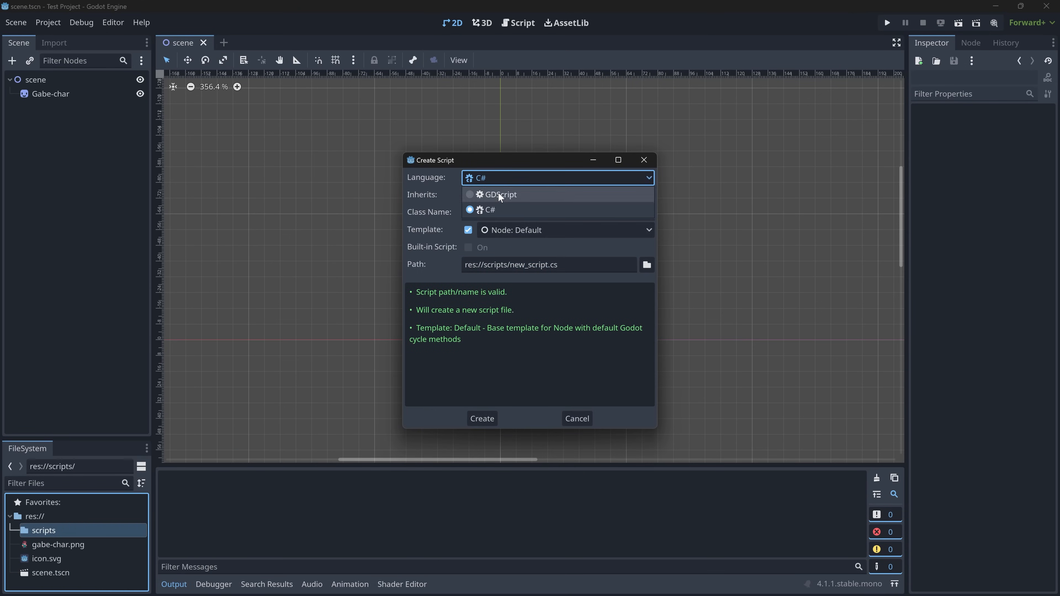
left_click(498, 195)
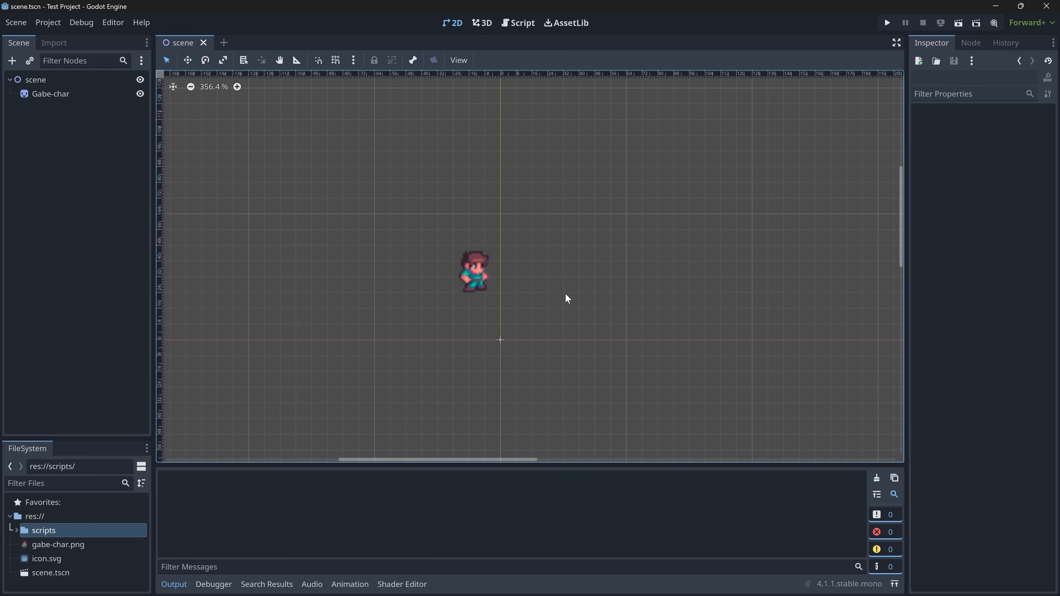
left_click(44, 530)
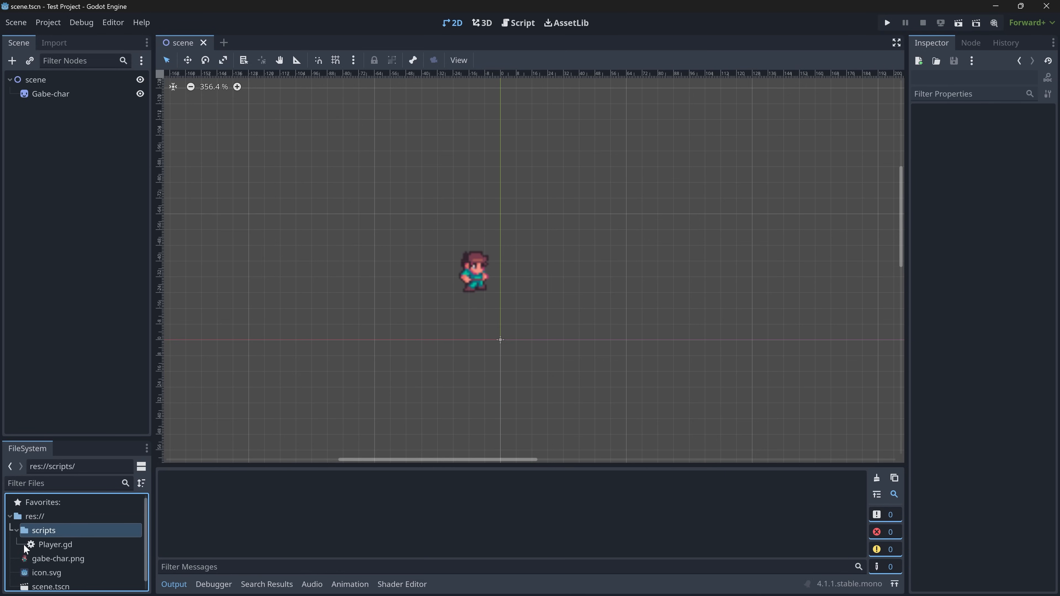
- Replace the pass line in Player.gd's _ready with print_debug("Hello!")
double_click(55, 545)
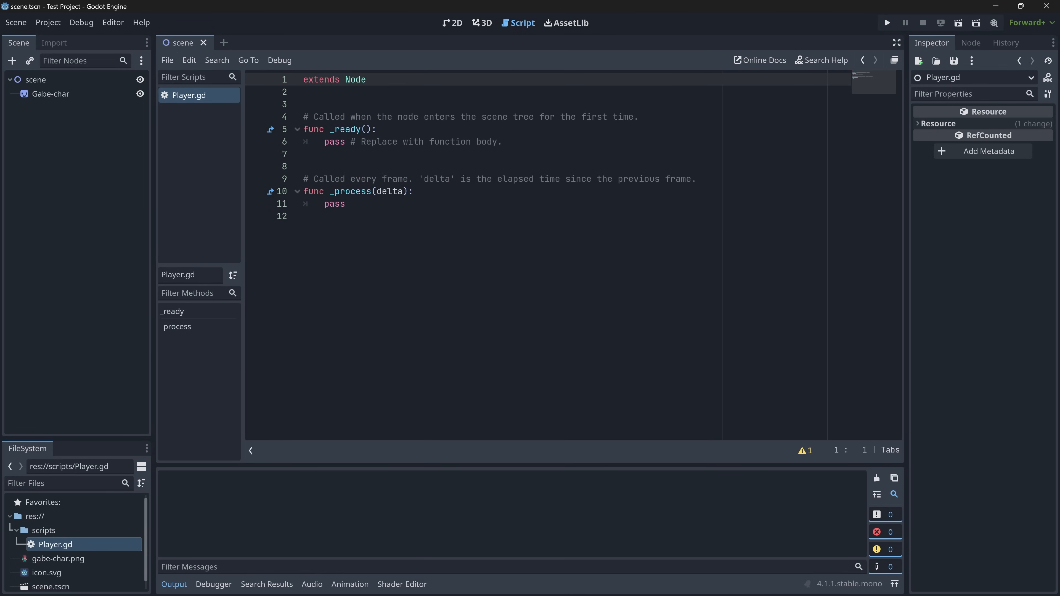
left_click(375, 129)
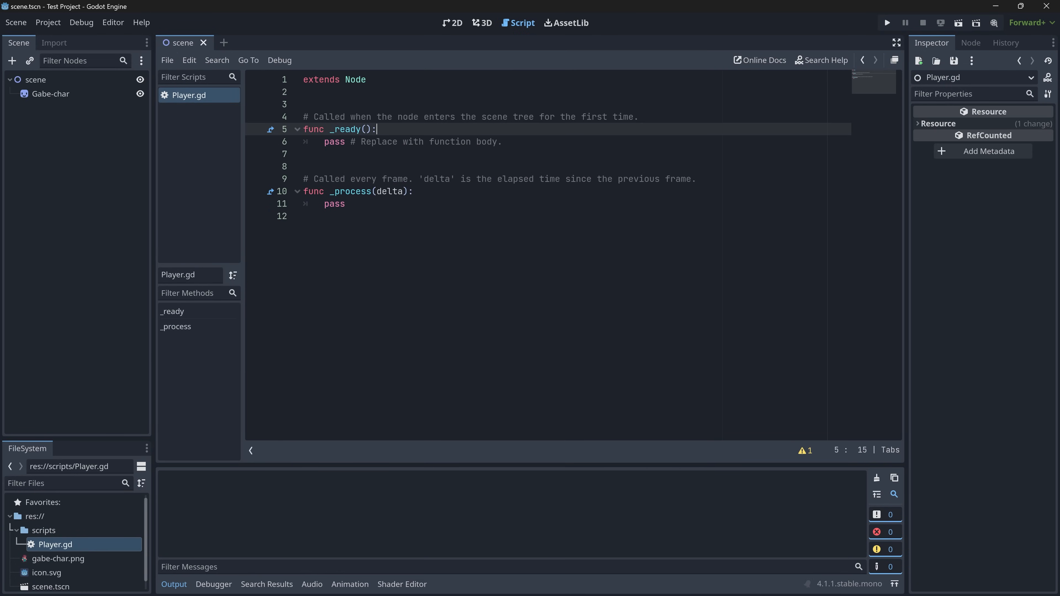
type("null")
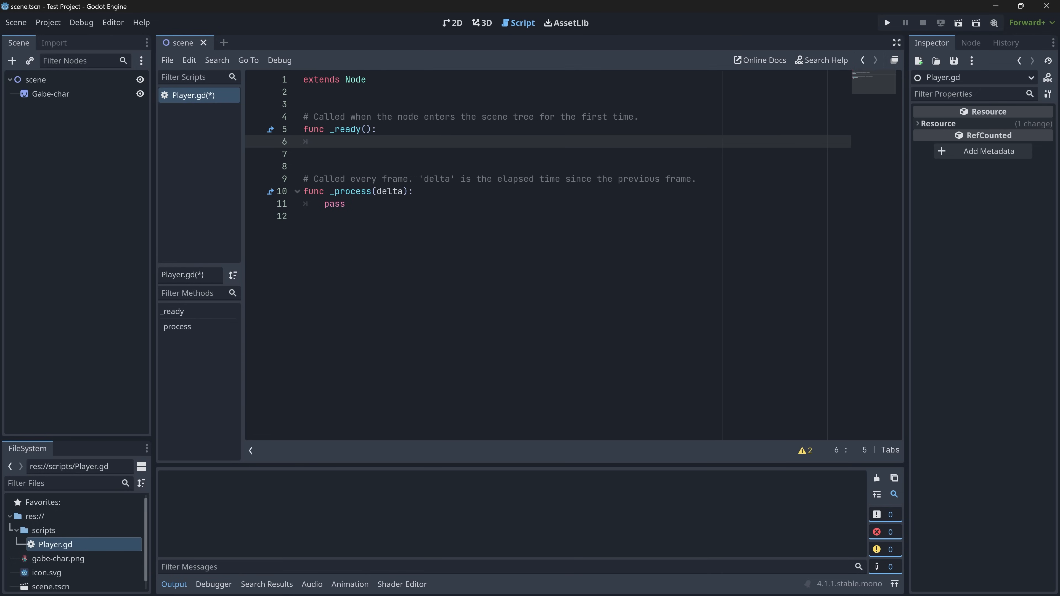
type("oup")
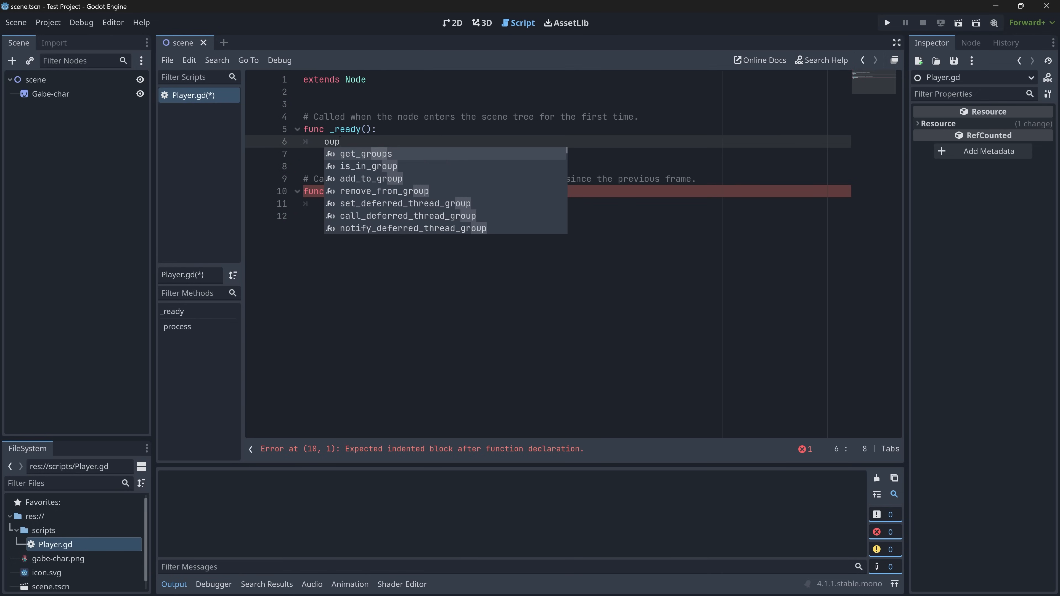
type("put")
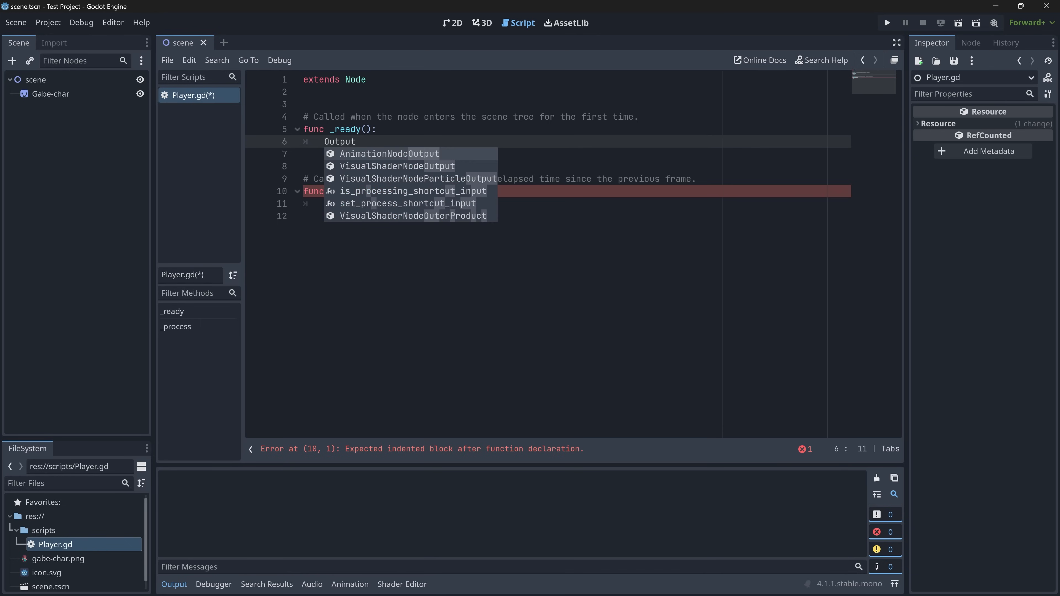
left_click(356, 142)
type("cons")
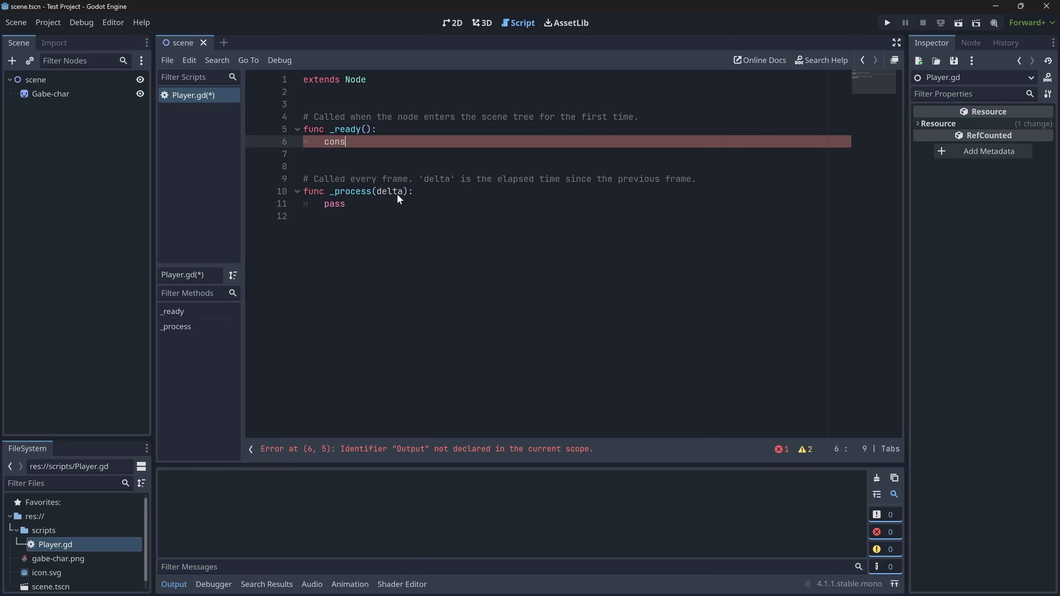
type("write")
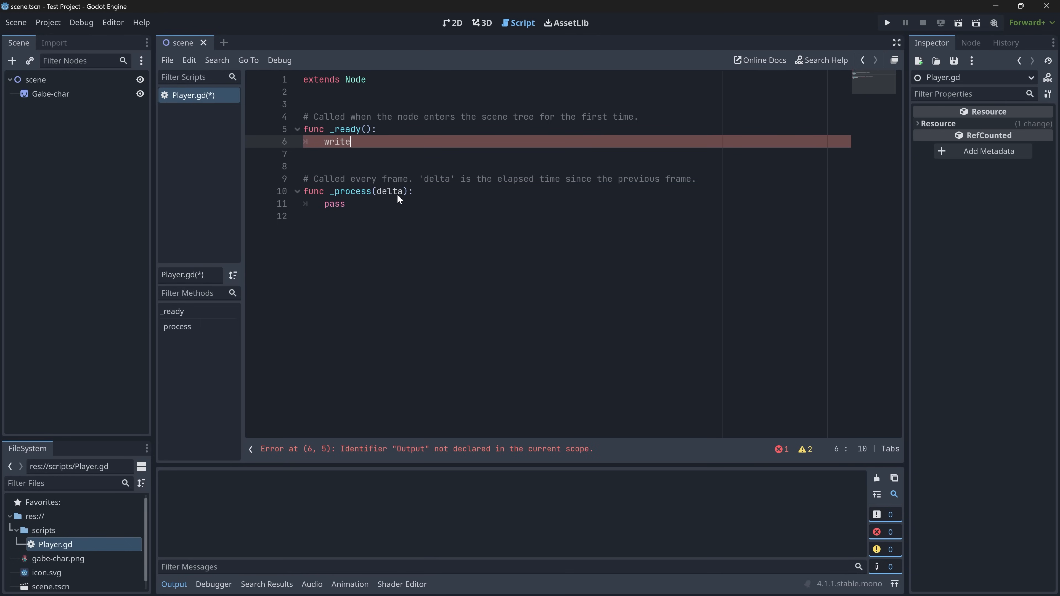
type("line")
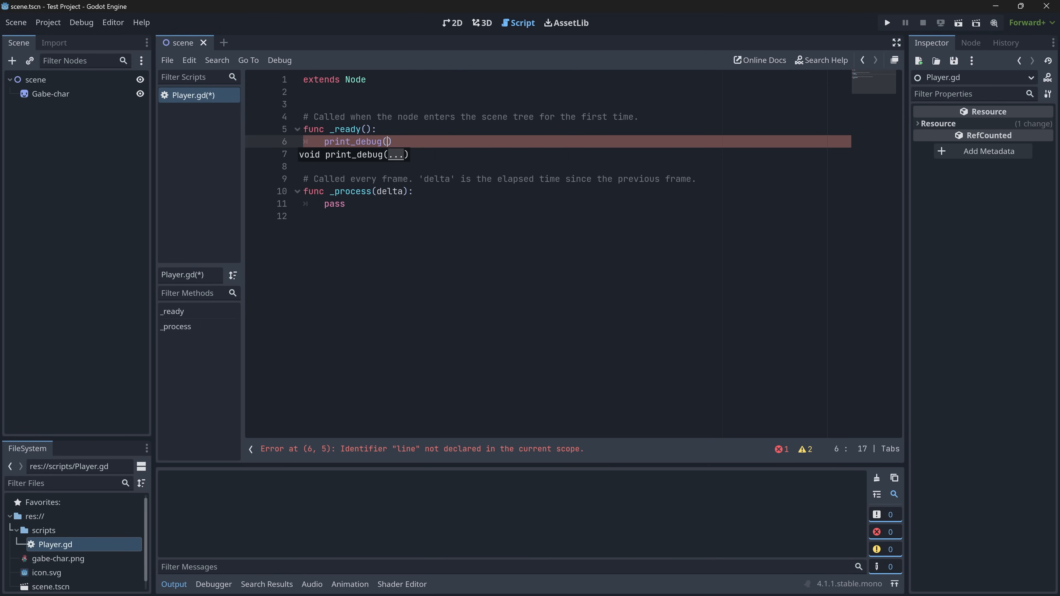
- Run the project to test the script
left_click(886, 22)
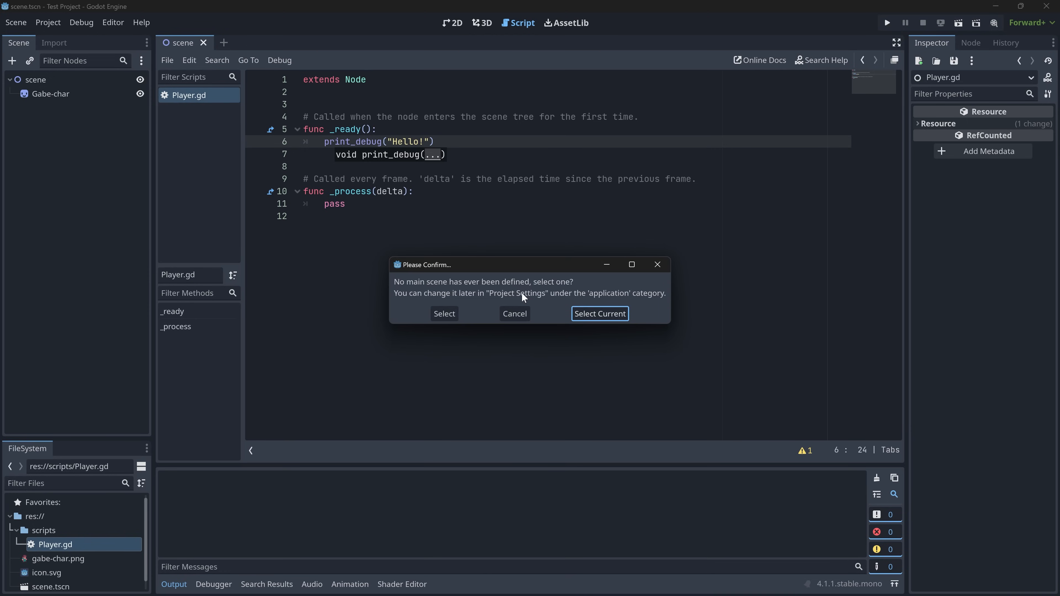
mouse_move(599, 314)
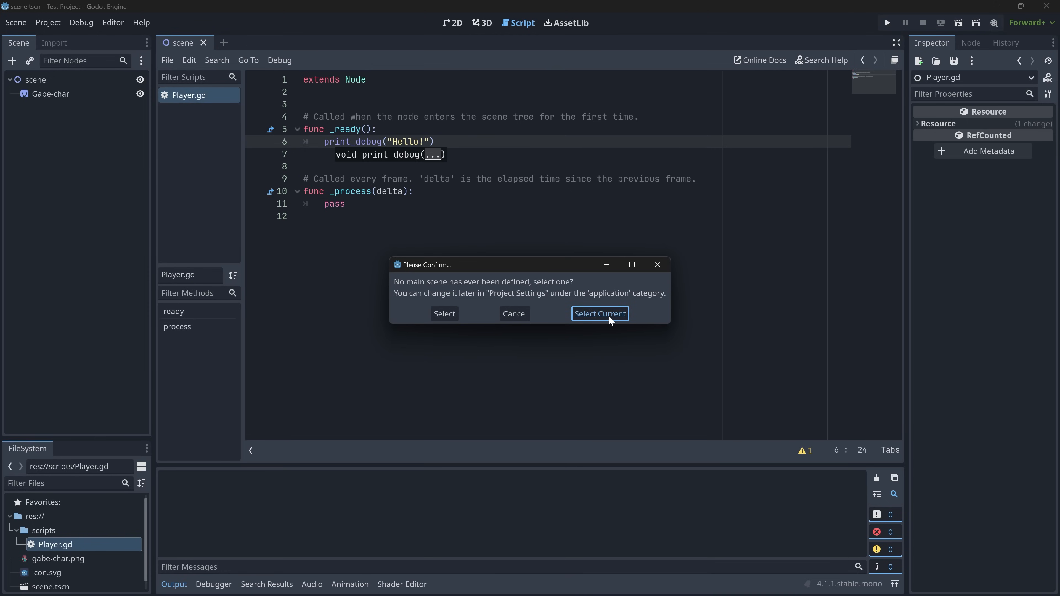
- Accept scene.tscn as the main scene so Test Project runs in a debug window
left_click(598, 313)
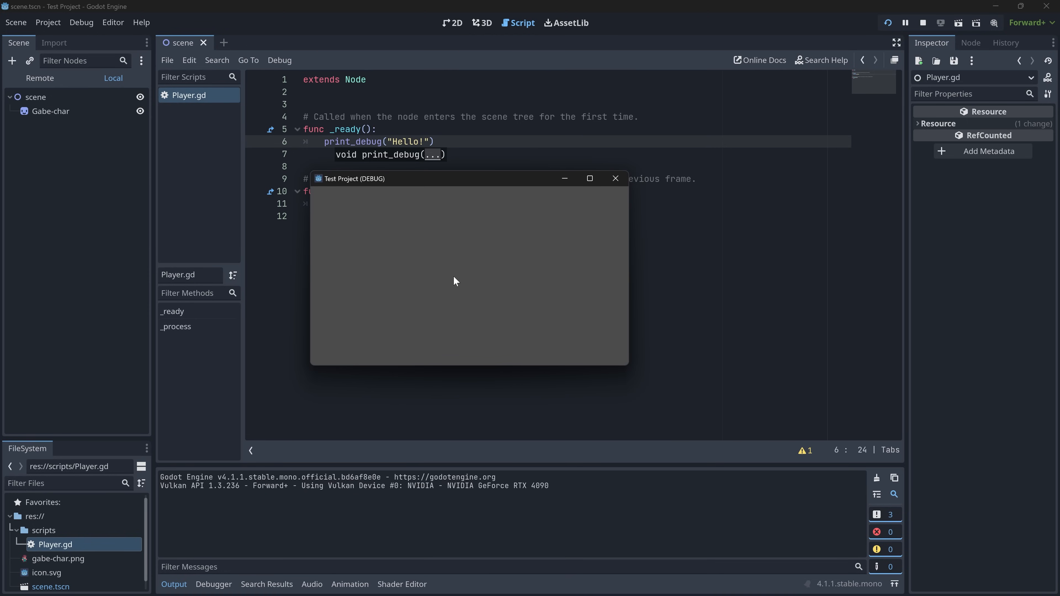
mouse_move(303, 455)
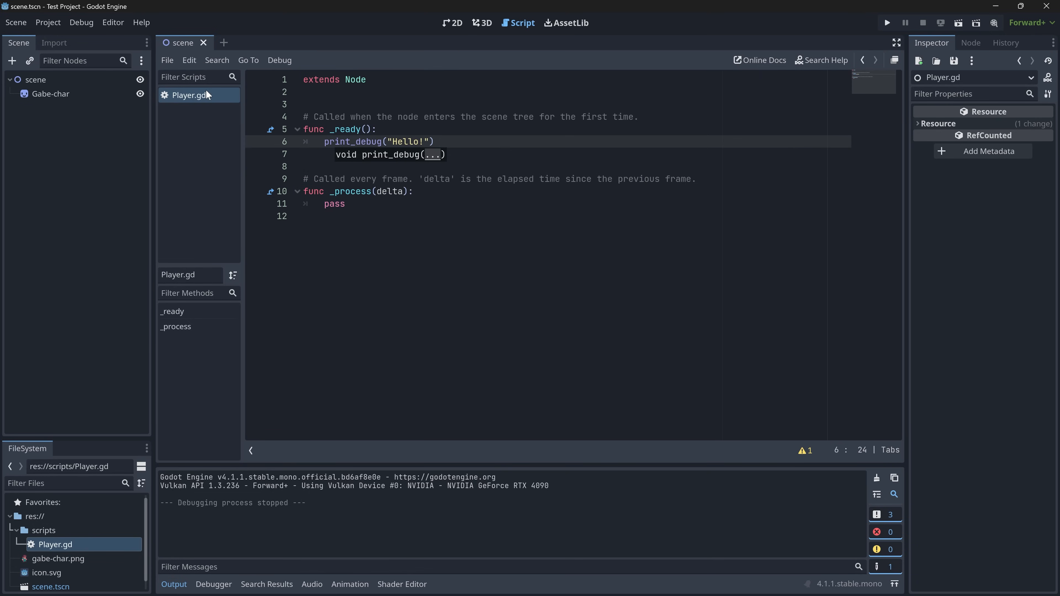
mouse_move(58, 93)
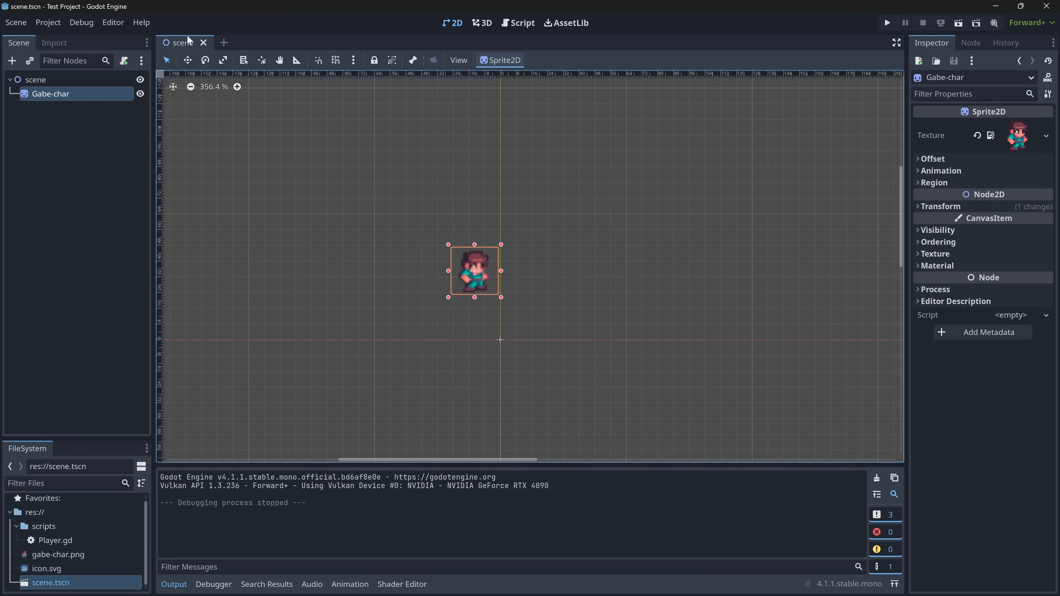
- Switch between the Script, 2D and AssetLib workspaces, ending on the 2D view of Gabe-char
left_click(54, 539)
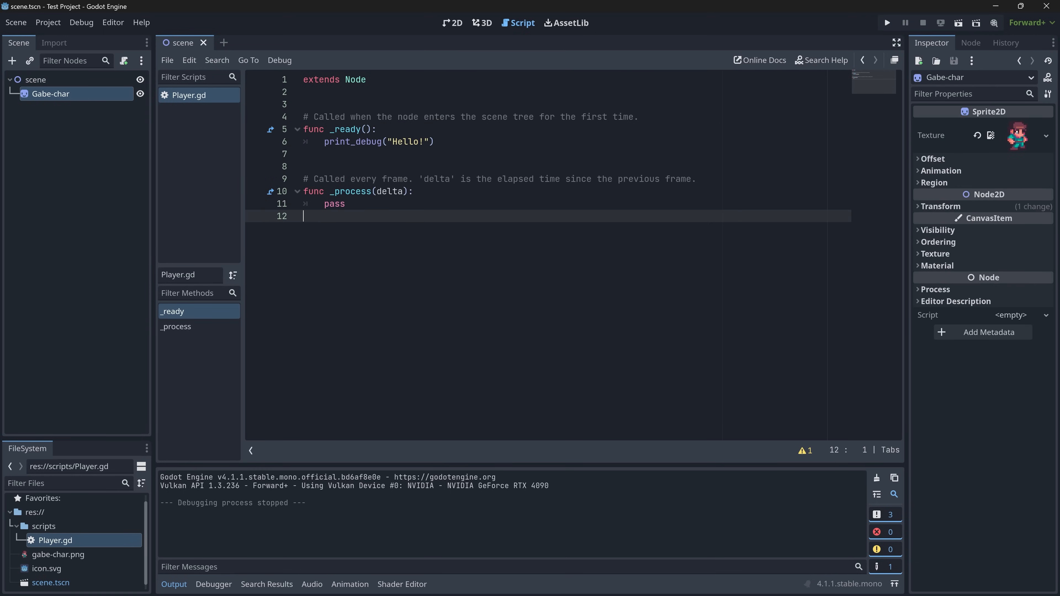
left_click(349, 129)
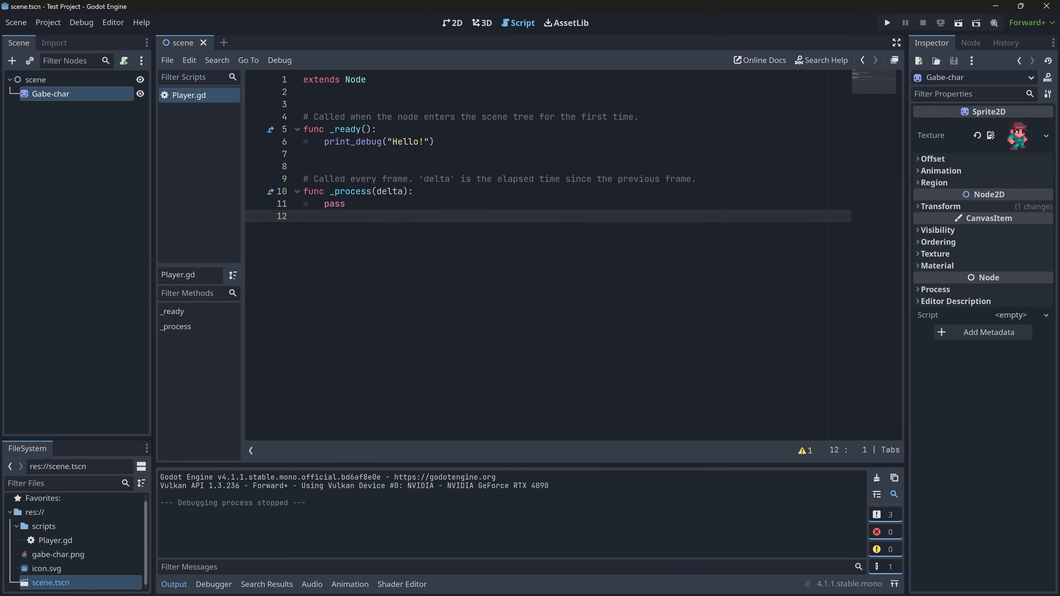
mouse_move(500, 19)
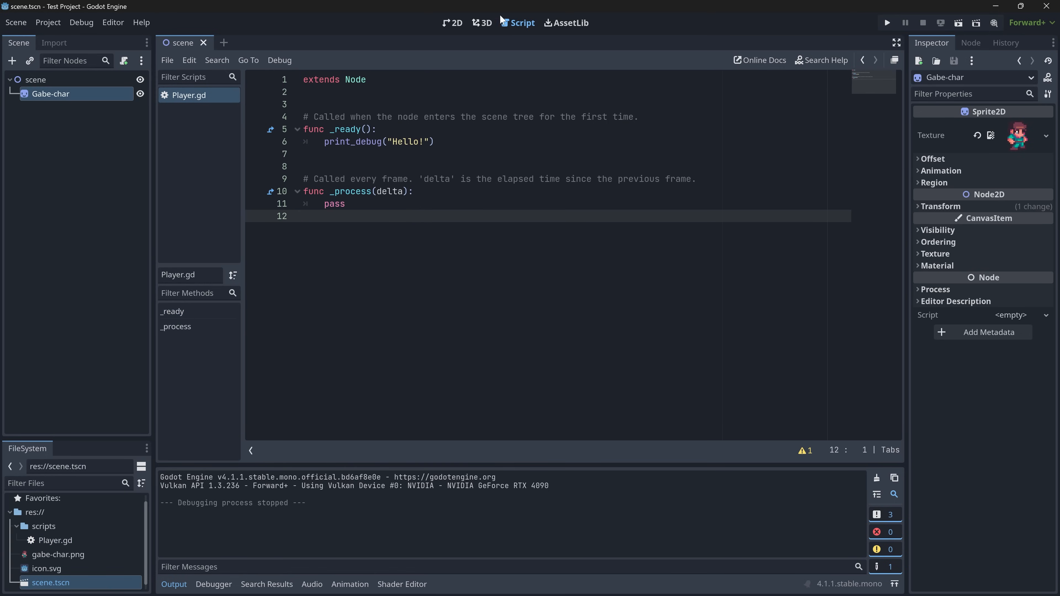
left_click(456, 22)
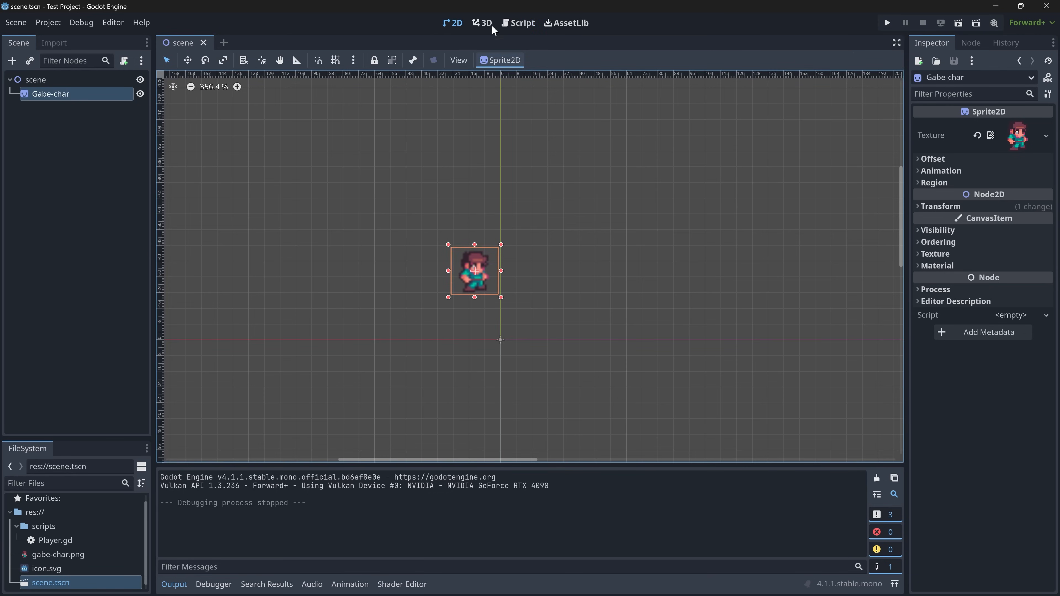
left_click(451, 22)
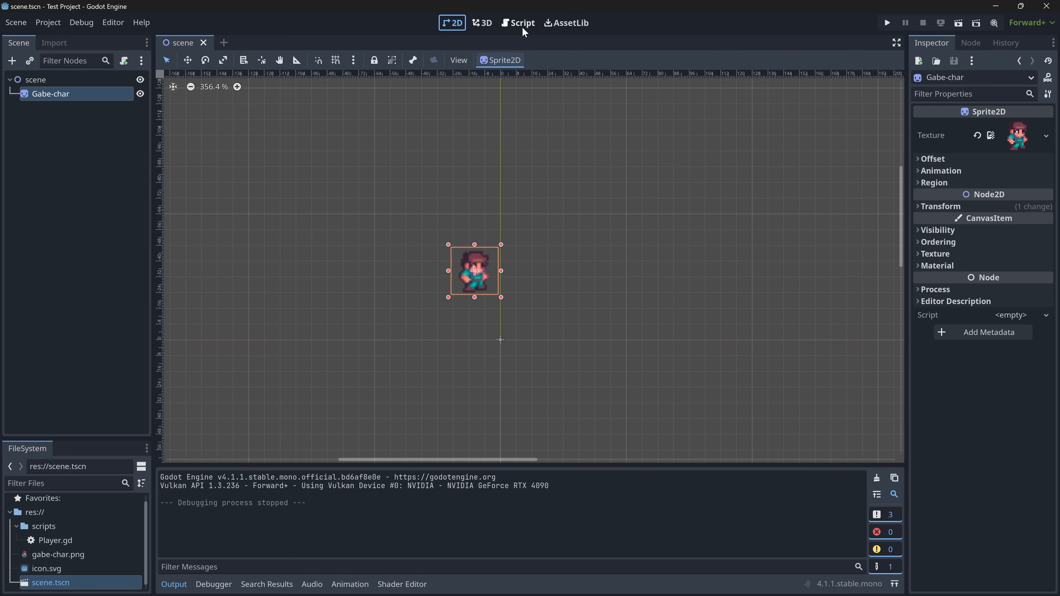
left_click(518, 22)
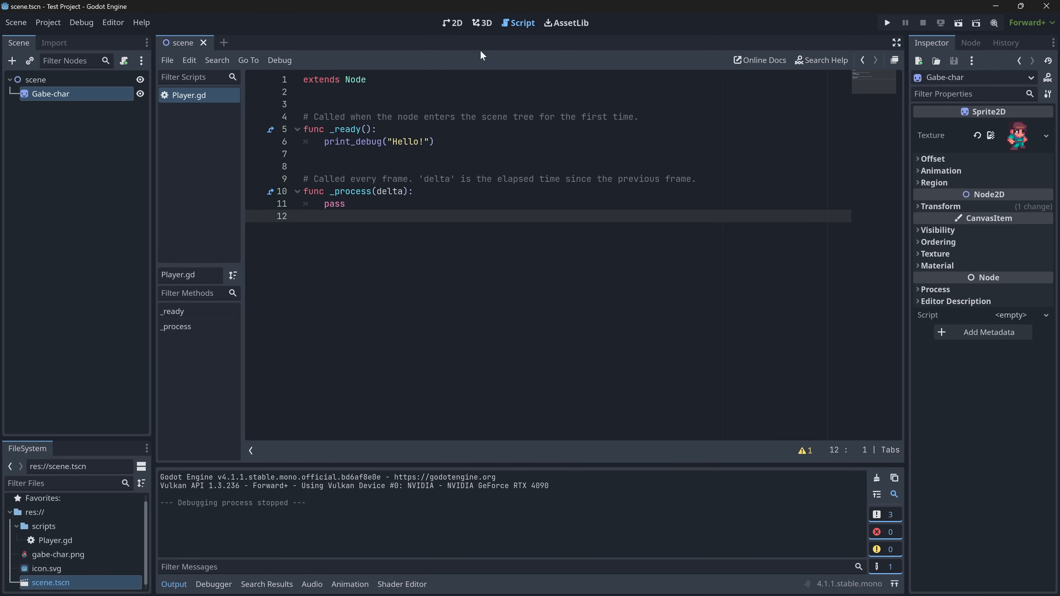
left_click(452, 22)
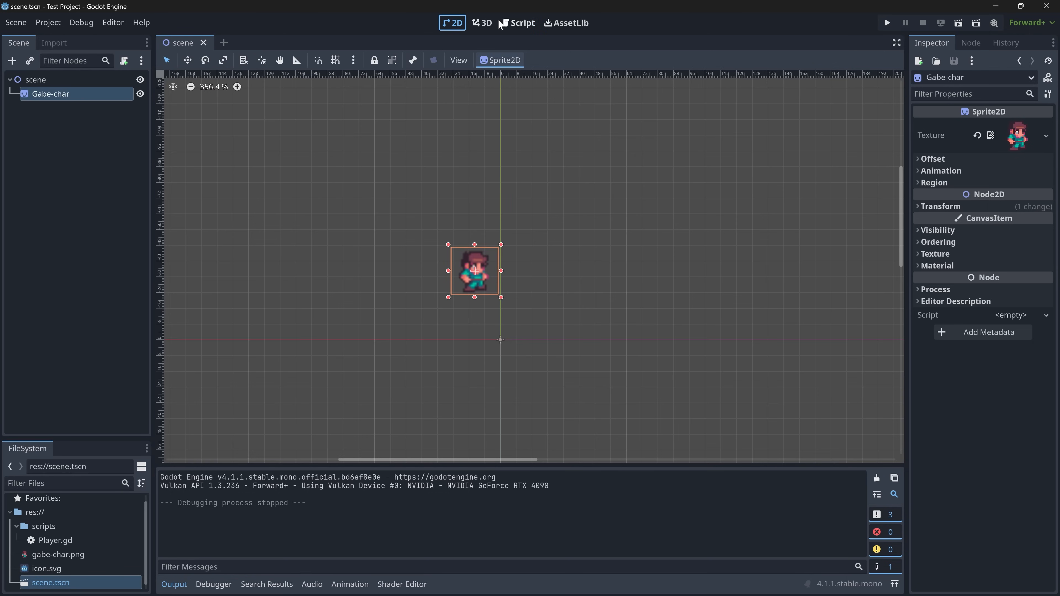
left_click(569, 22)
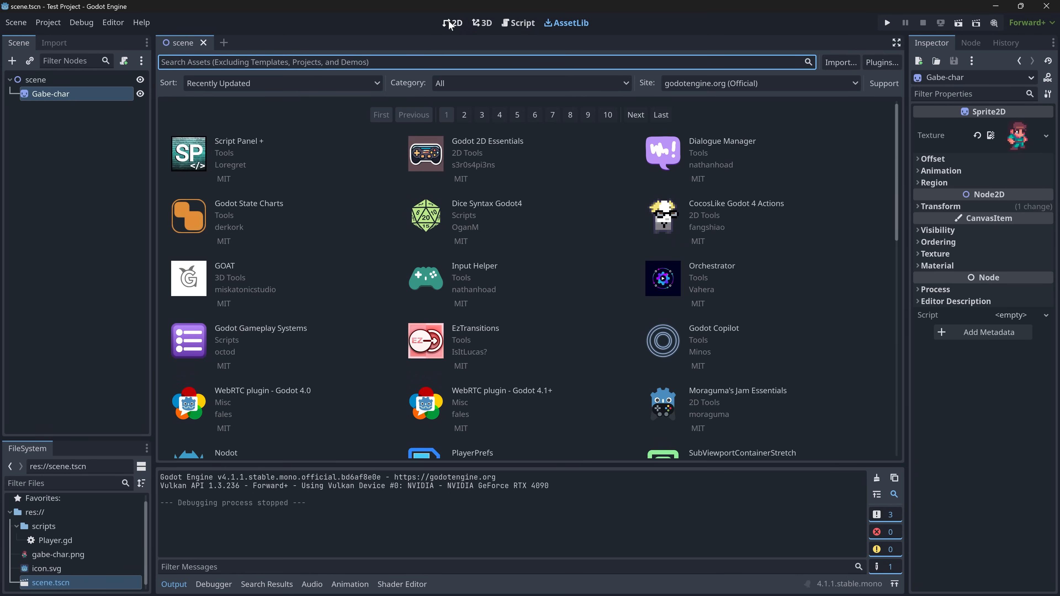
left_click(452, 22)
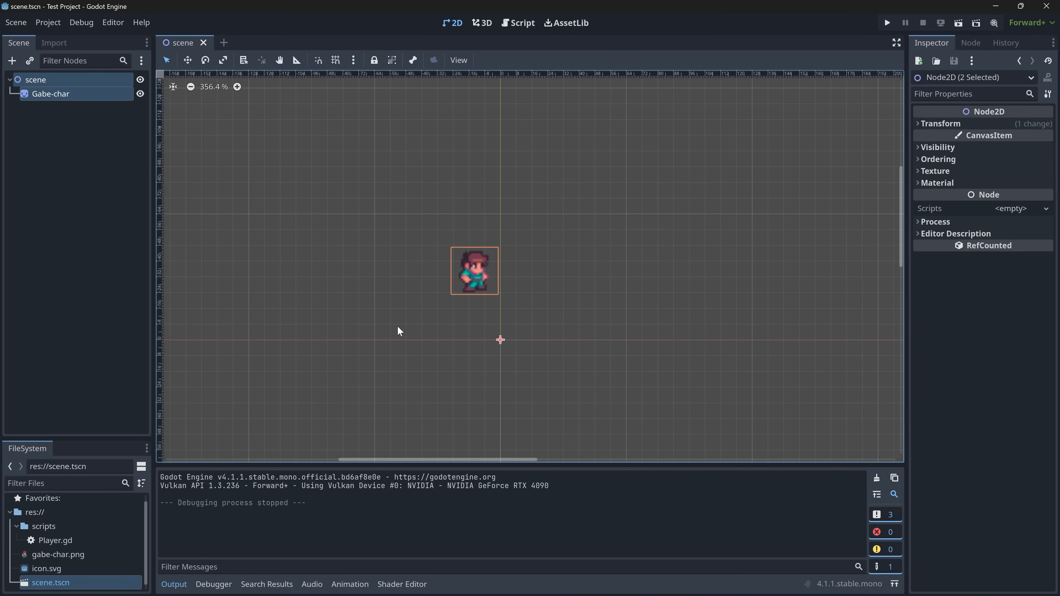
mouse_move(461, 303)
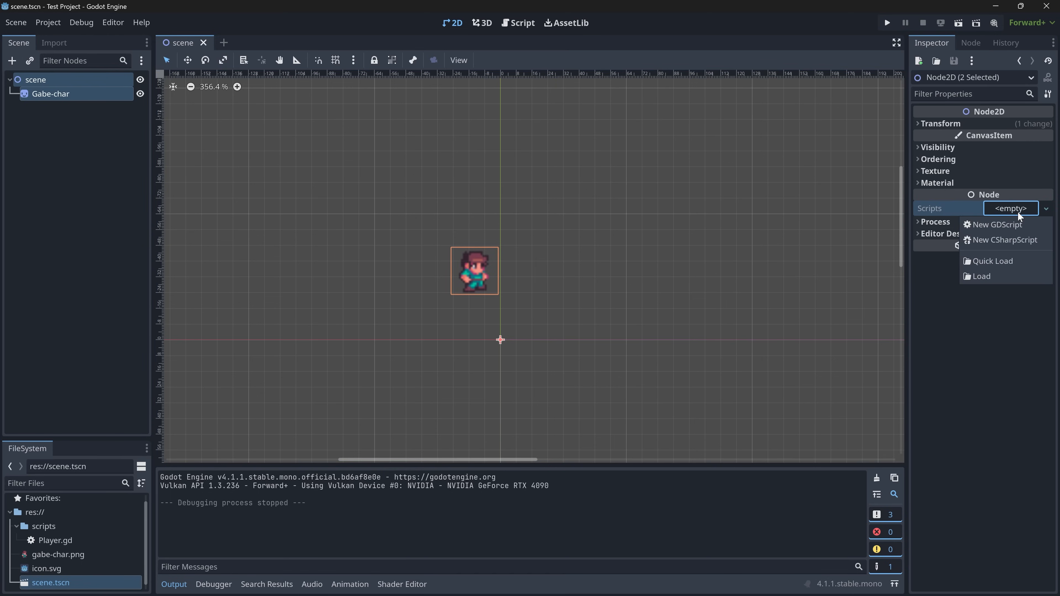
mouse_move(923, 210)
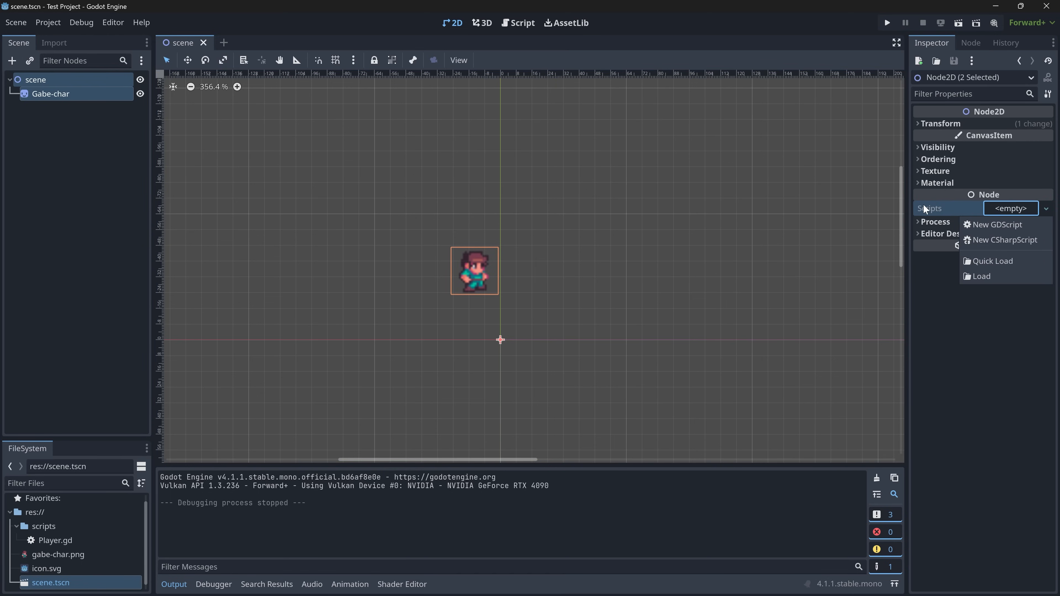
- Set the Gabe-char sprite's Script property to res://scripts/Player.gd
left_click(50, 94)
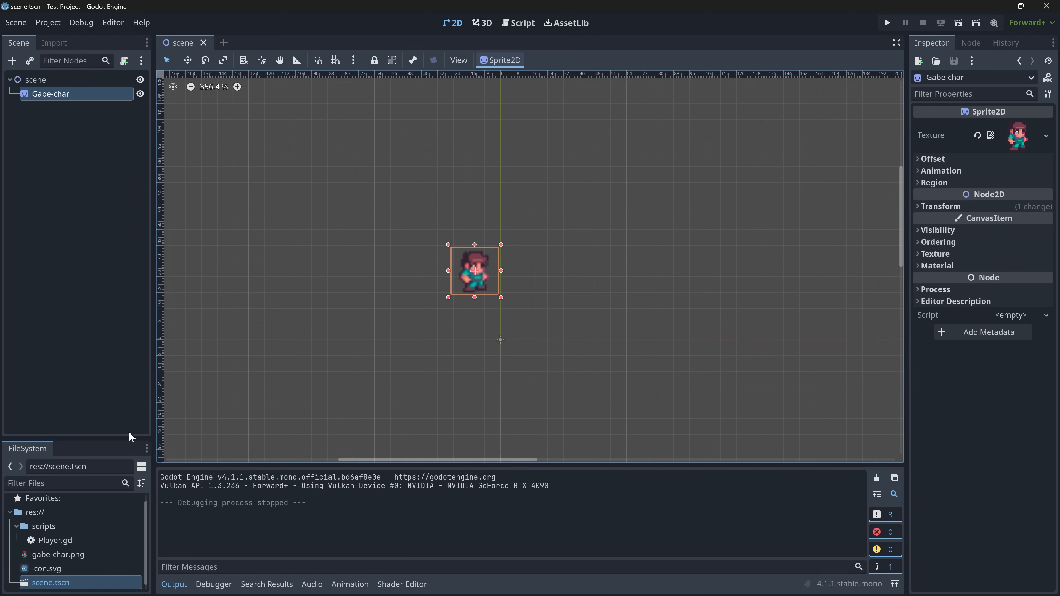
left_click(54, 544)
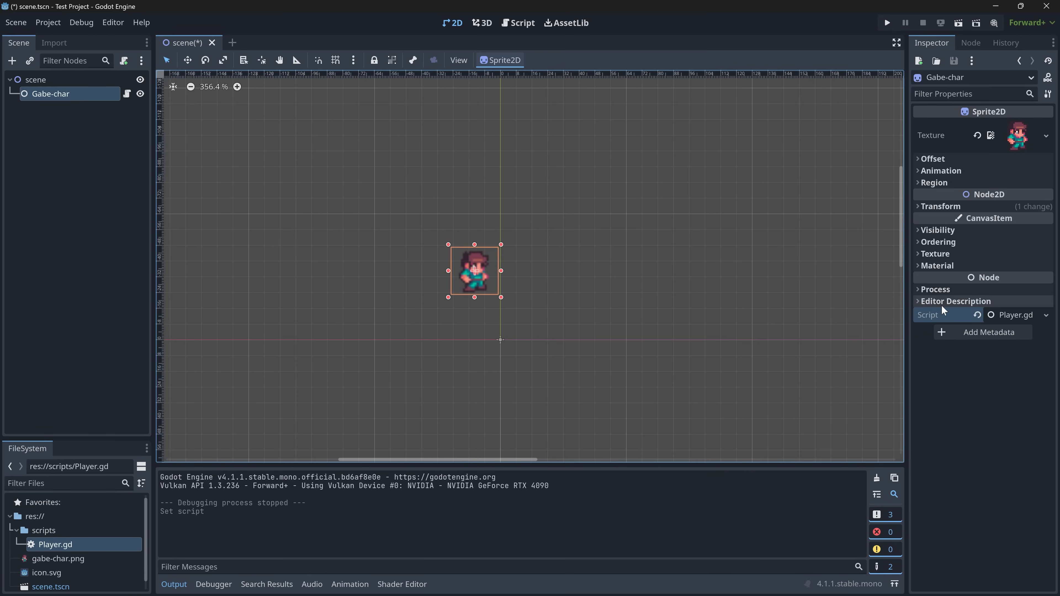
left_click(988, 332)
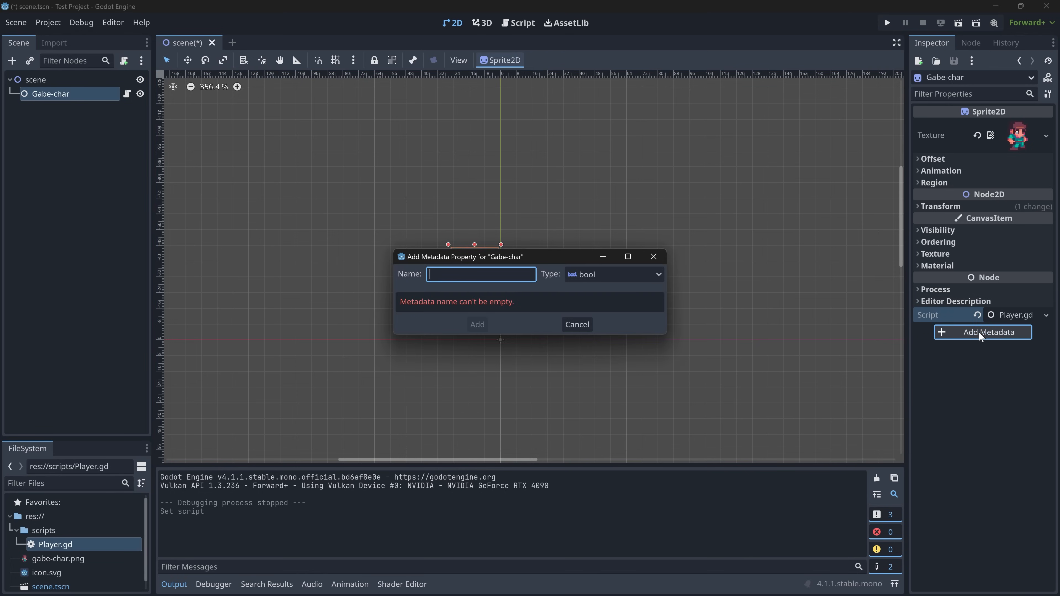
- Browse the metadata value types, then dismiss the Add Metadata Property dialog
left_click(611, 274)
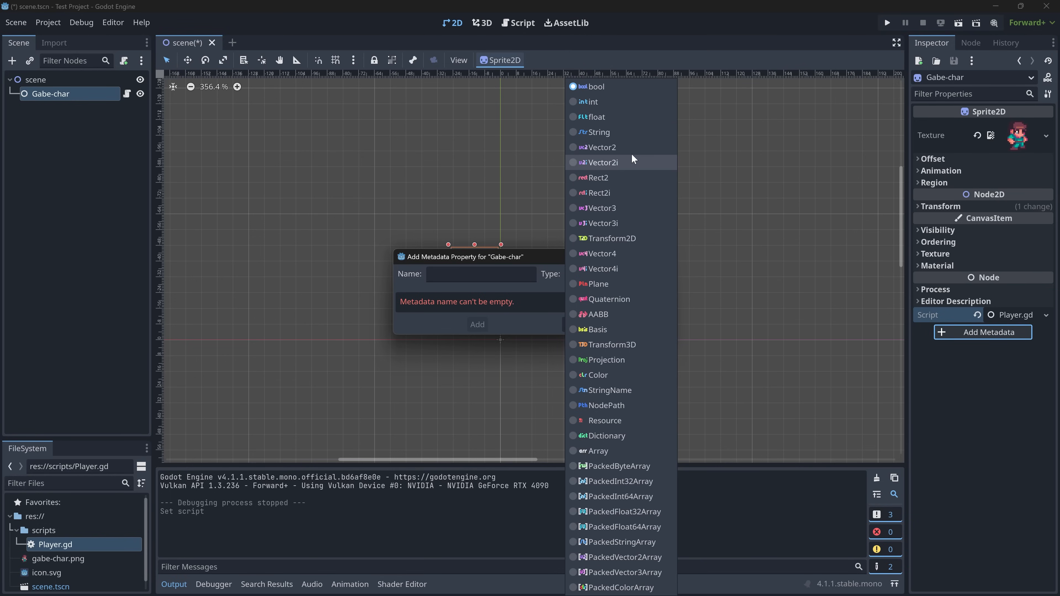
mouse_move(620, 96)
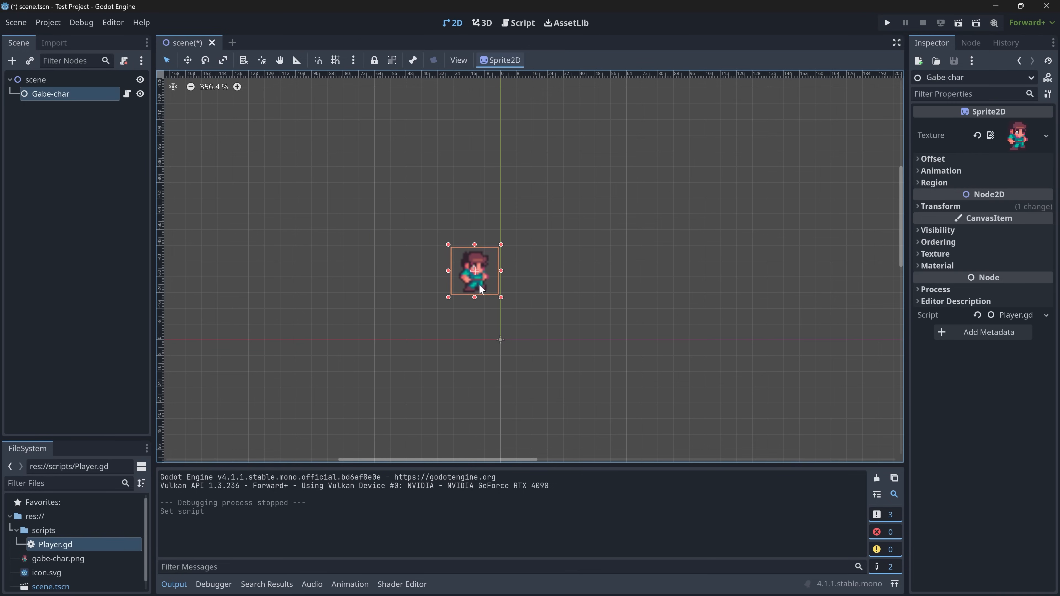
left_click(987, 332)
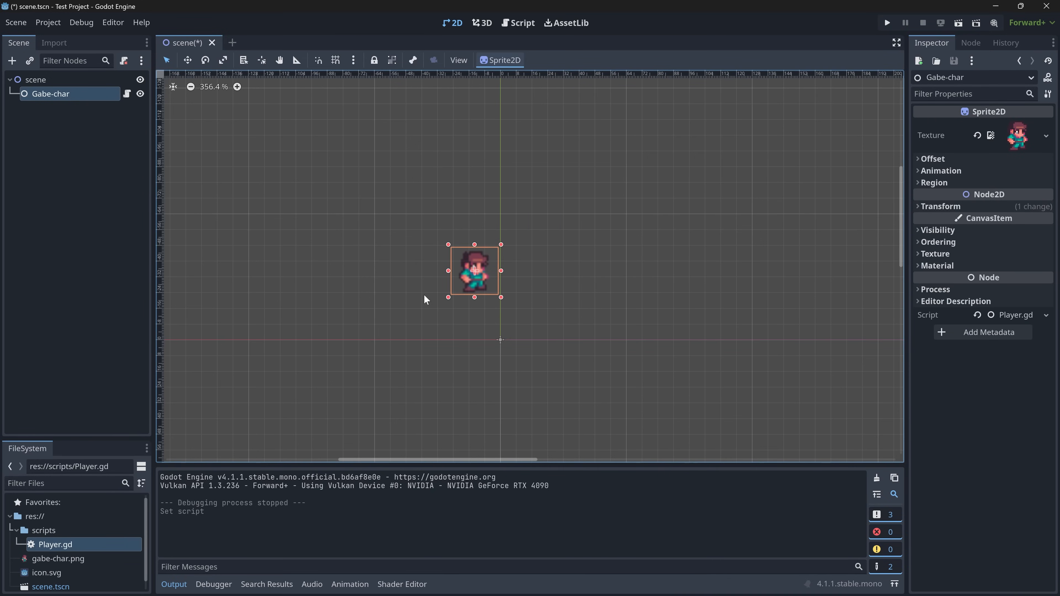
mouse_move(533, 298)
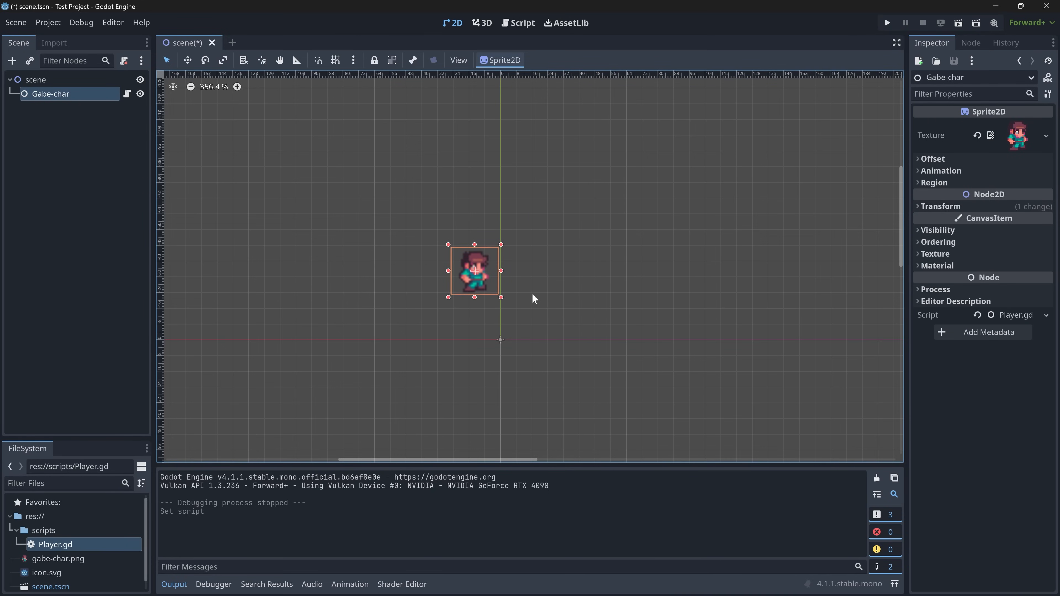
mouse_move(568, 234)
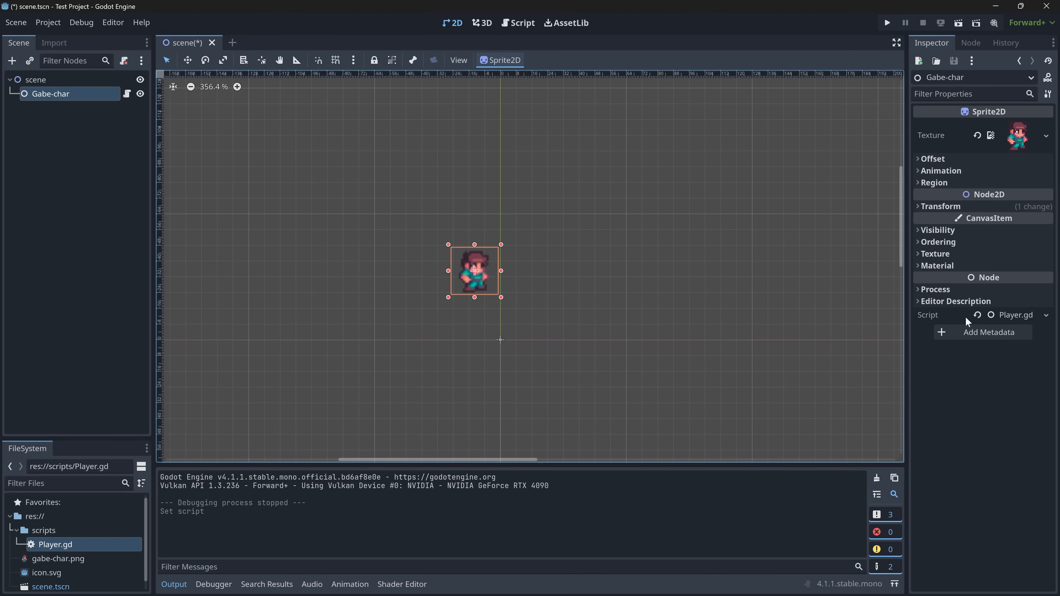
mouse_move(509, 254)
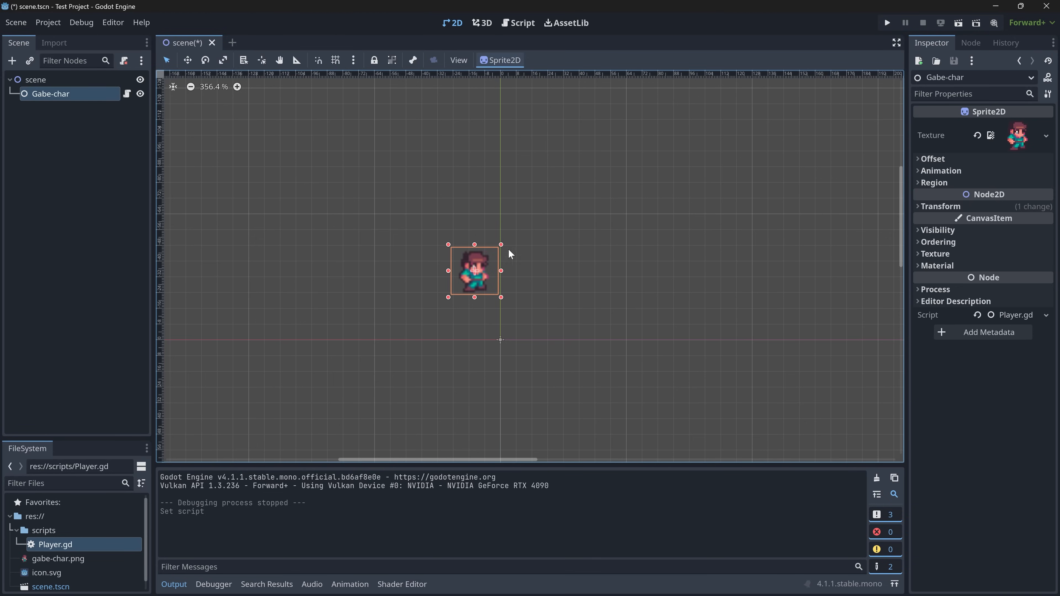
- Run the current scene printing "Hello!", stop it, and return to the 2D view
left_click(886, 22)
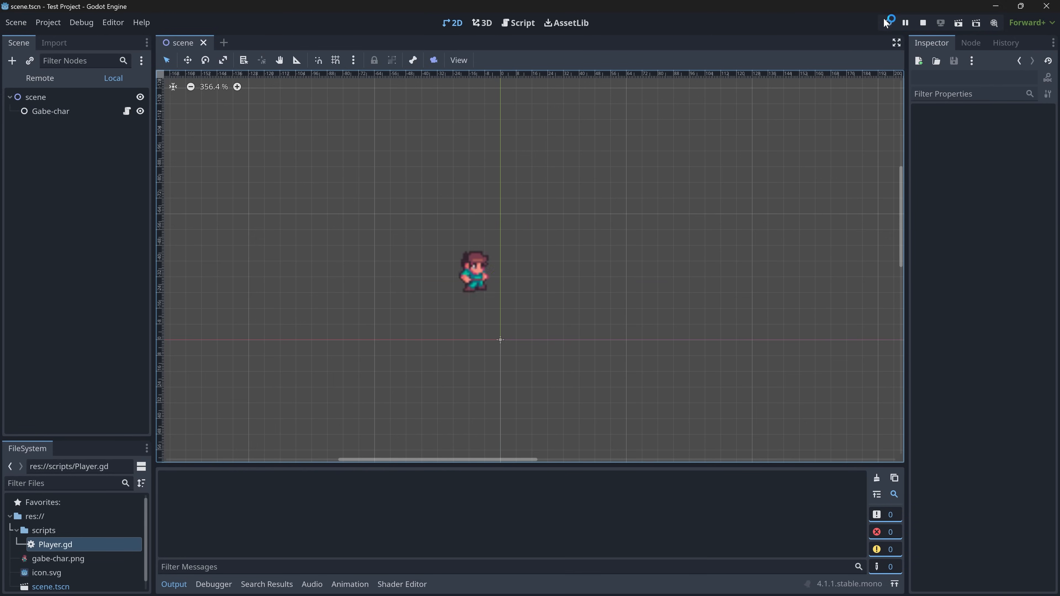
left_click(888, 22)
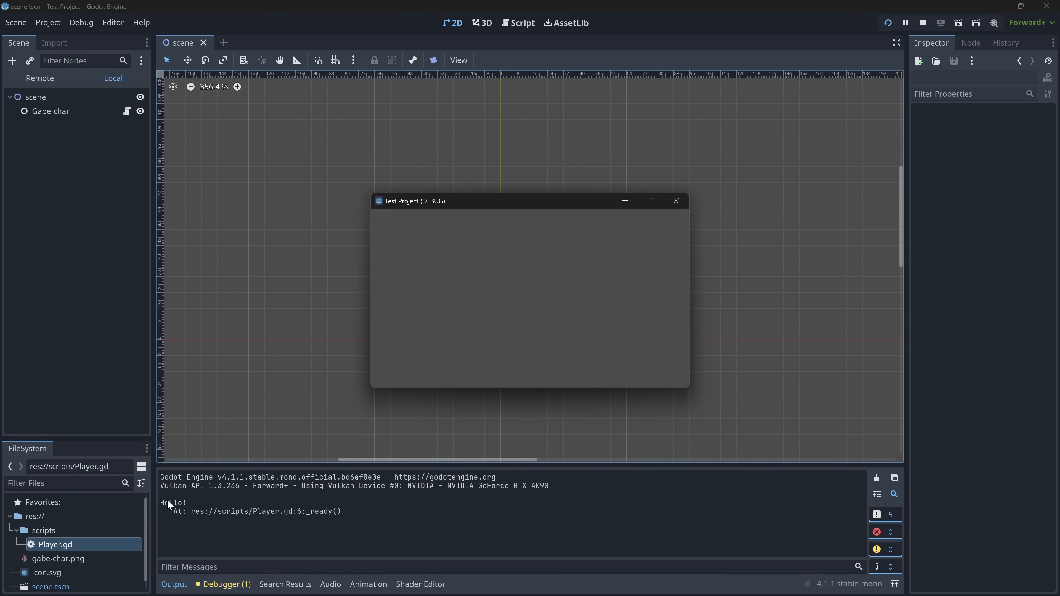
left_click(674, 201)
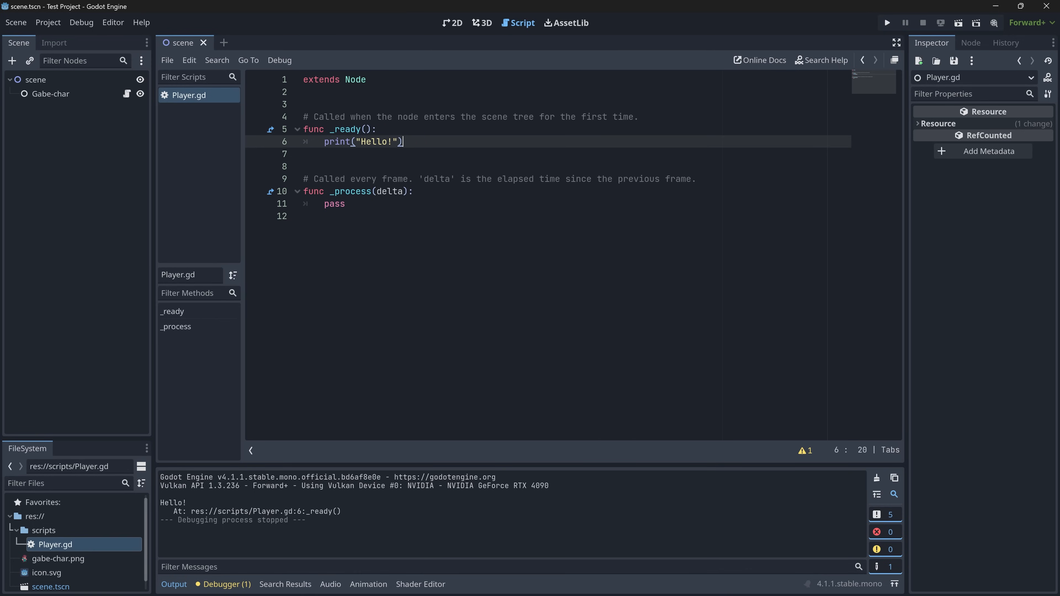
left_click(885, 22)
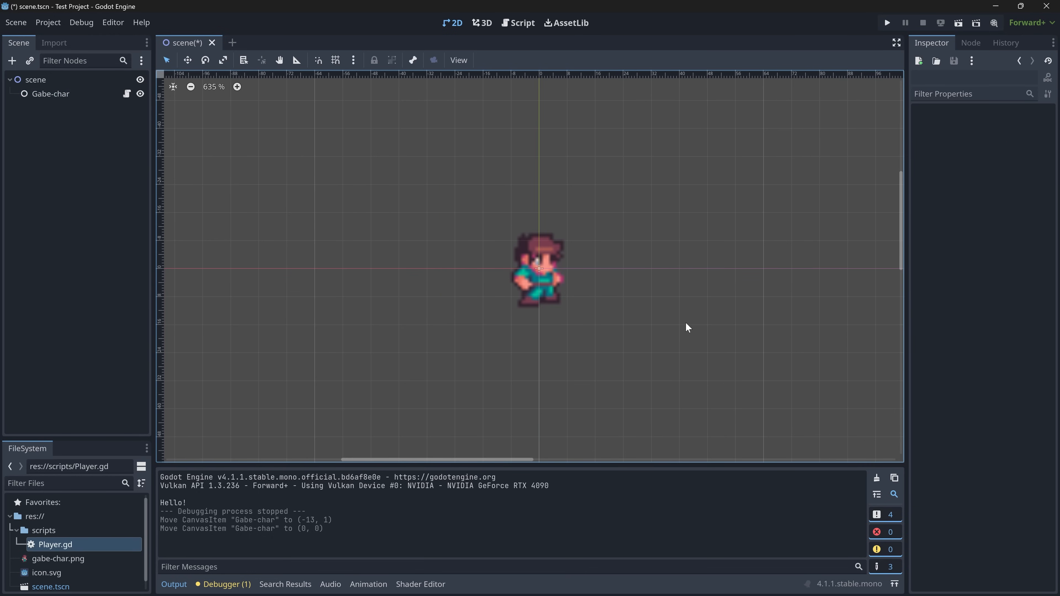
- Enlarge the Gabe-char sprite with the Scale tool to about 19.08
scroll("down", 3)
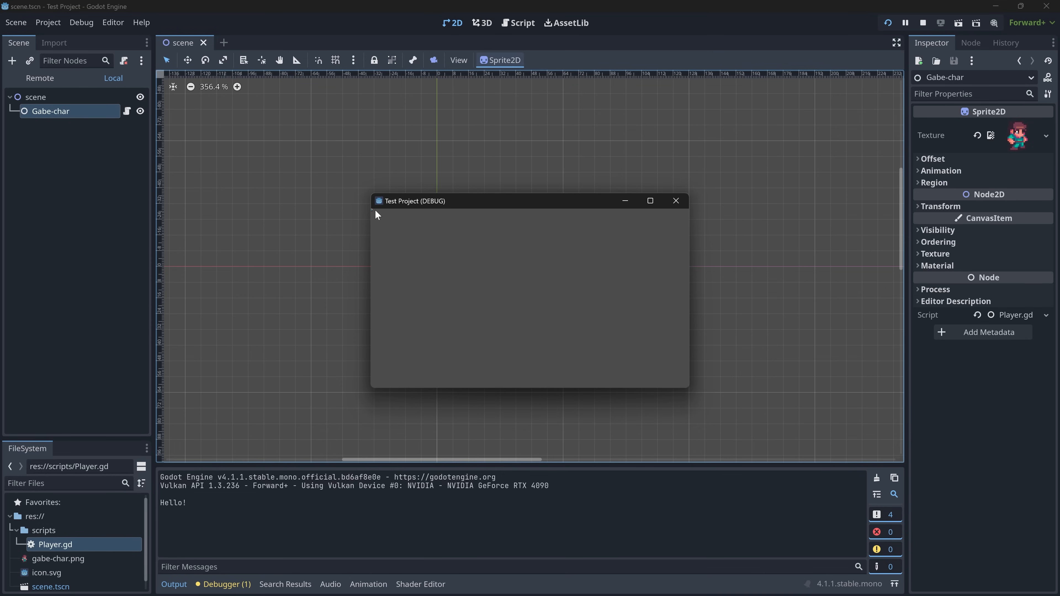
mouse_move(580, 215)
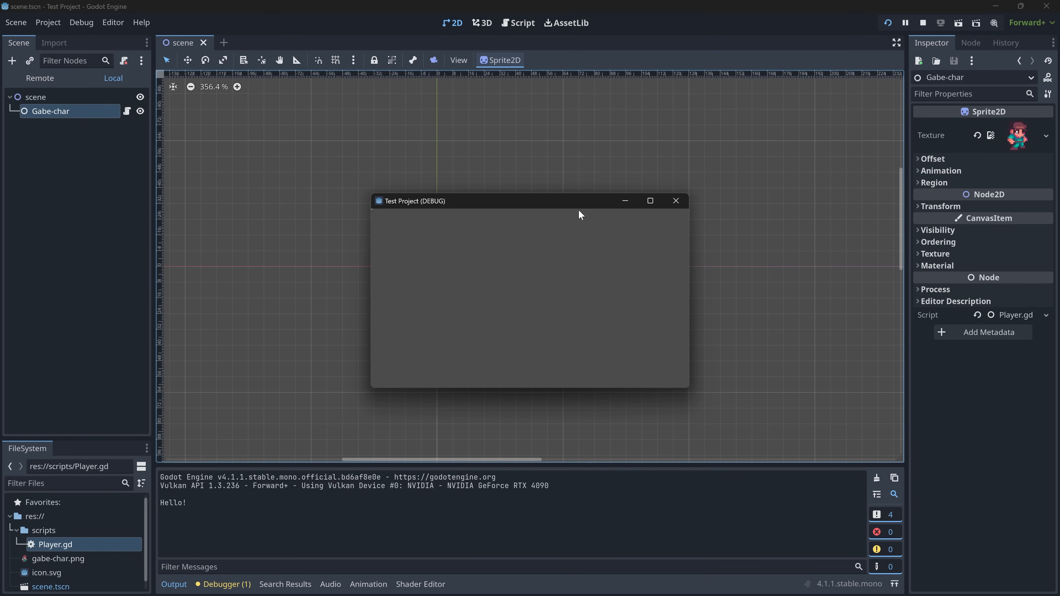
mouse_move(674, 201)
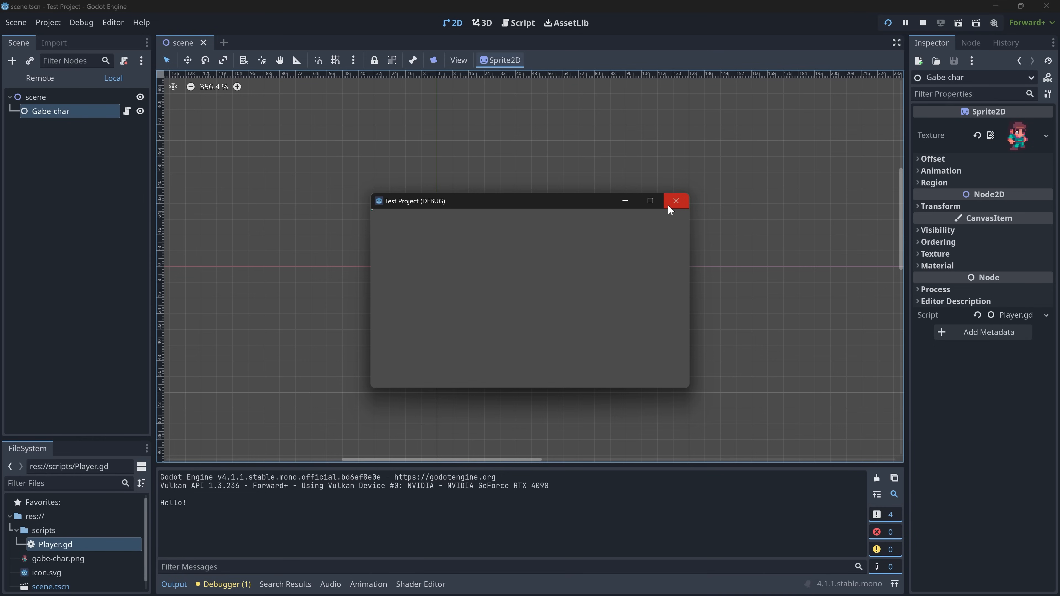
left_click_drag(473, 201, 460, 106)
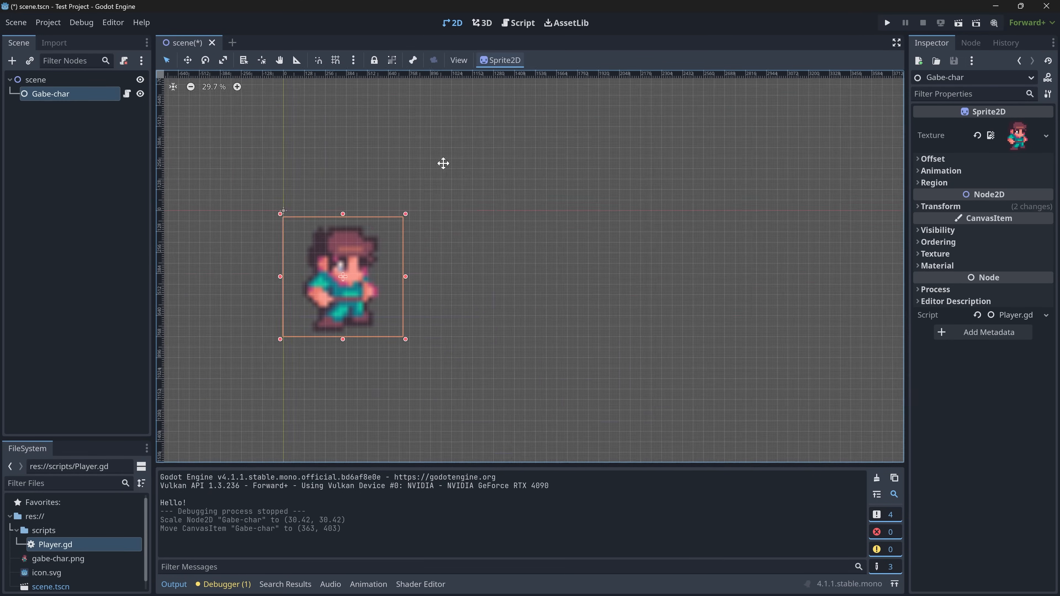
scroll("down", 3)
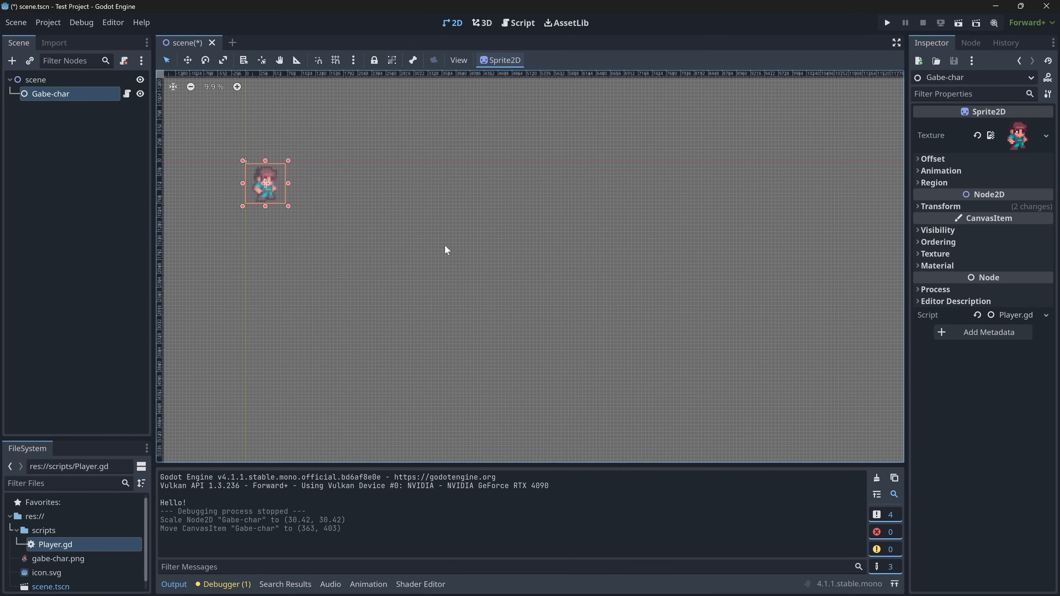
- Rerun the scene to see the big sprite, then stop it
left_click(885, 22)
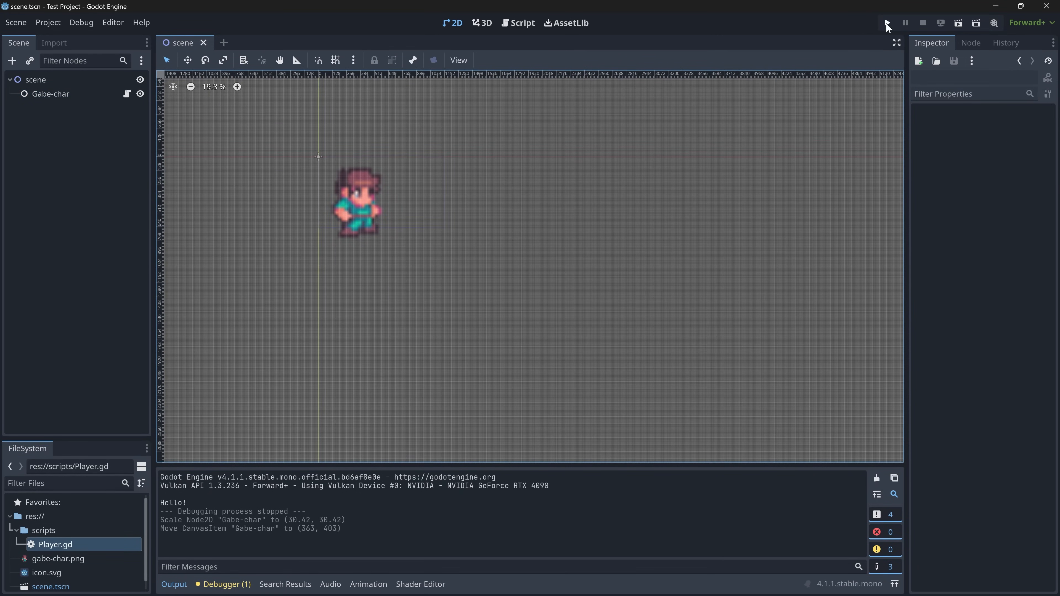
left_click(886, 22)
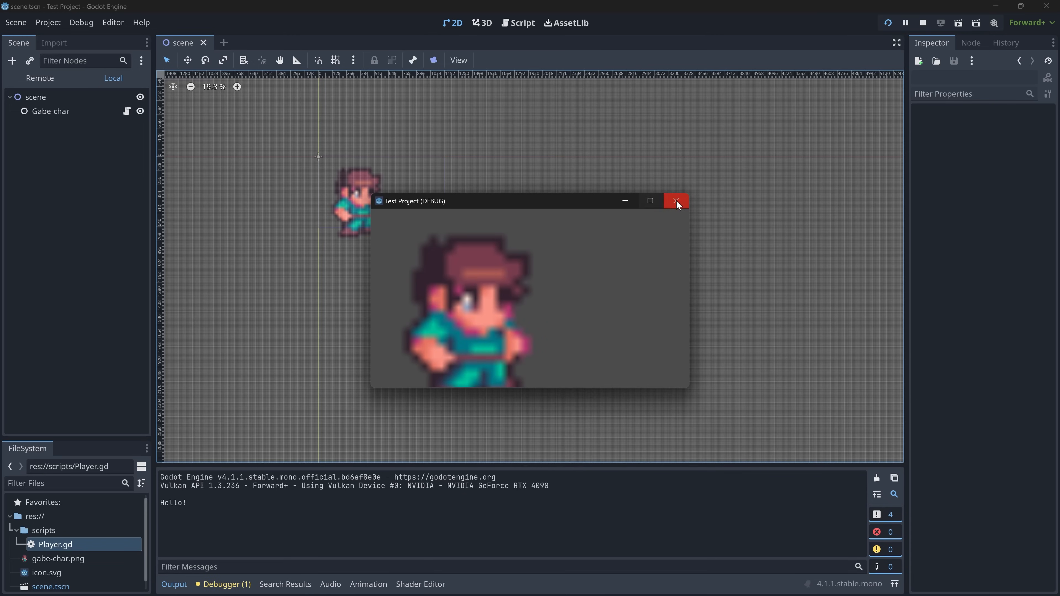
left_click(674, 201)
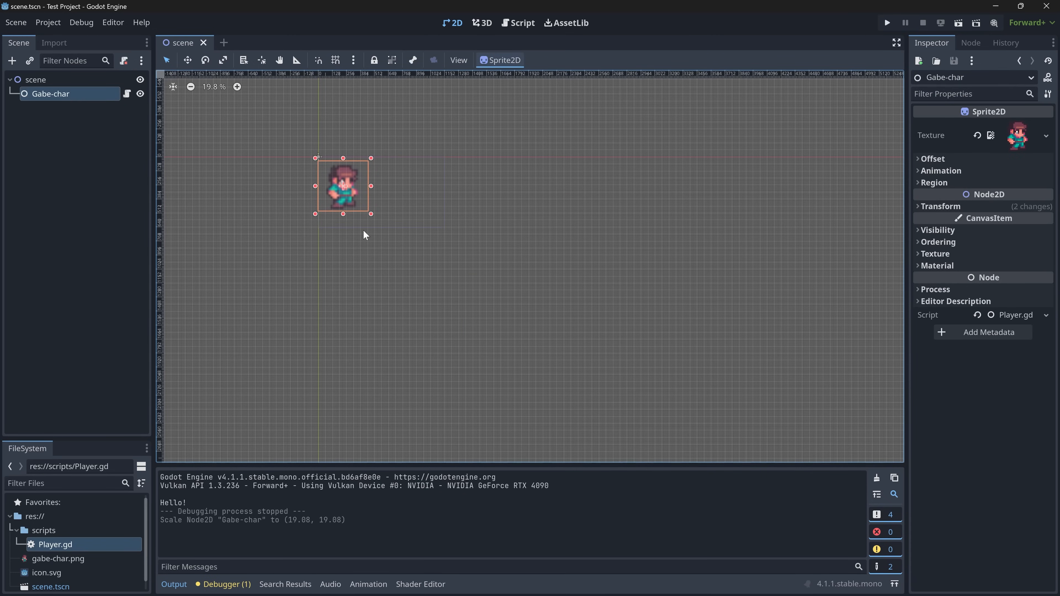
left_click(35, 79)
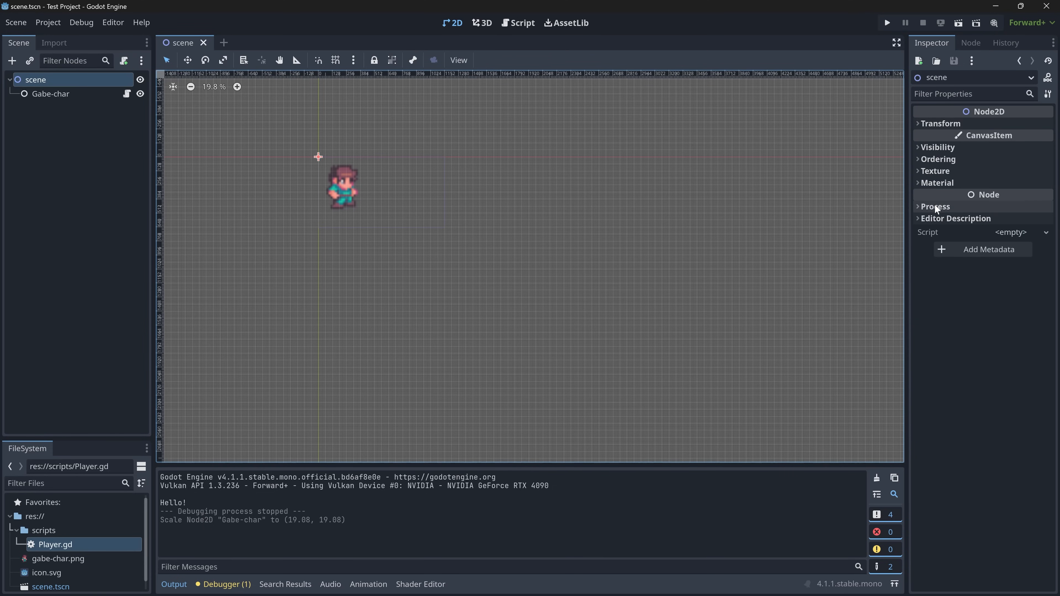
- Hide the grid, rescale Gabe-char to about 9.12 and move it to around (595, 334)
left_click(937, 170)
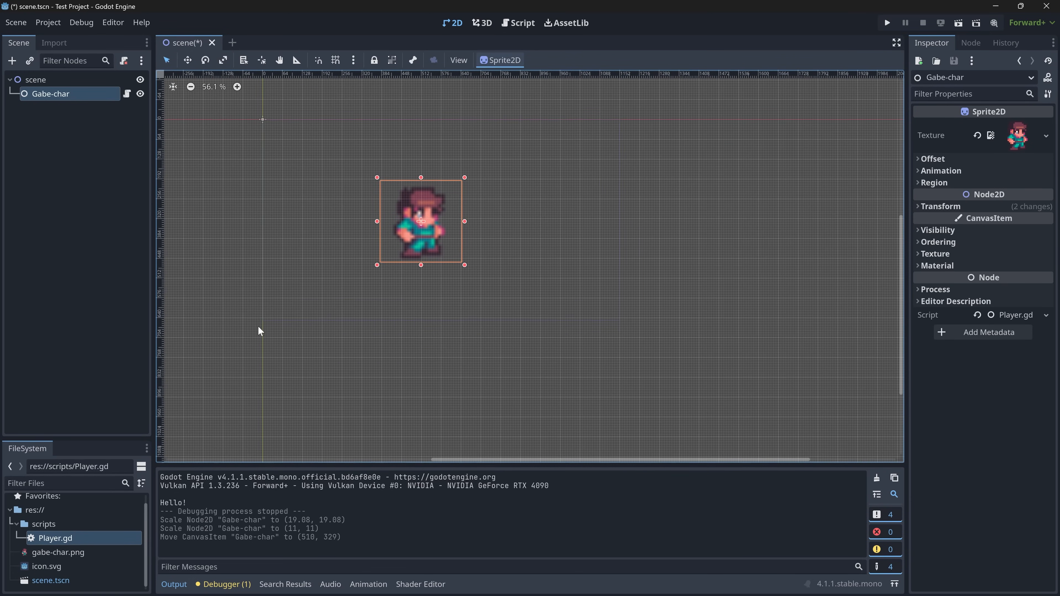
mouse_move(465, 60)
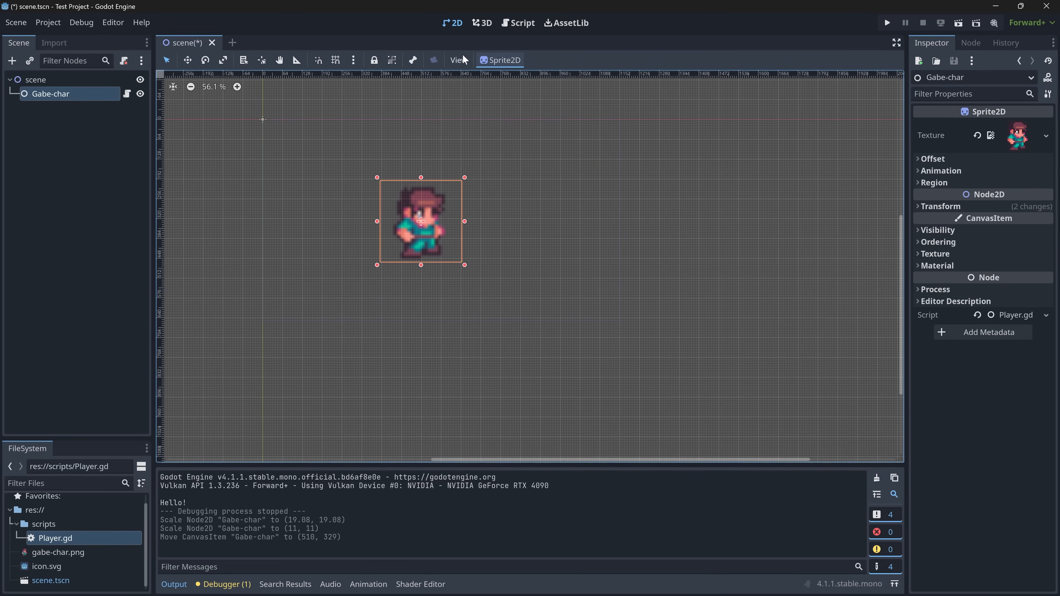
left_click(459, 59)
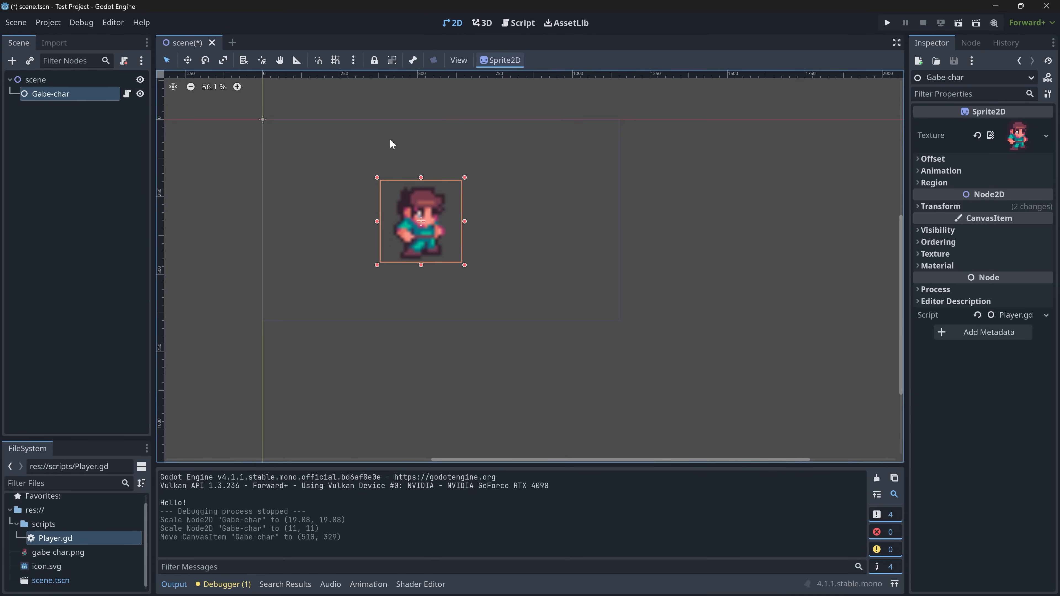
left_click(322, 109)
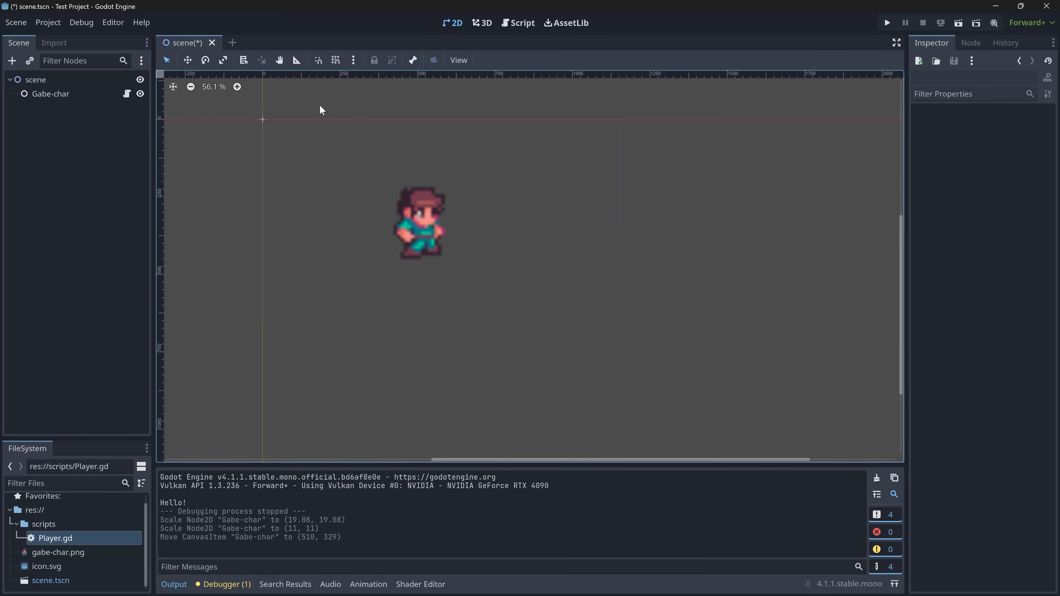
left_click(419, 223)
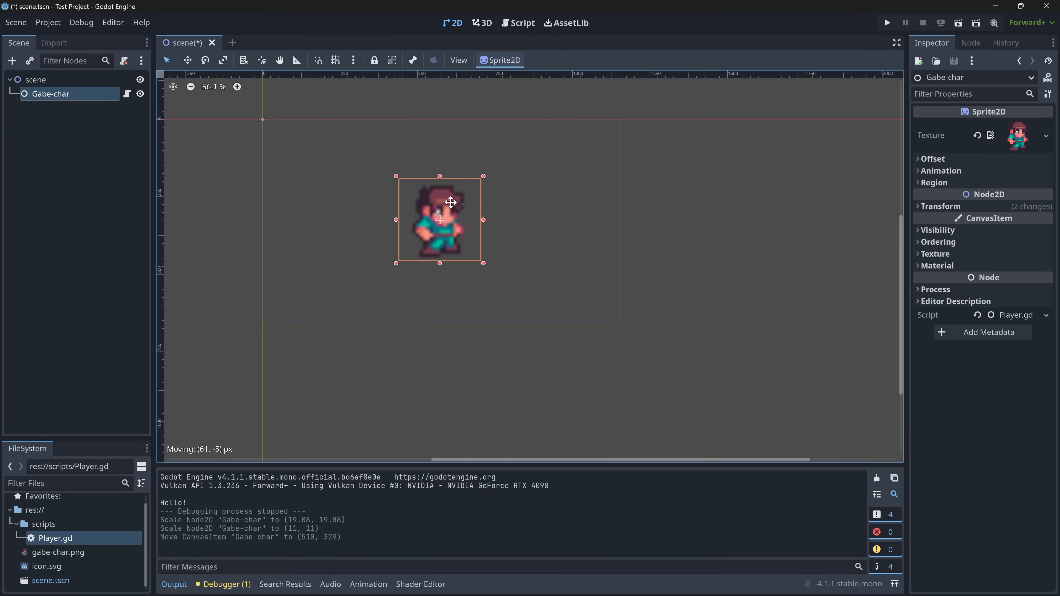
left_click(886, 22)
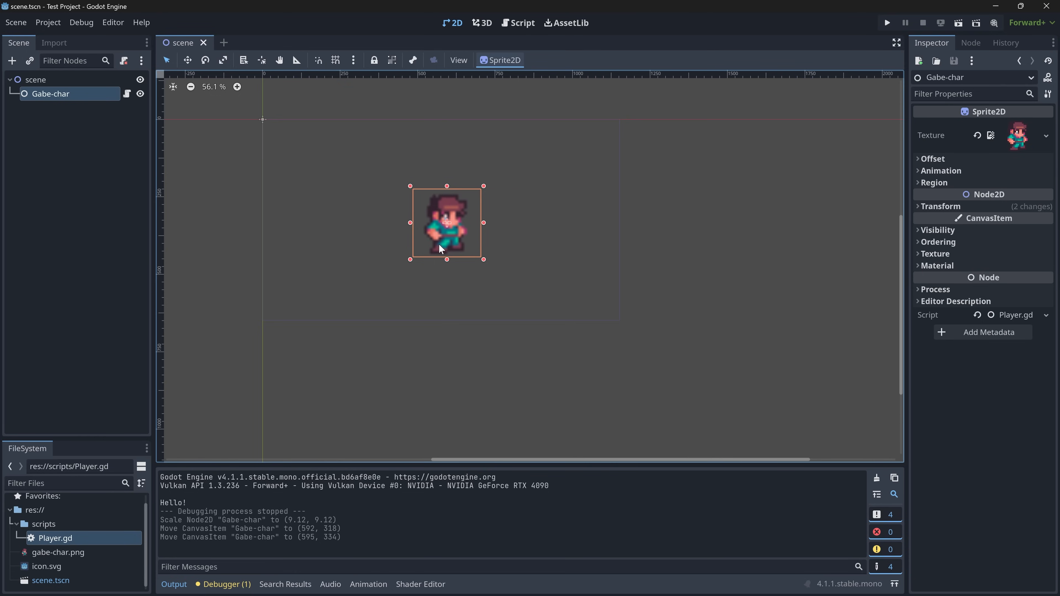
- Save the scene and open Player.gd in the script editor
right_click(51, 94)
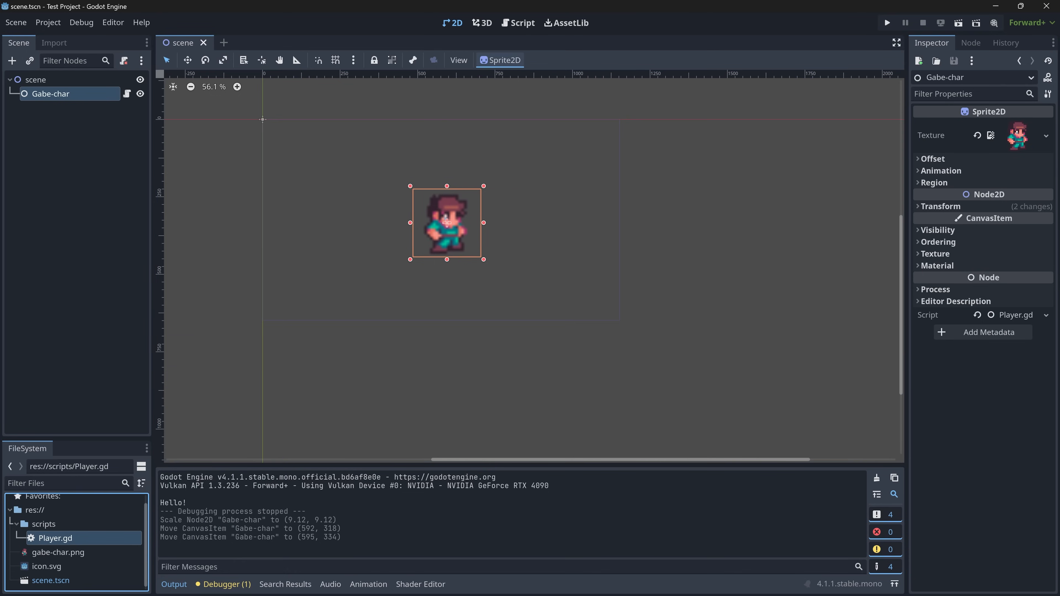
left_click(521, 22)
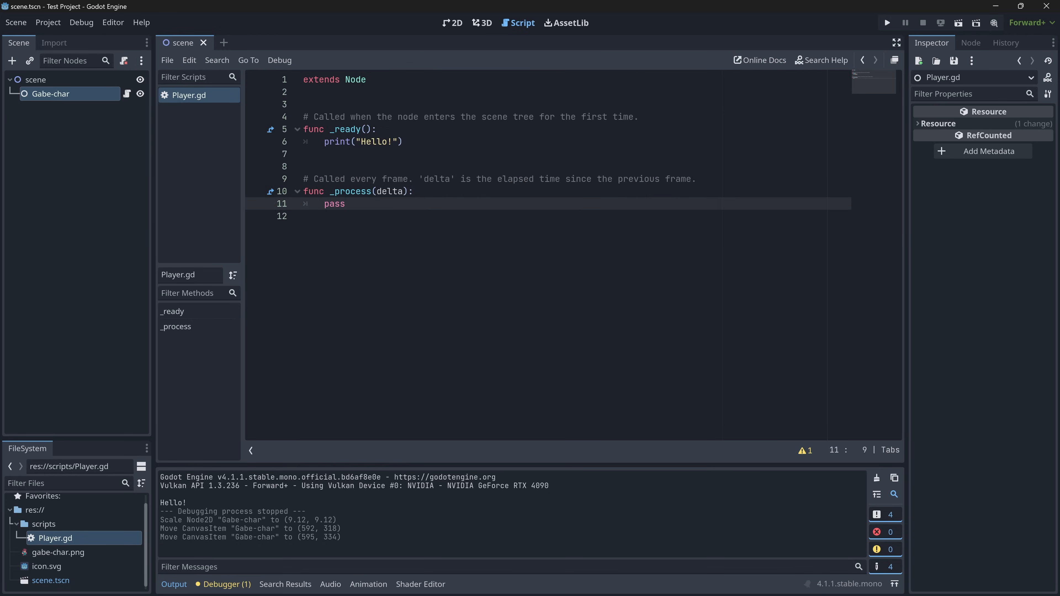
- Replace pass in _process with if (Input.is_key_pressed(KEY_W)): print("Hello!") and save with Ctrl+S
left_click(340, 192)
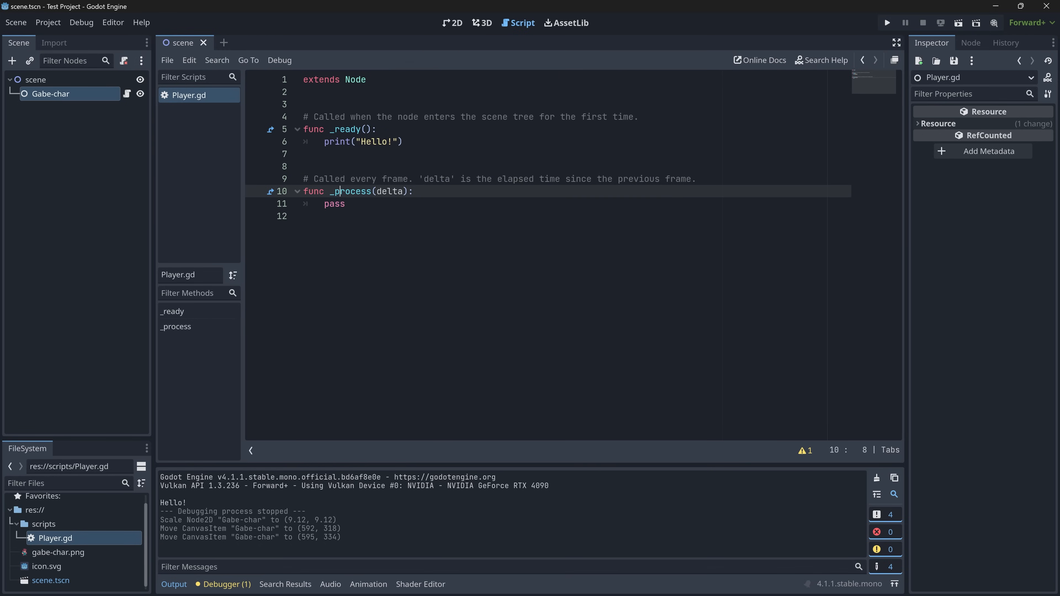
double_click(335, 204)
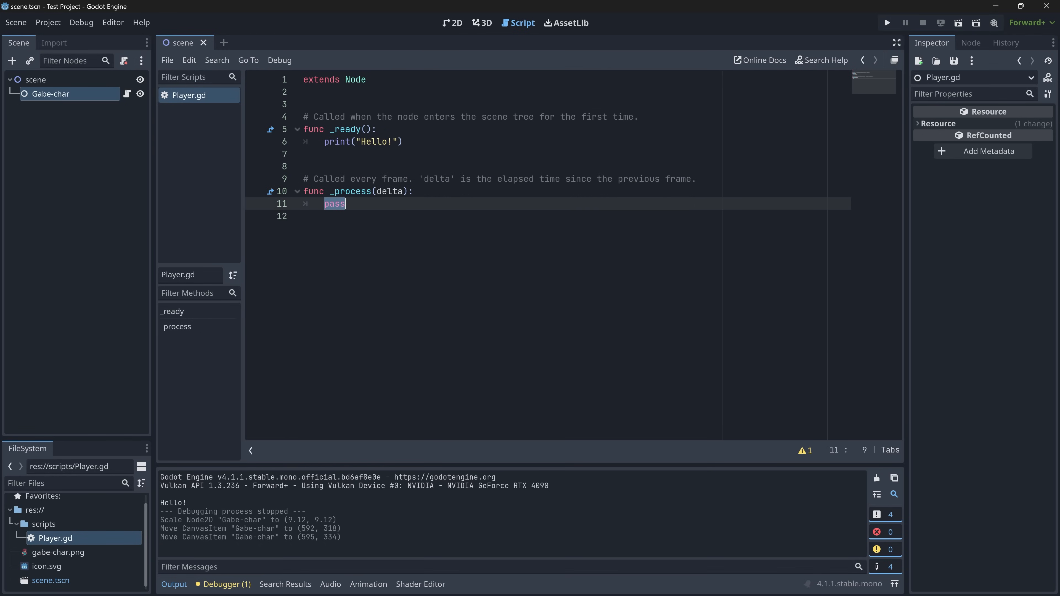
type("if (")
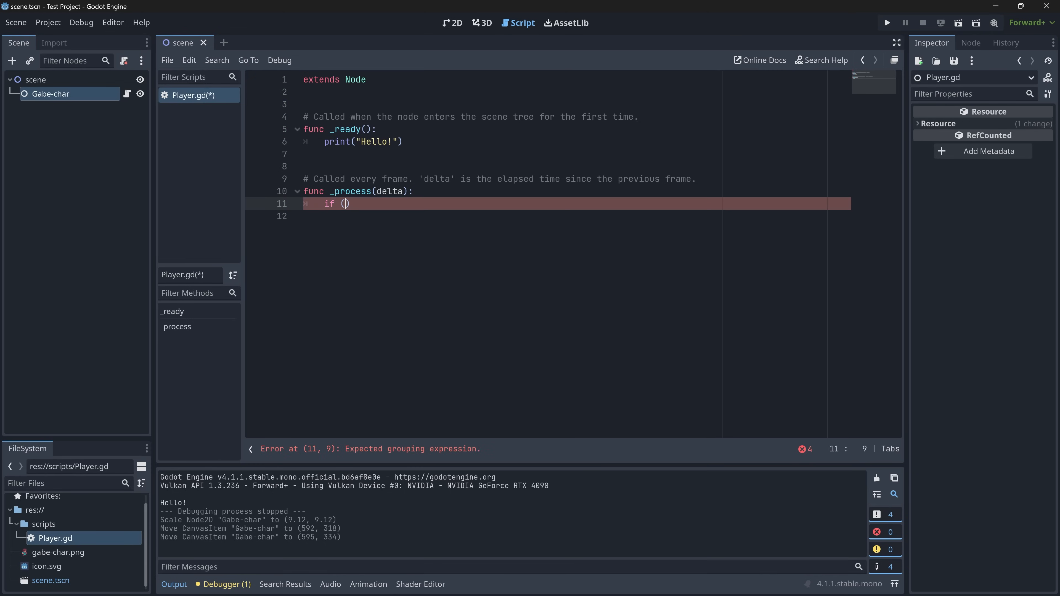
type("Input.action_press(")
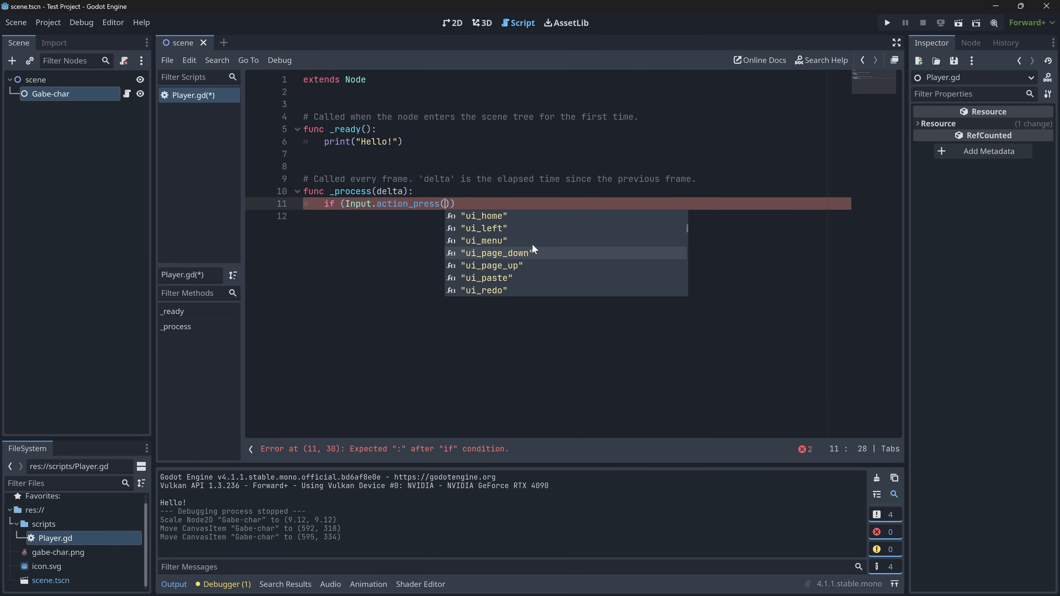
scroll("down", 3)
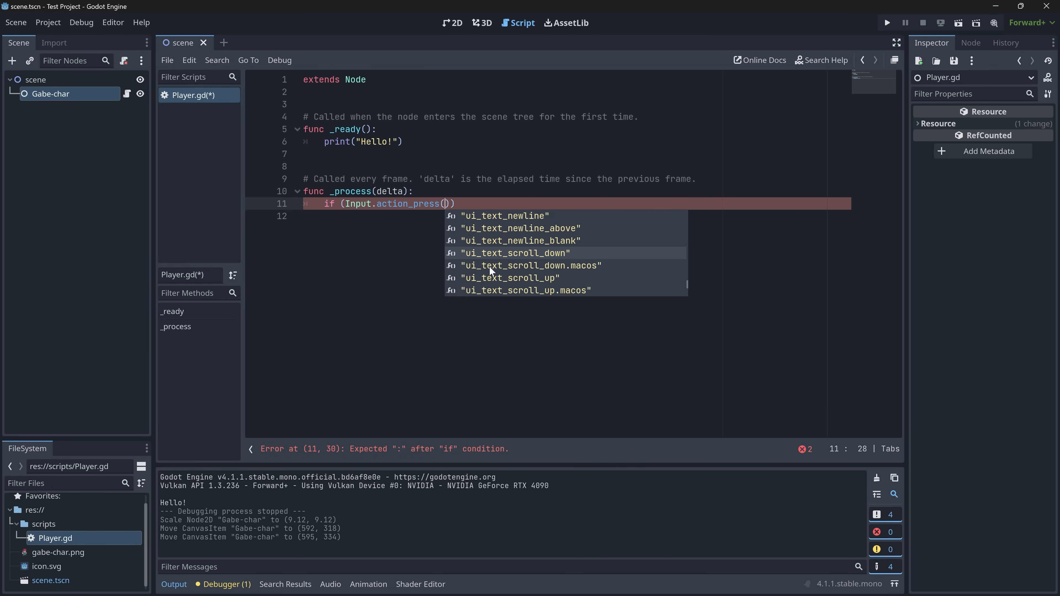
scroll("down", 3)
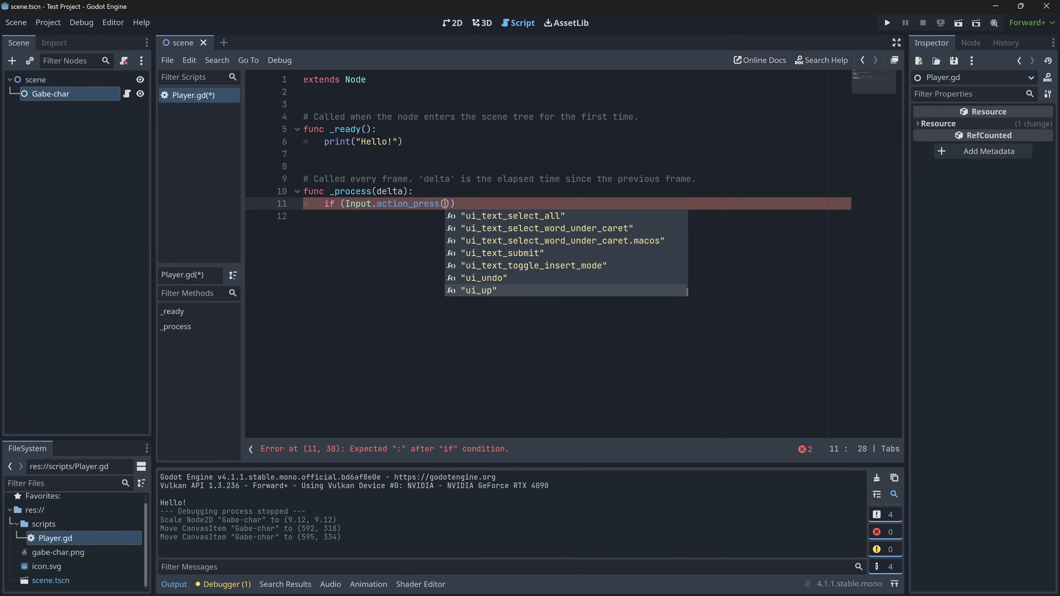
type("key")
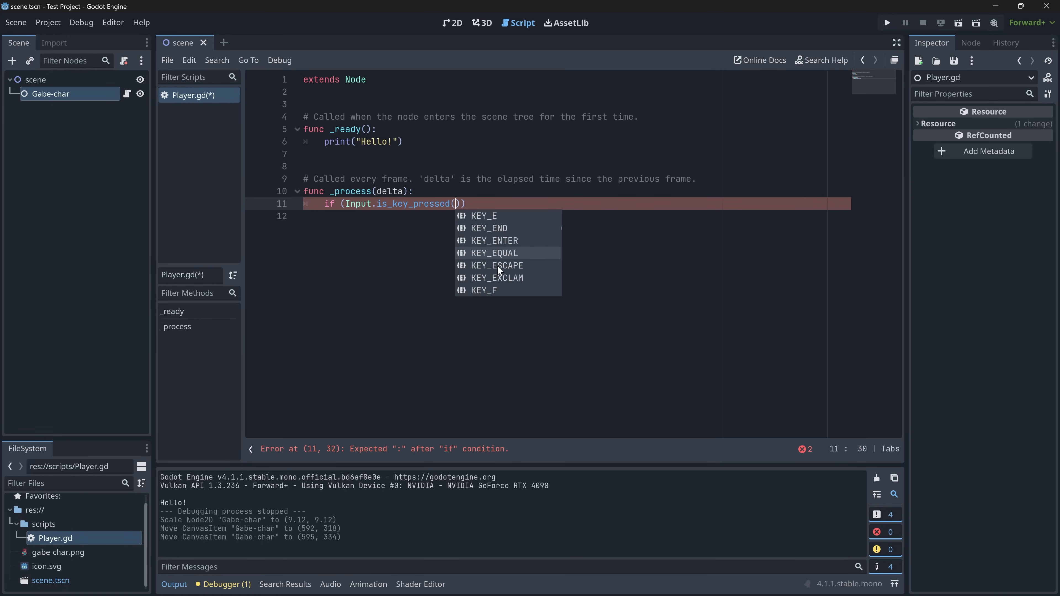
type("KEY_W")
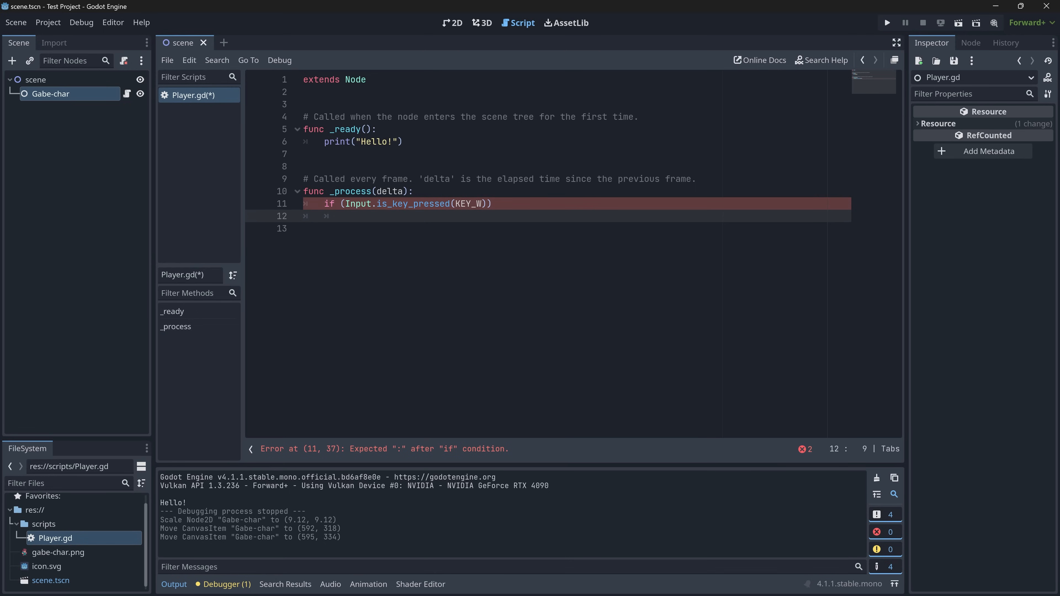
left_click(345, 216)
type("print(\"Hello!")
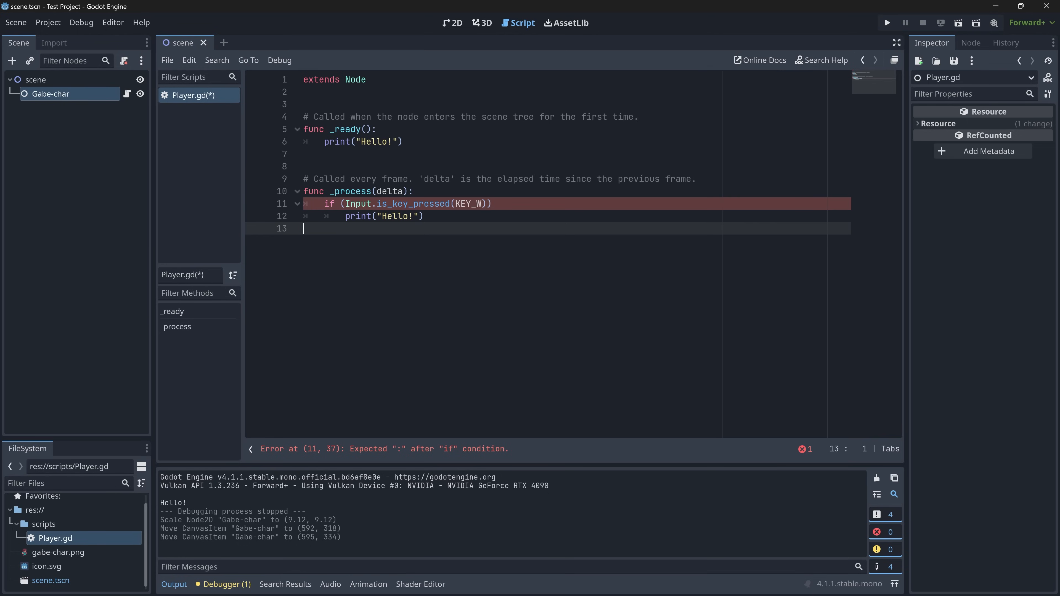
type(":")
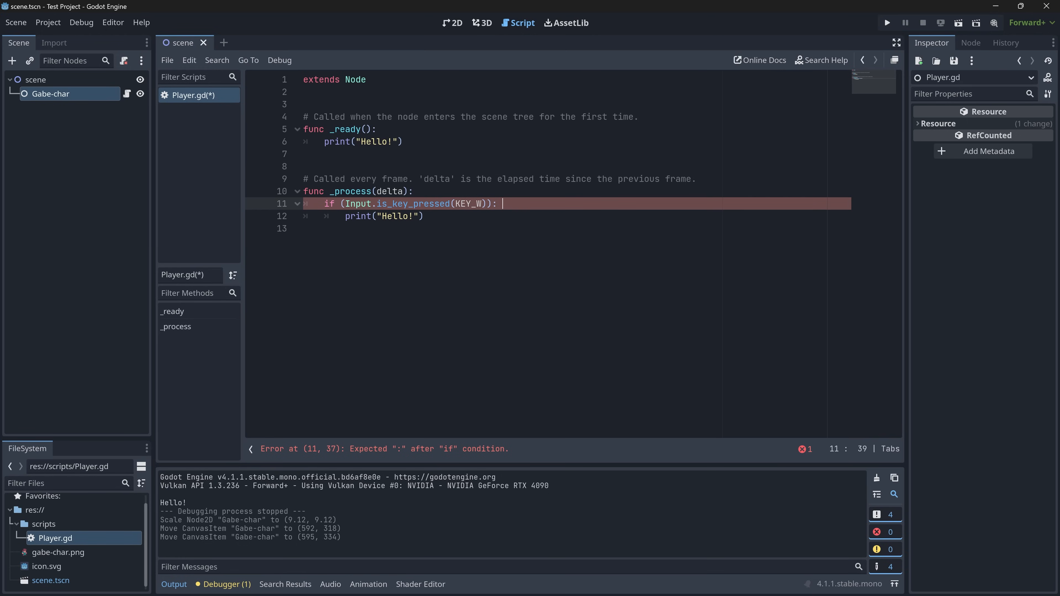
key("ctrl+s")
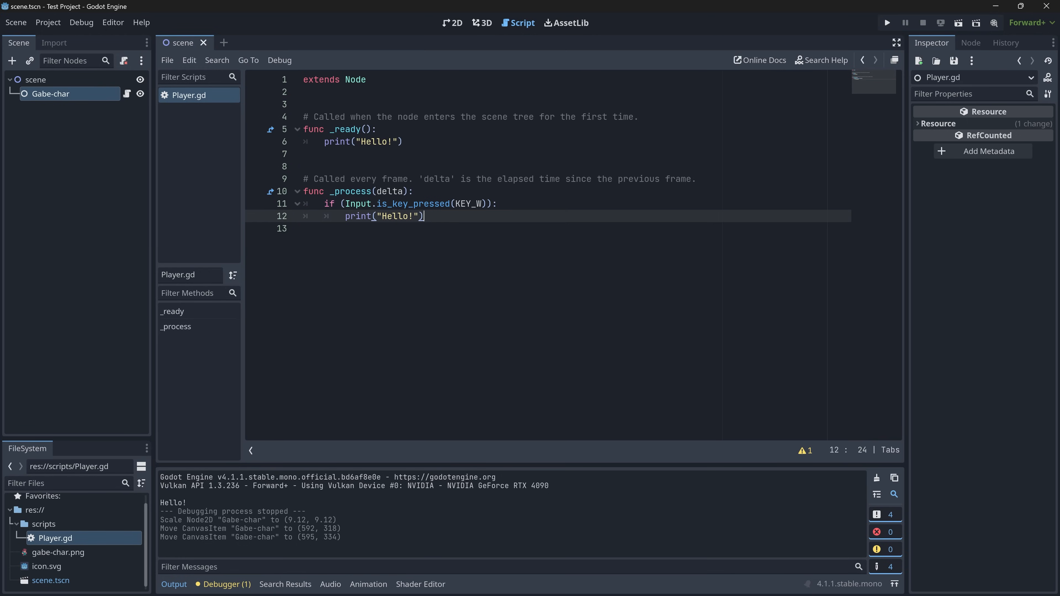
- Run the scene to confirm holding W prints Hello! in the output
type("s")
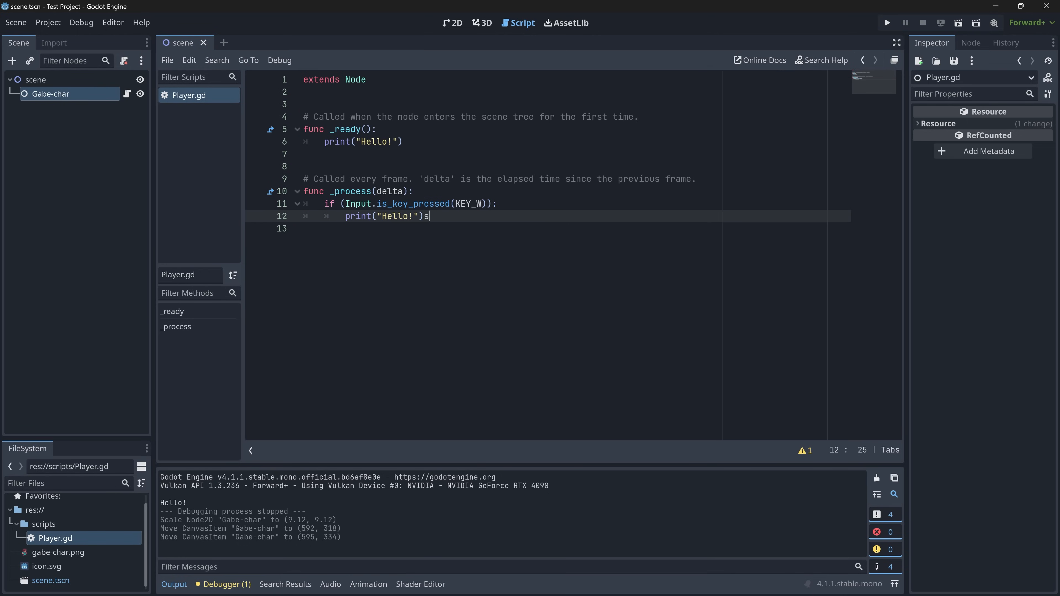
key("Backspace")
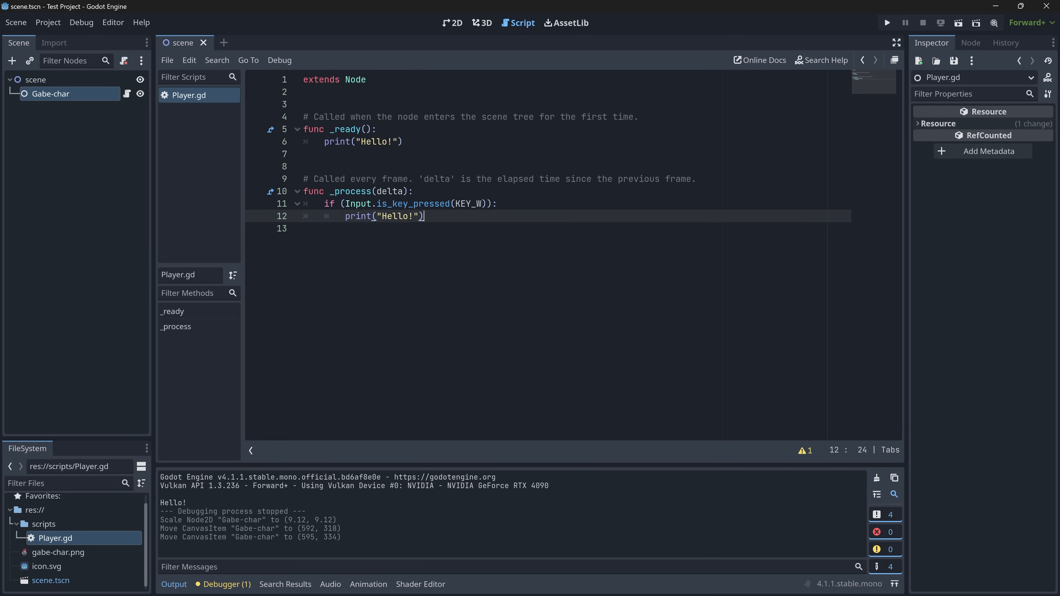
left_click(886, 22)
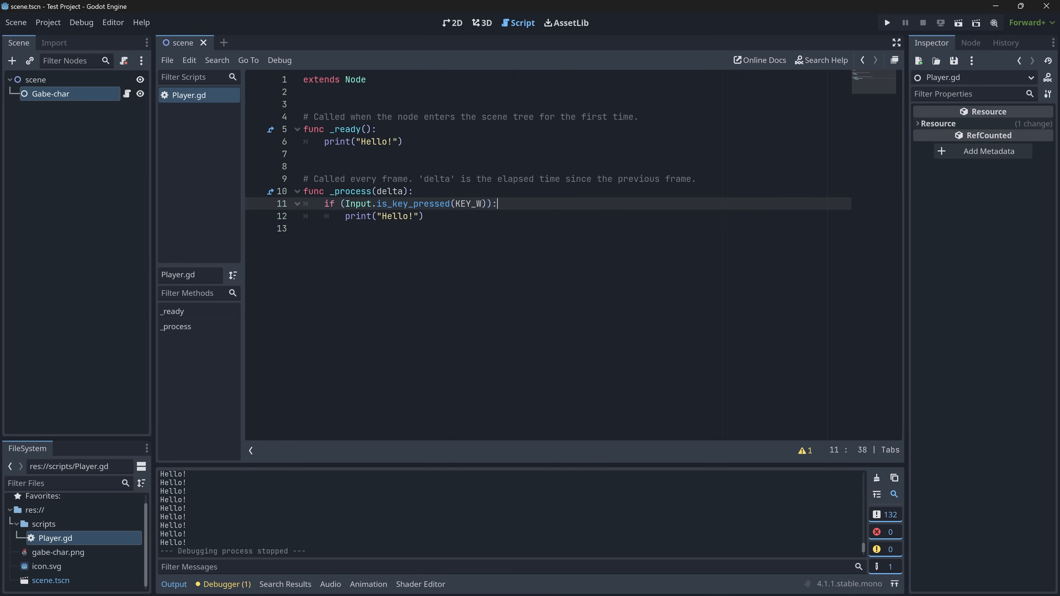
- Replace the print with a get_node(".") call on line 12 via autocomplete
type("node")
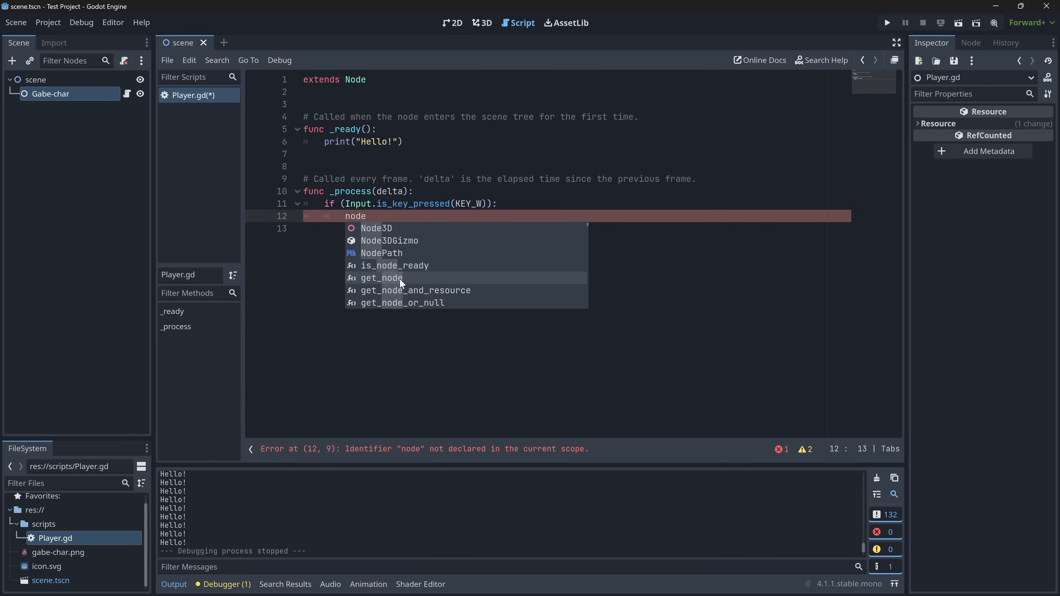
left_click(382, 277)
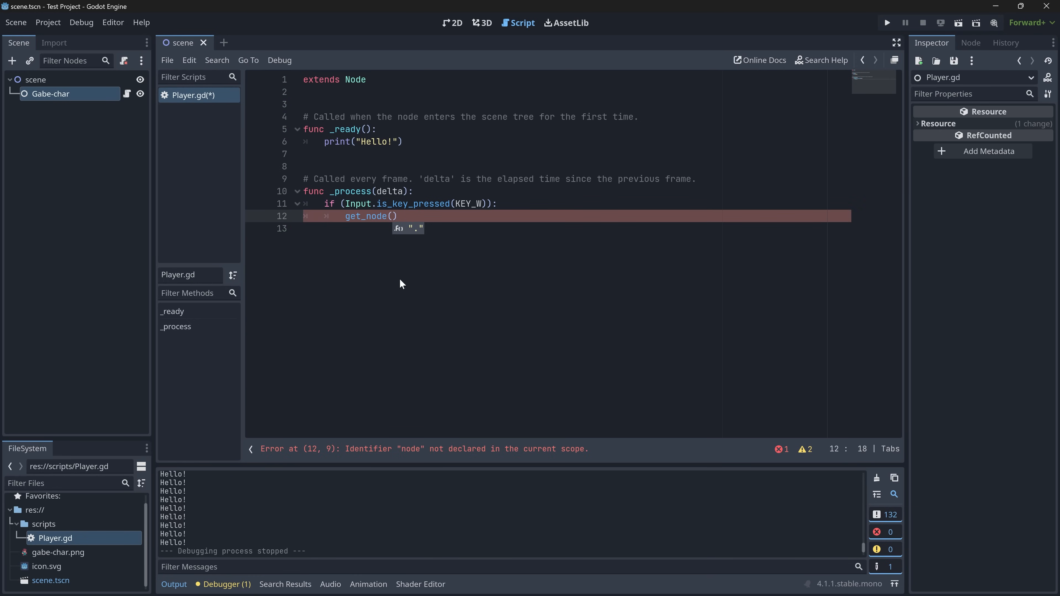
type("\"")
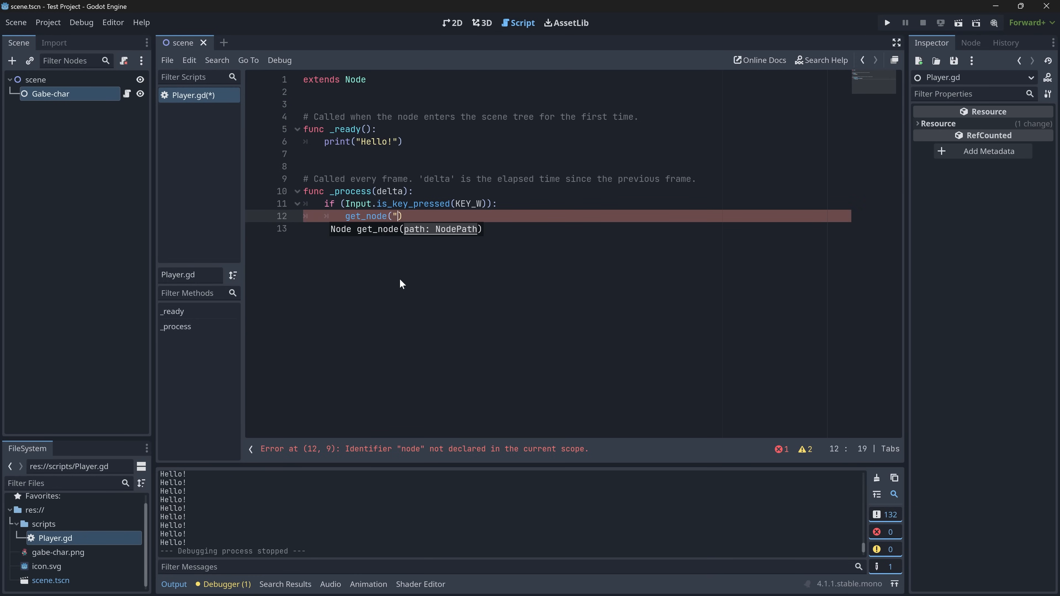
type(".")
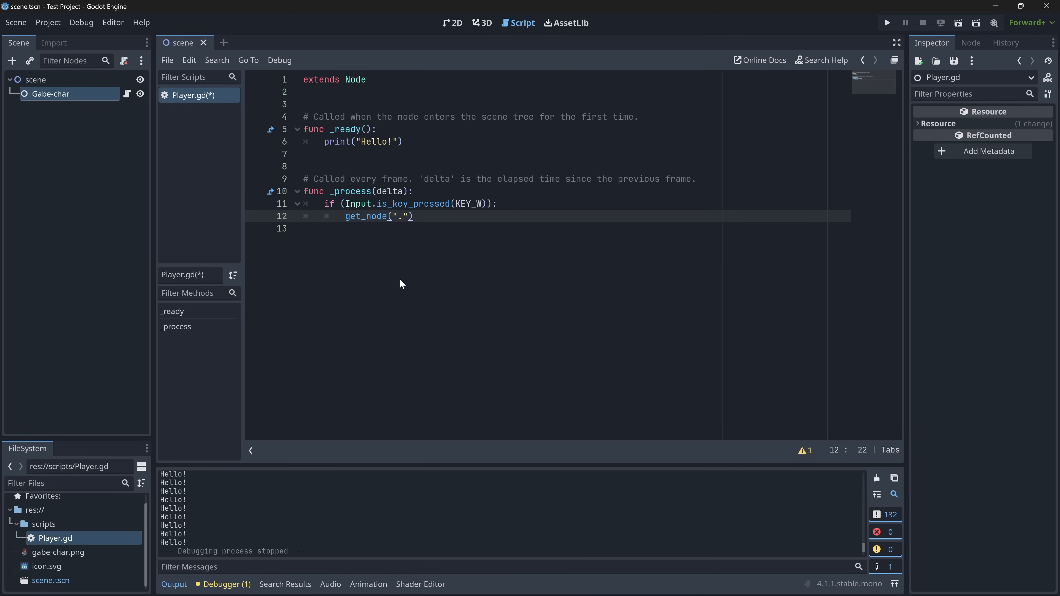
type(".tra")
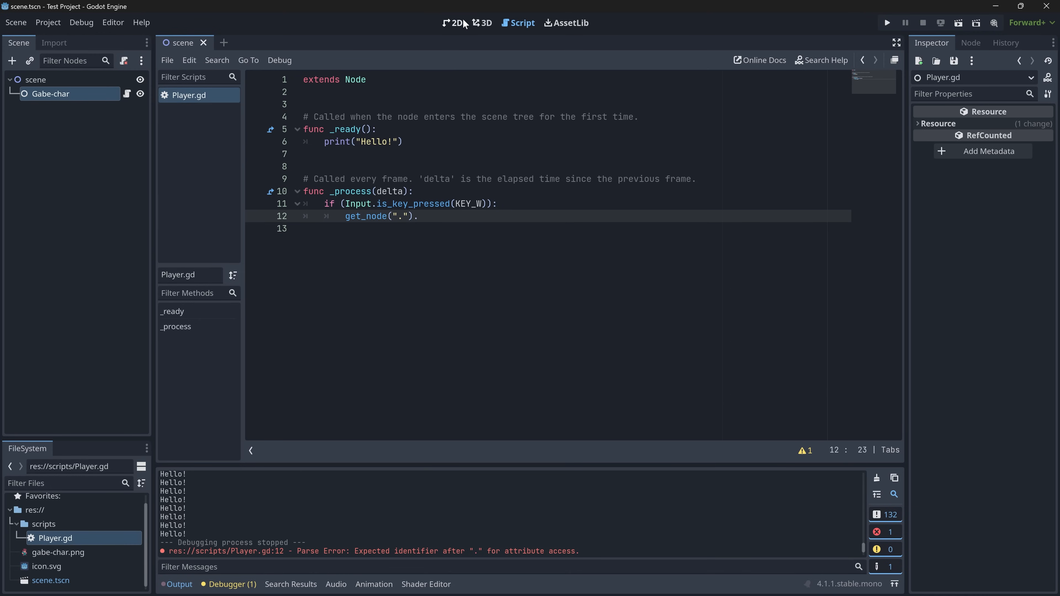
- Inspect the sprite's Transform properties in the 2D view, then return to the script
left_click(454, 22)
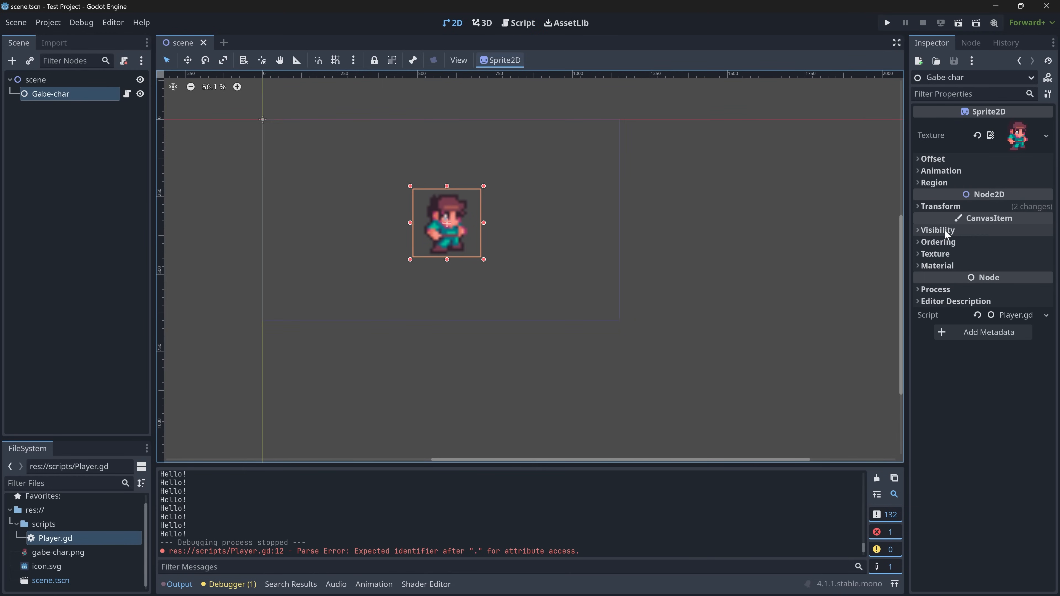
left_click(939, 206)
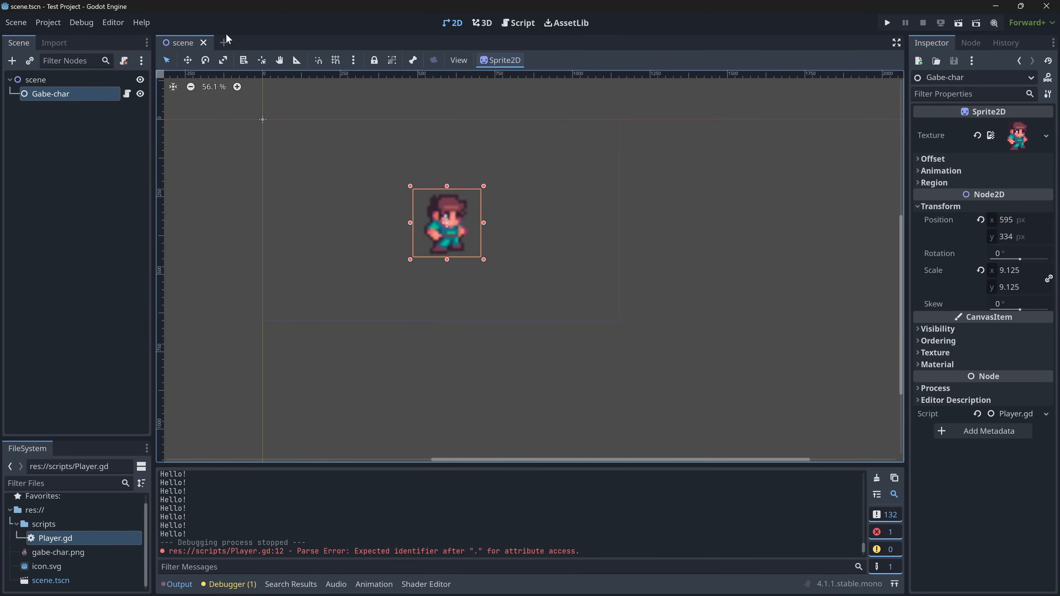
mouse_move(483, 37)
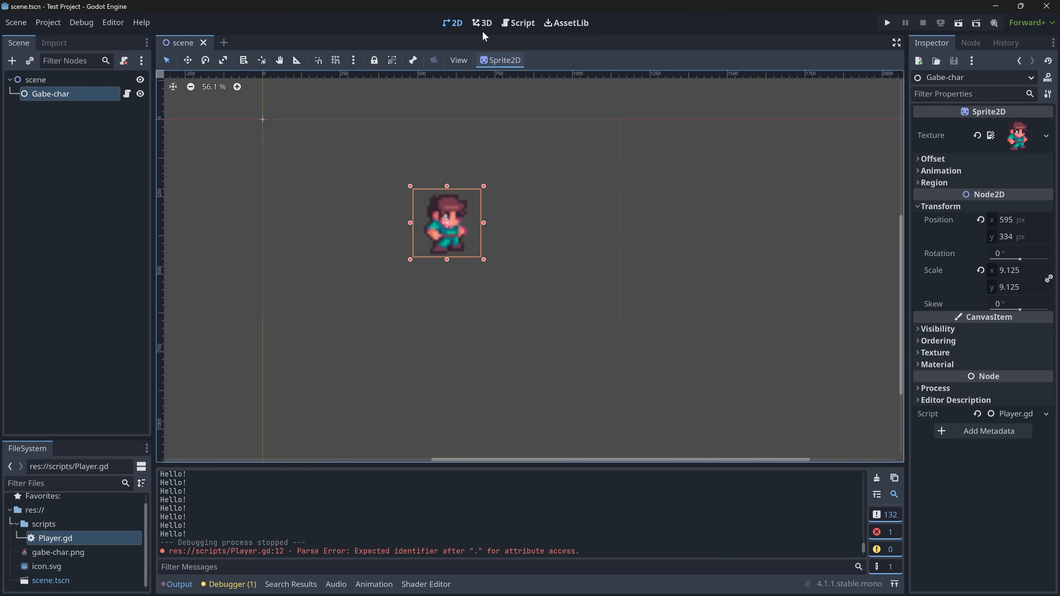
left_click(518, 22)
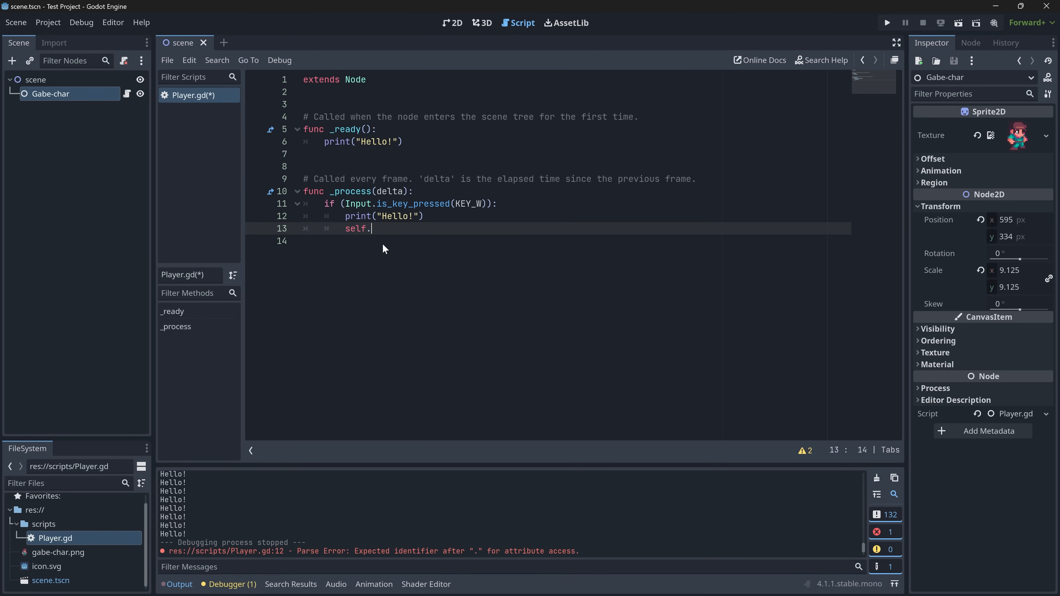
- Add self.transform.position.x += 5 under the W check and run the project
type("tra")
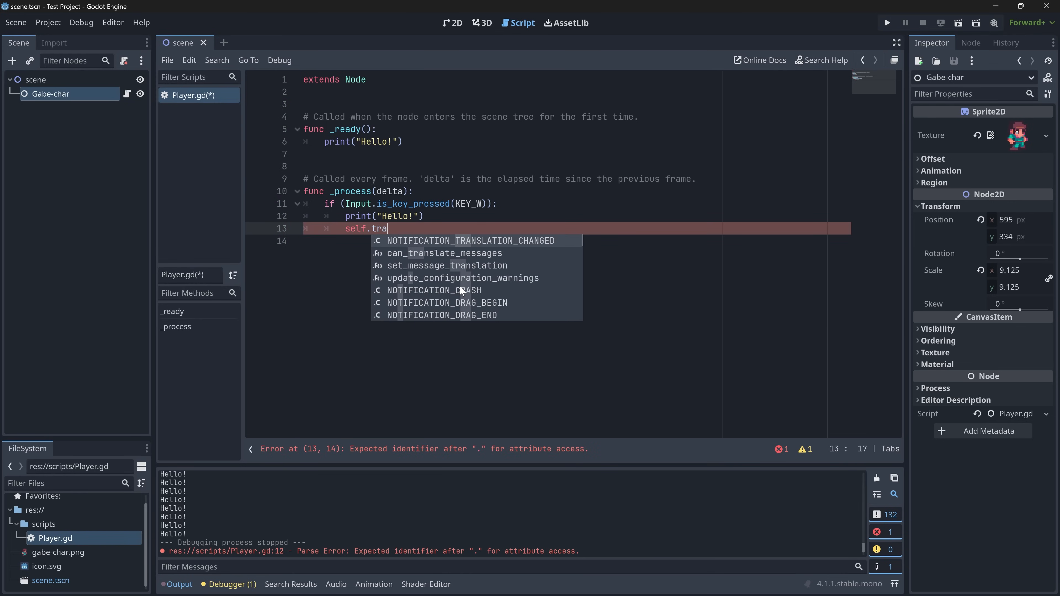
type("position")
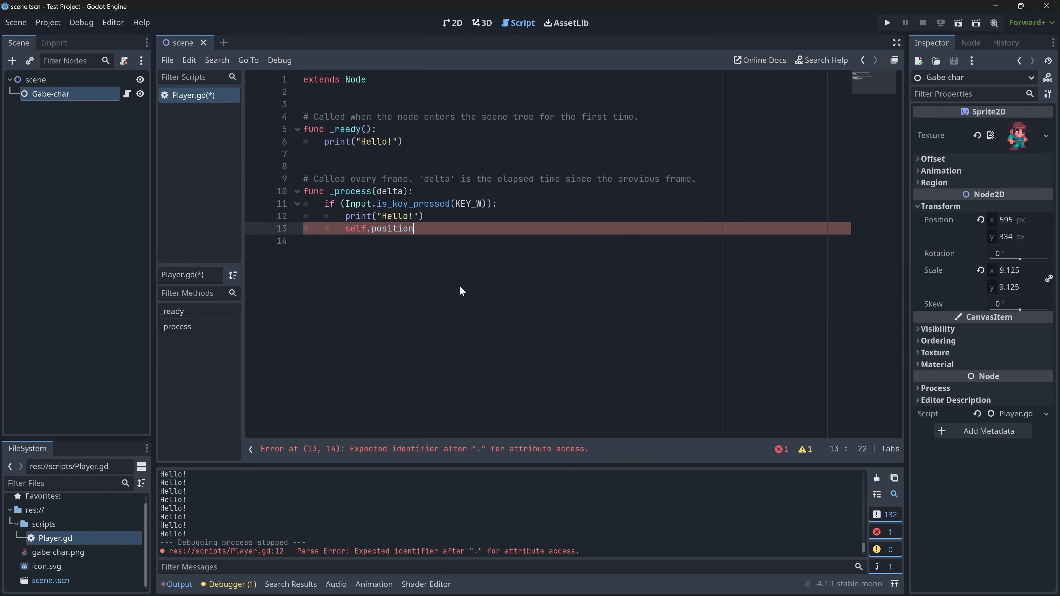
type("P")
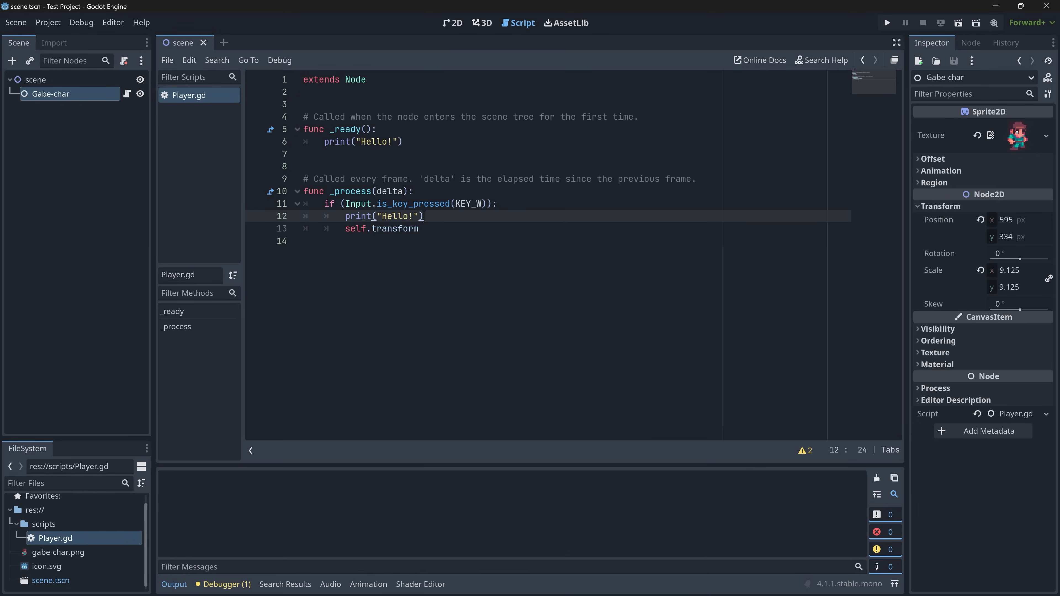
type(".pos")
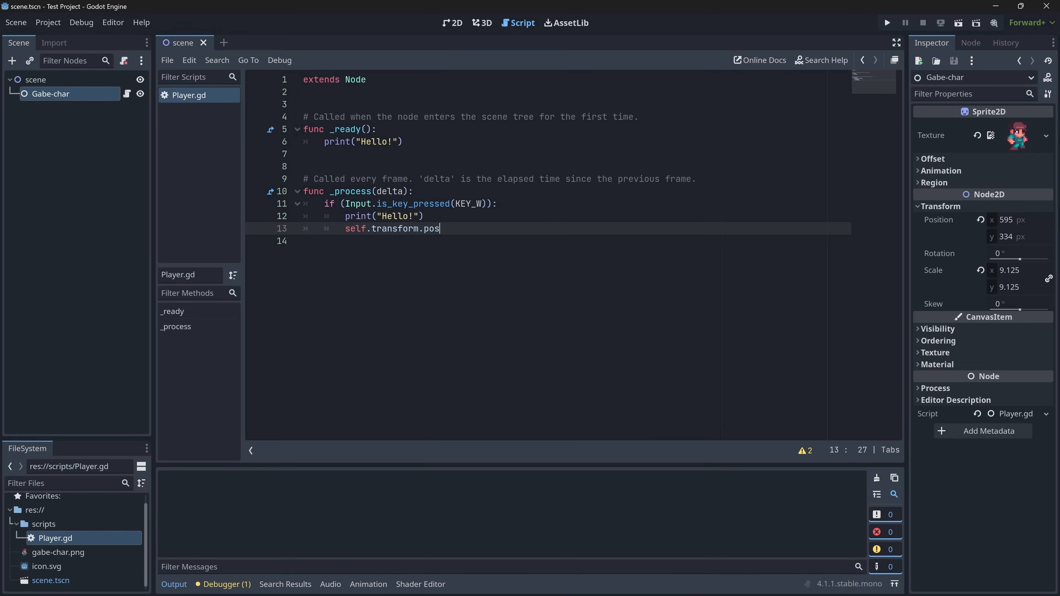
type("ition.x =")
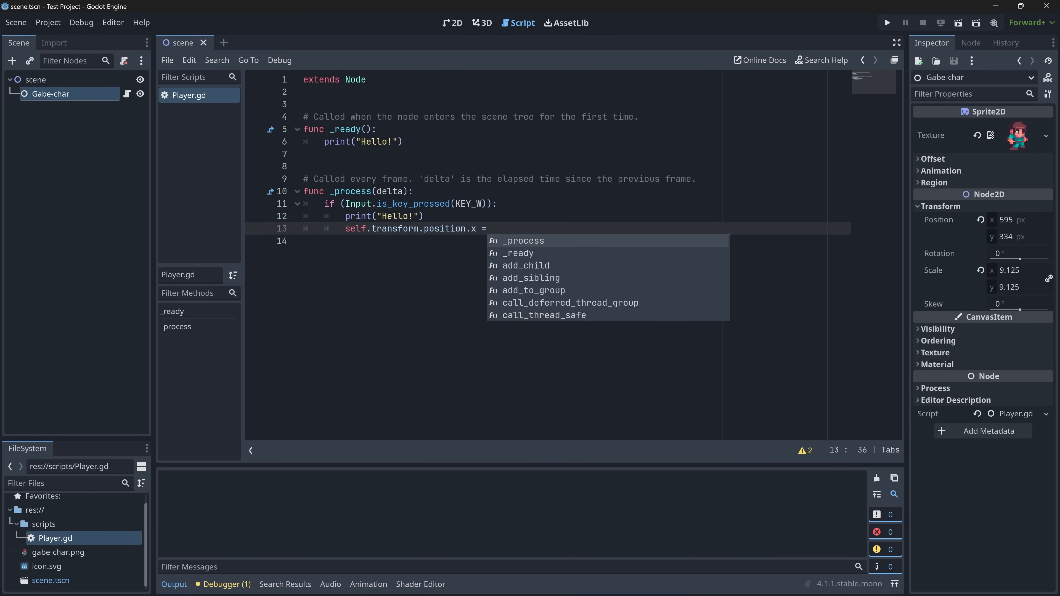
type("+")
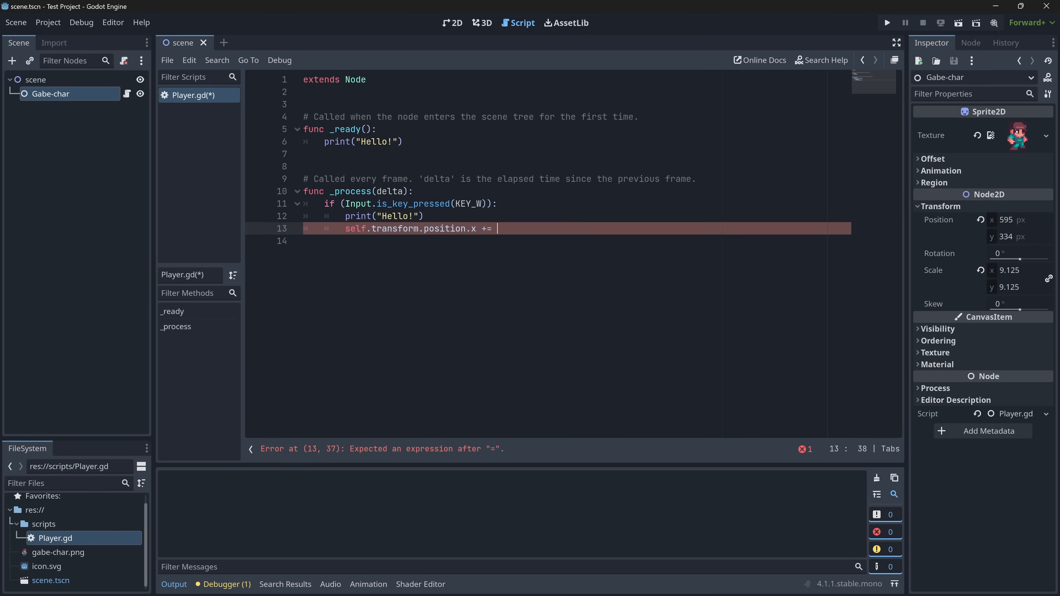
type("5")
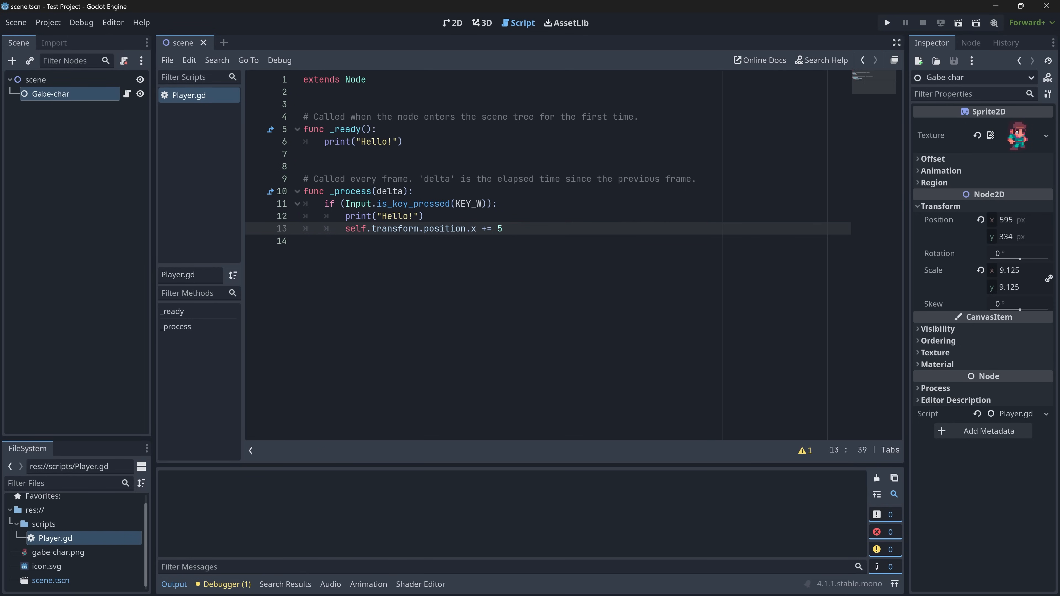
left_click(885, 22)
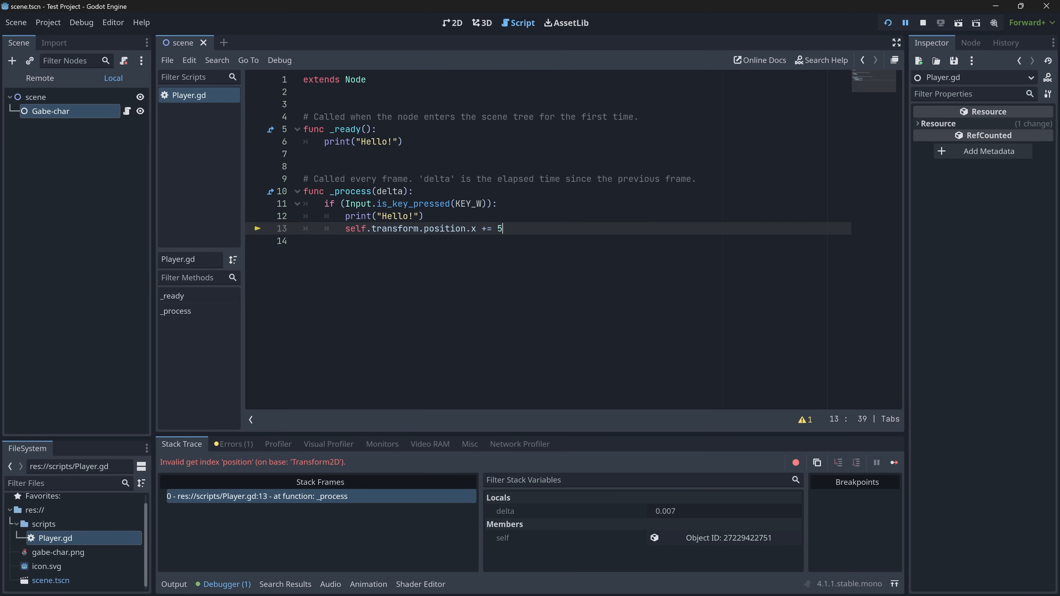
- Stop the game and rewrite line 13 as self.transform.position.x += 5, checking the 2D view
left_click(397, 229)
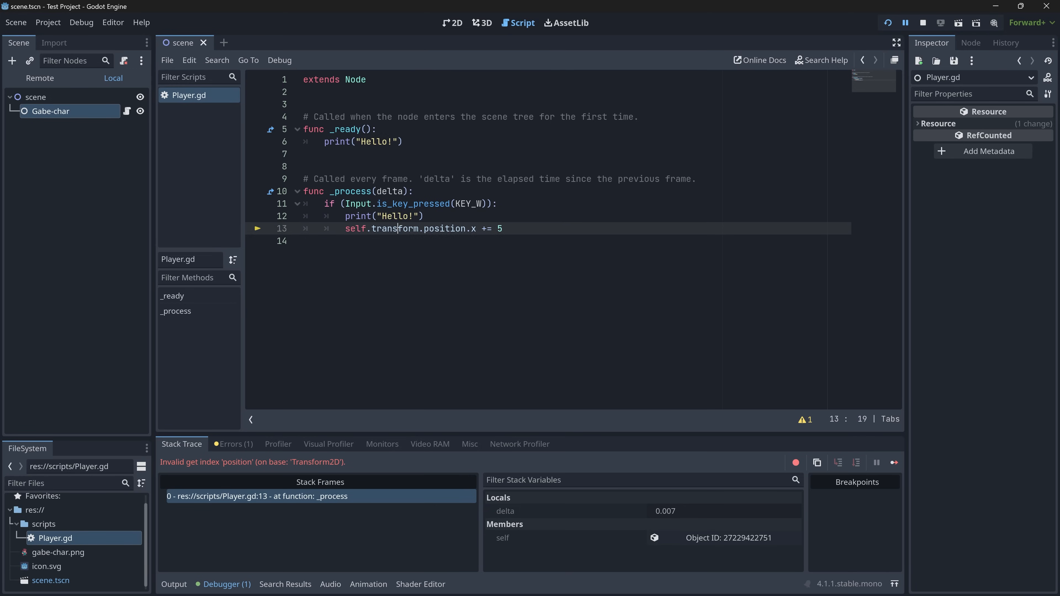
left_click(922, 23)
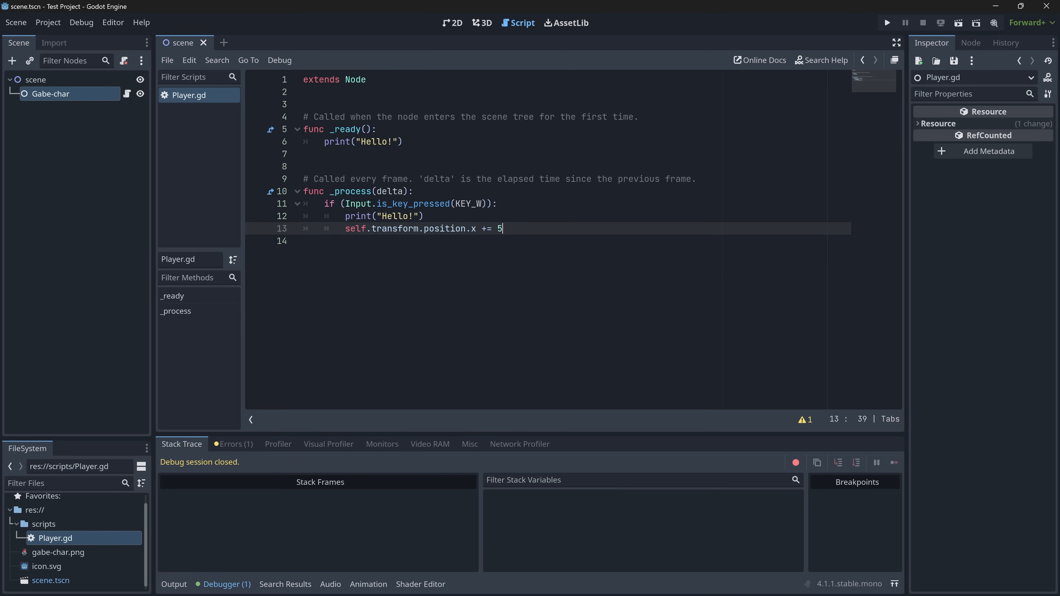
key("Backspace")
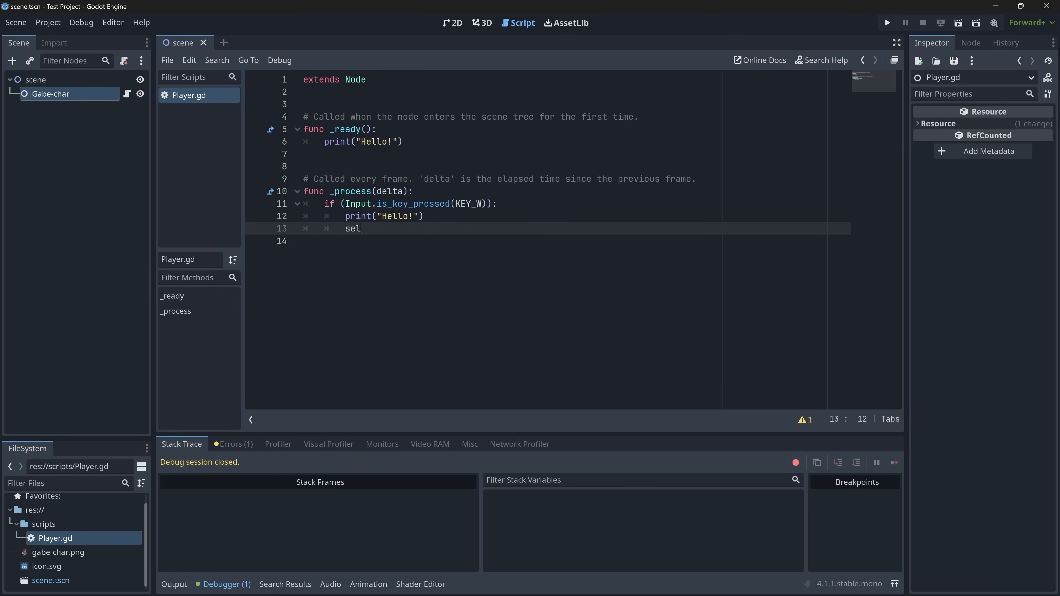
type("f.trans")
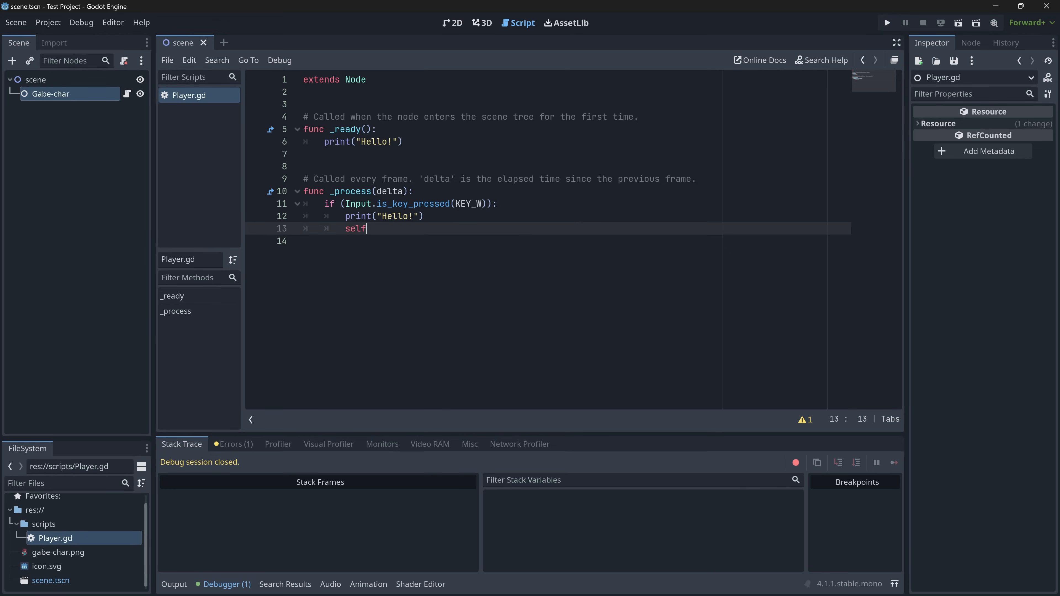
type(".transform.position.x += 5")
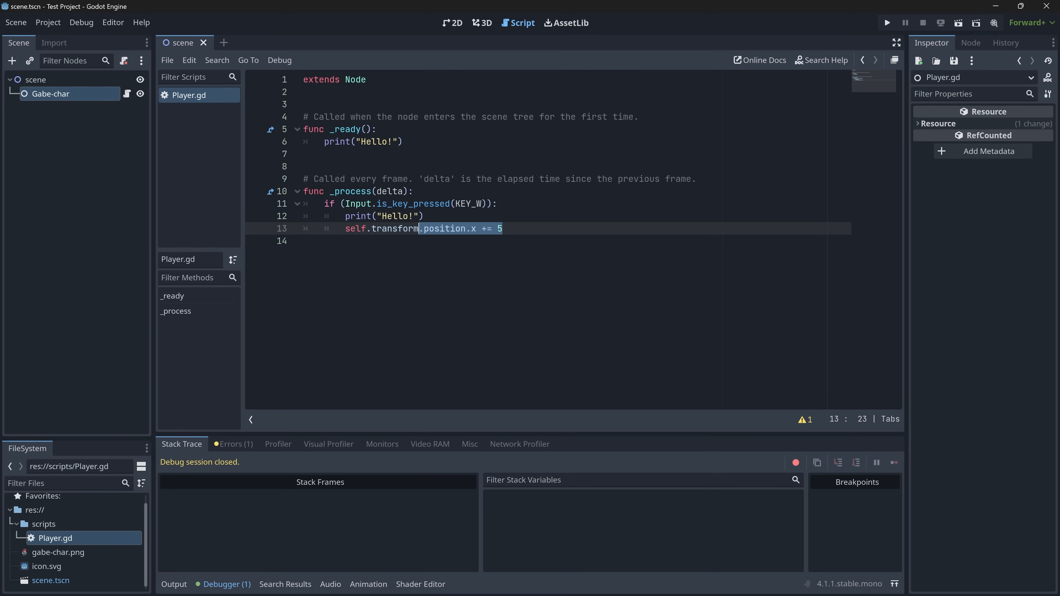
mouse_move(616, 53)
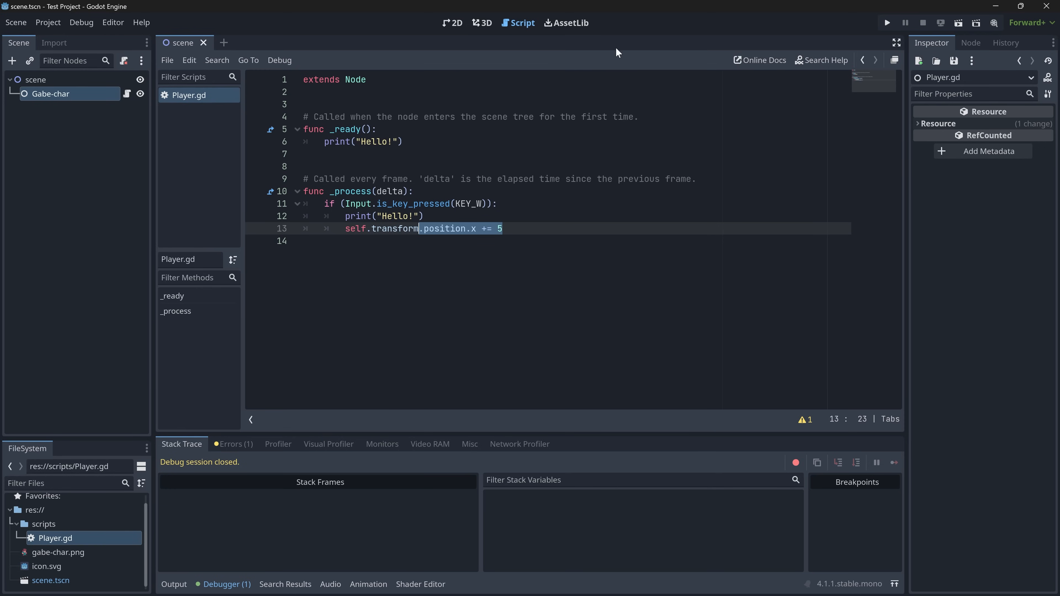
left_click(457, 22)
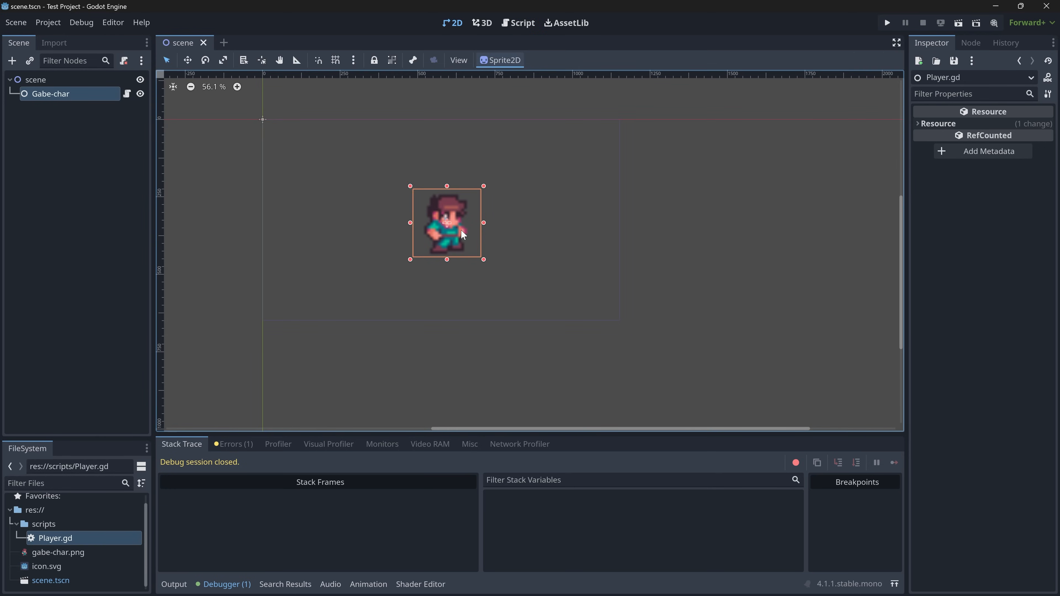
left_click(518, 22)
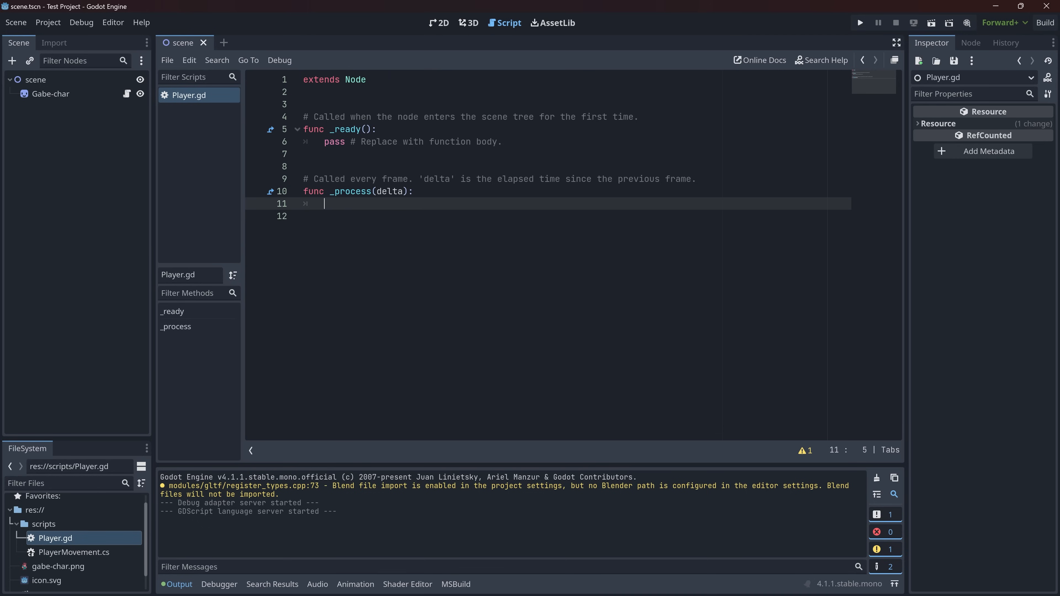
- Remove the self.transform line and try extends Node2D on line 1
type("self-")
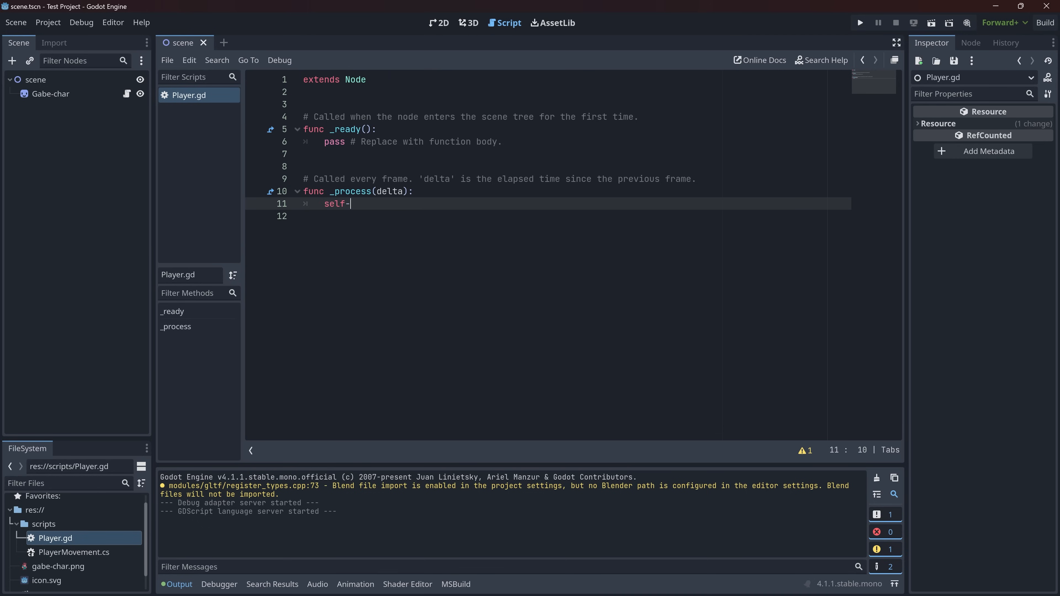
type("transform")
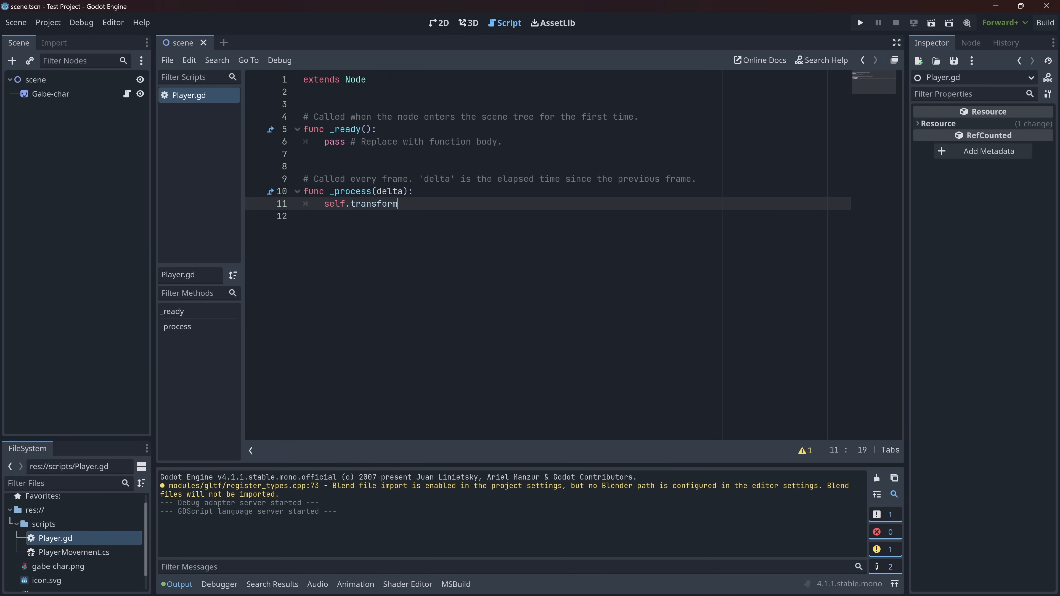
key("Ctrl+z")
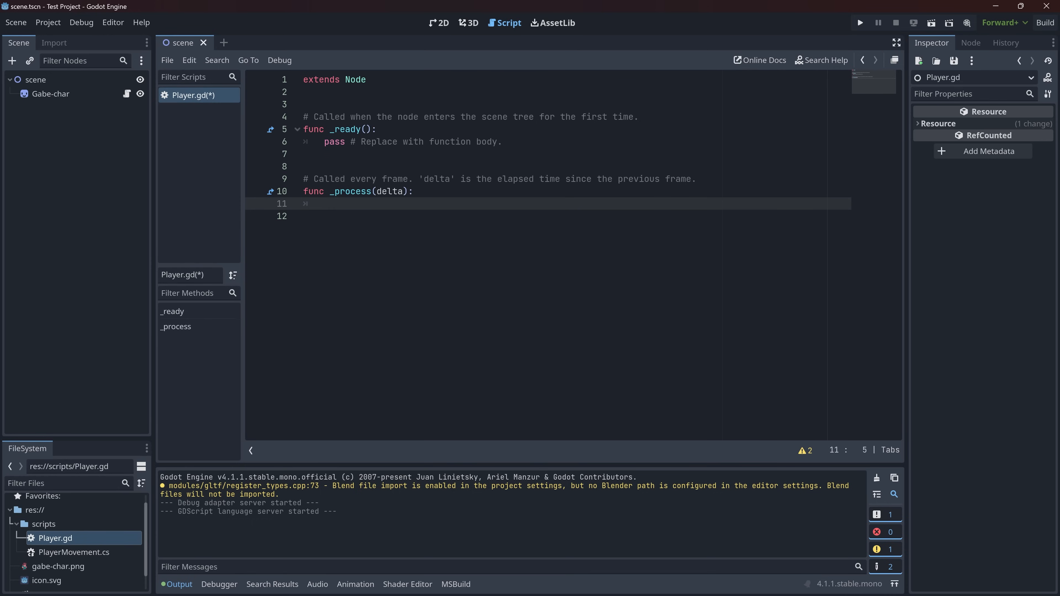
left_click(367, 79)
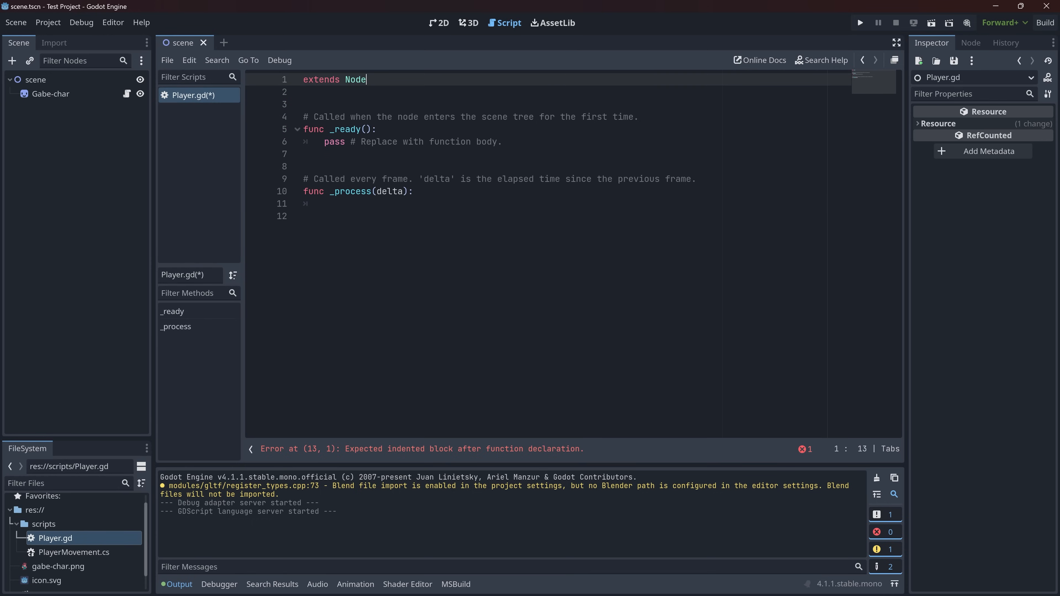
type("2D")
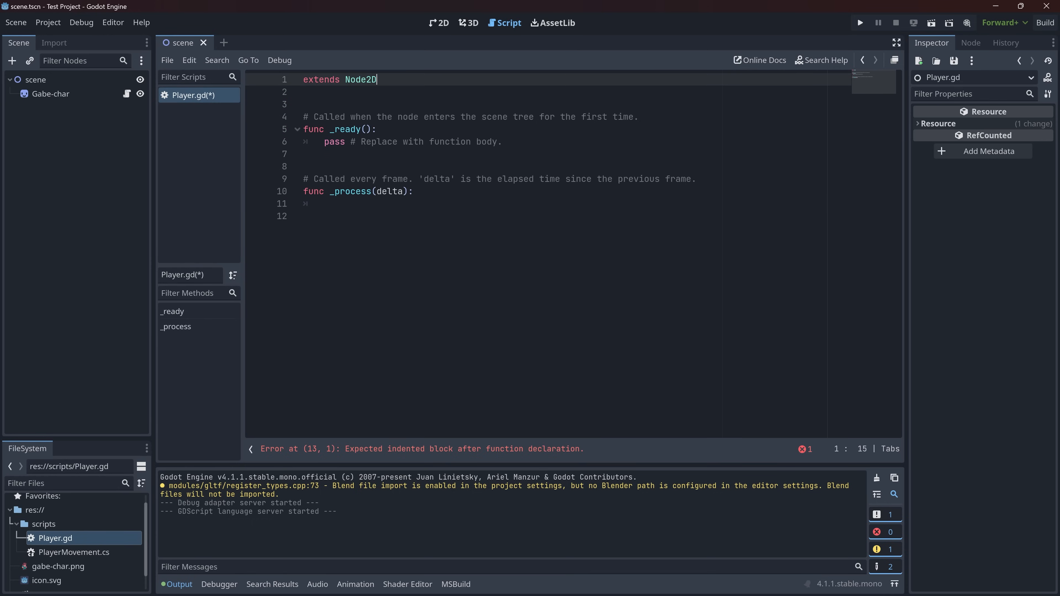
- Discard the self.transform experiments so _process contains only pass, keeping extends Node
left_click(382, 192)
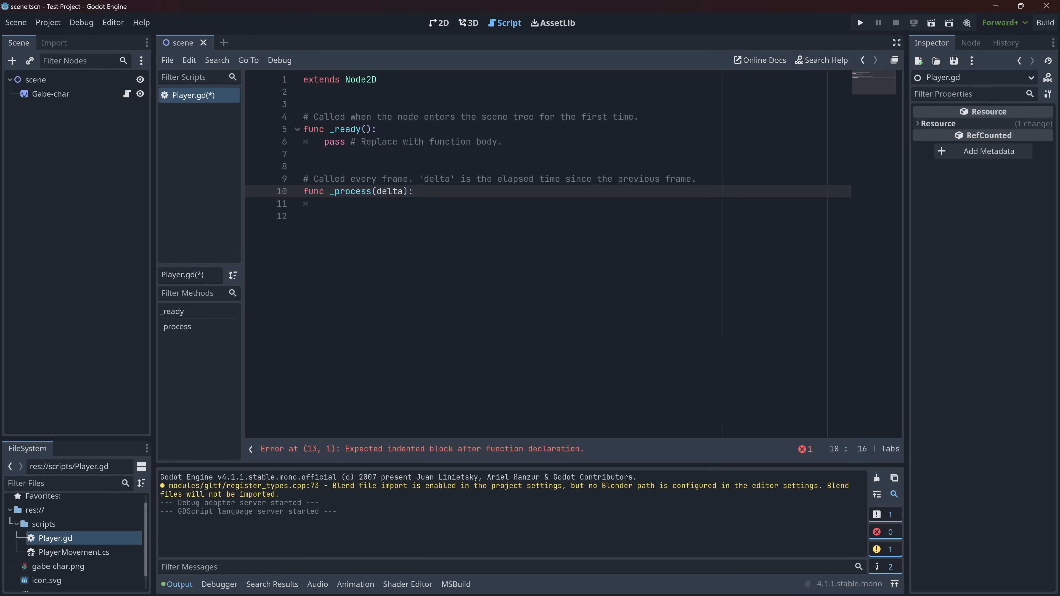
type("self.transform")
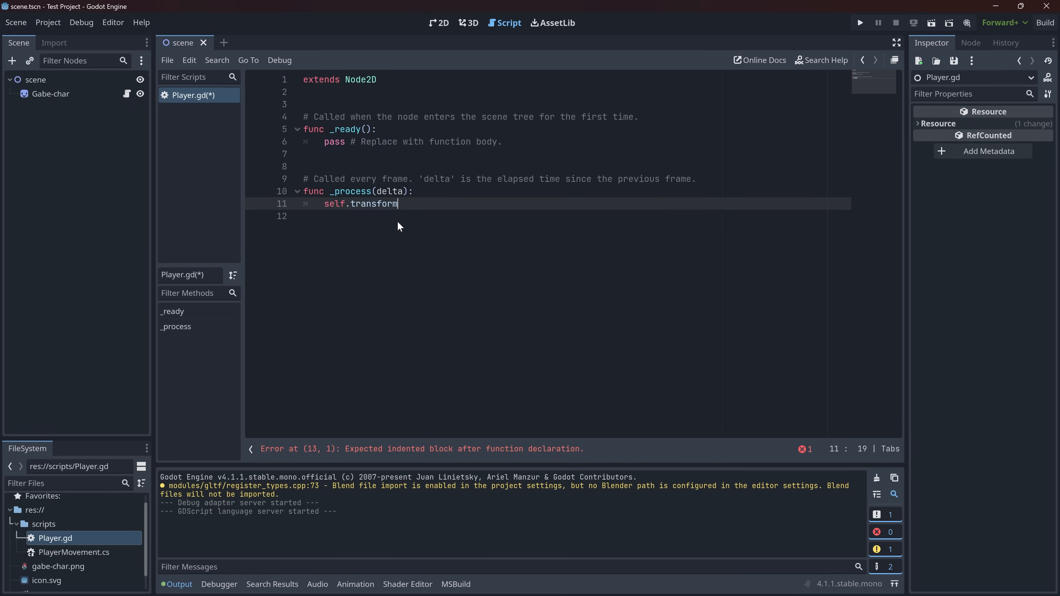
type(".trans")
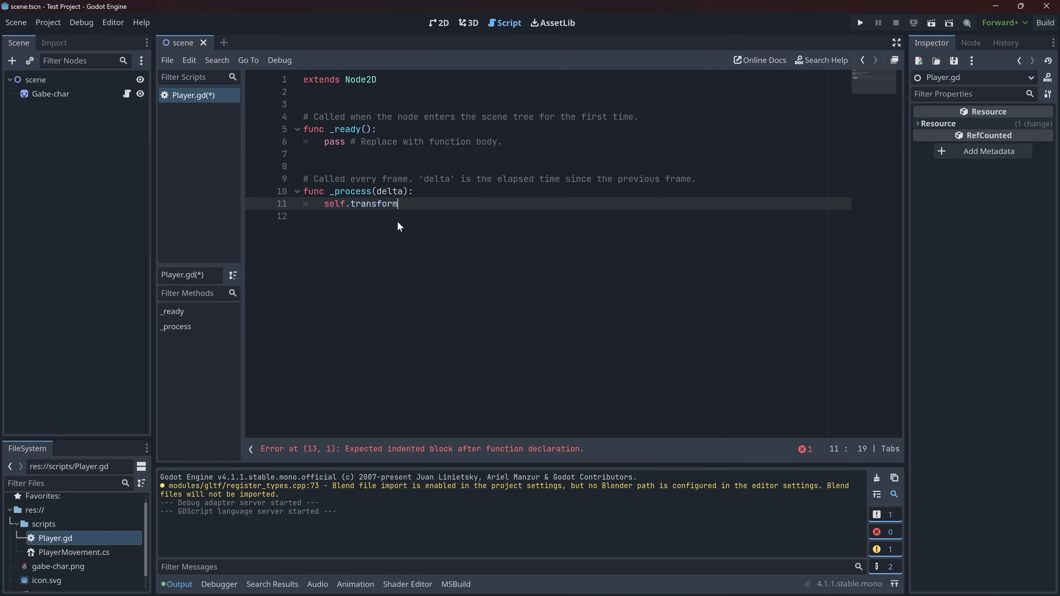
type(".")
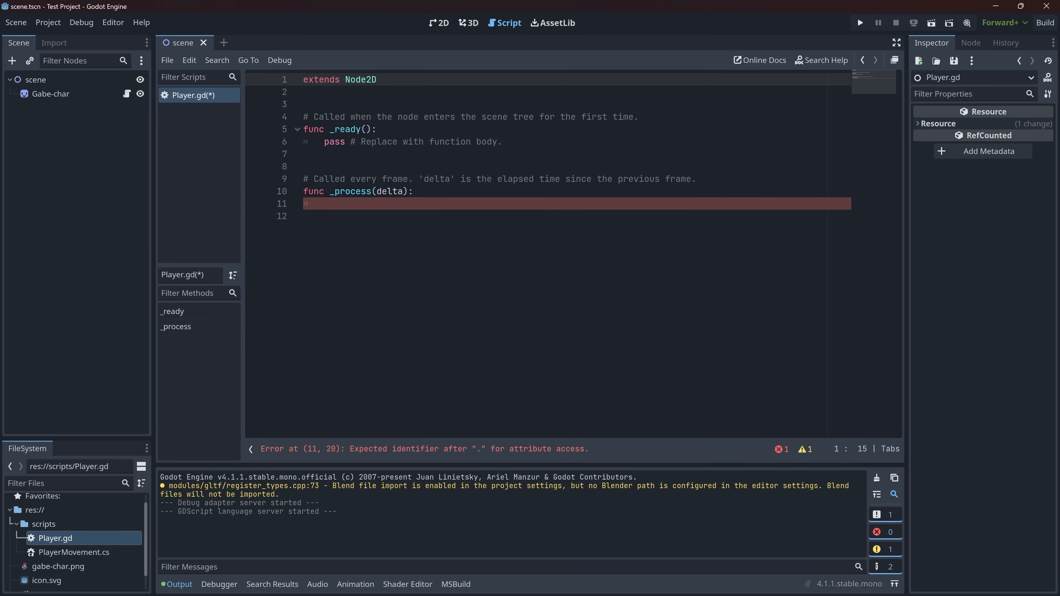
type("pass")
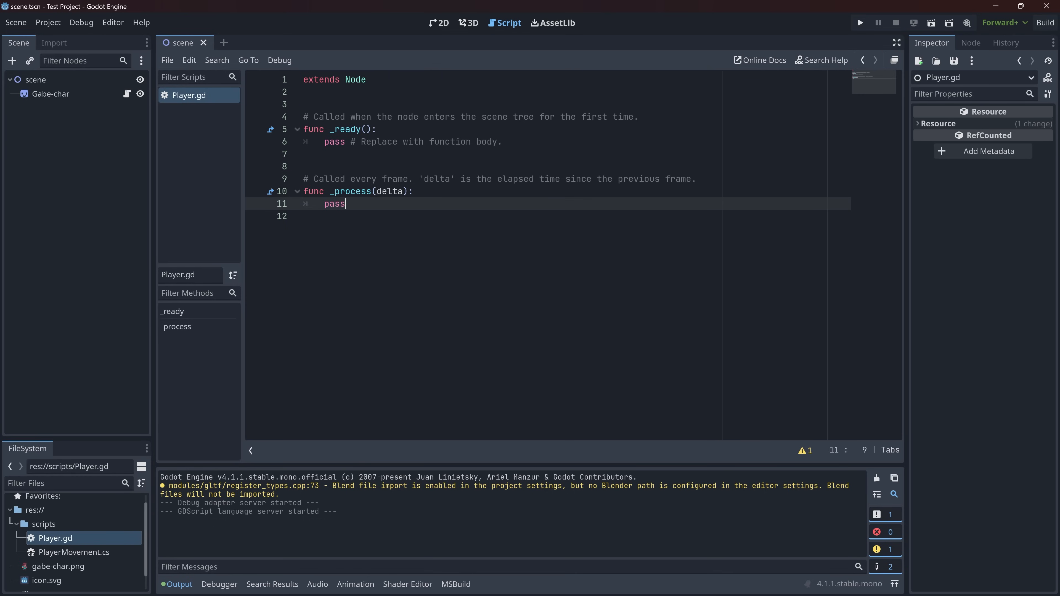
- Write self.transform.translate(Vector3.UP) under the W check using autocomplete and save
left_click(452, 22)
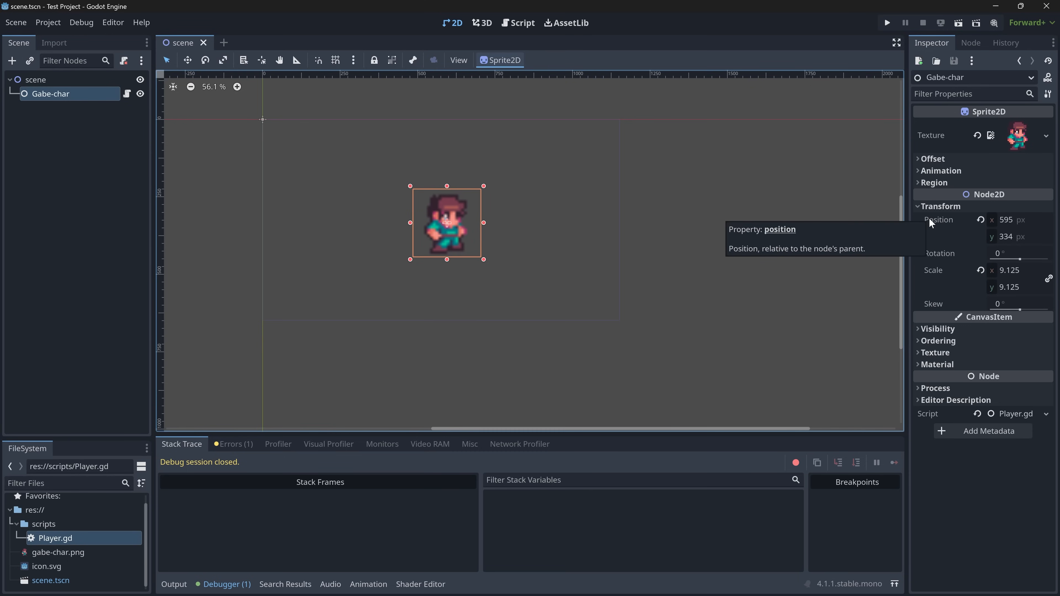
mouse_move(937, 226)
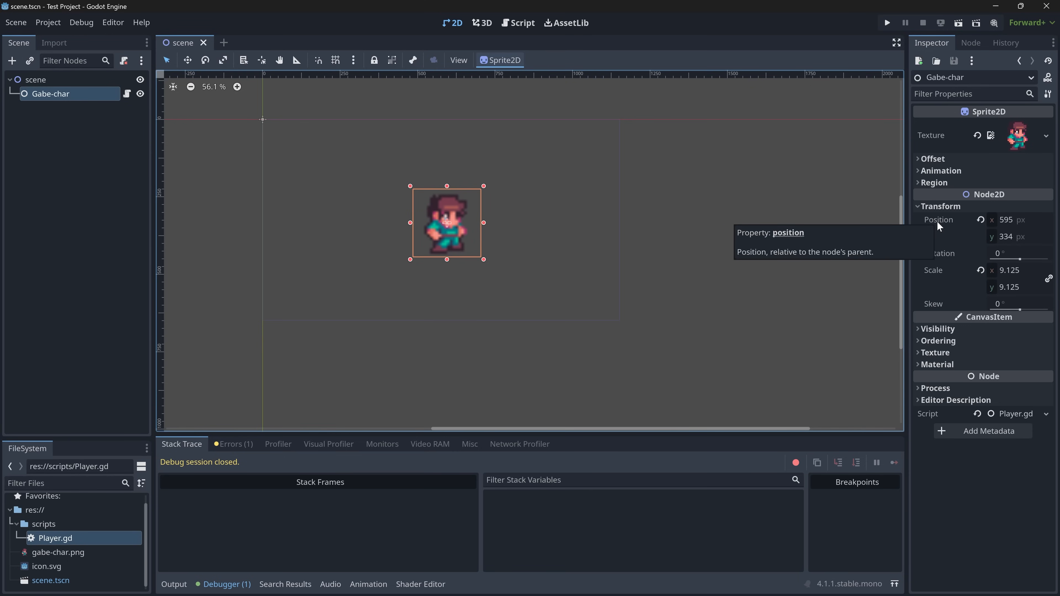
left_click(521, 22)
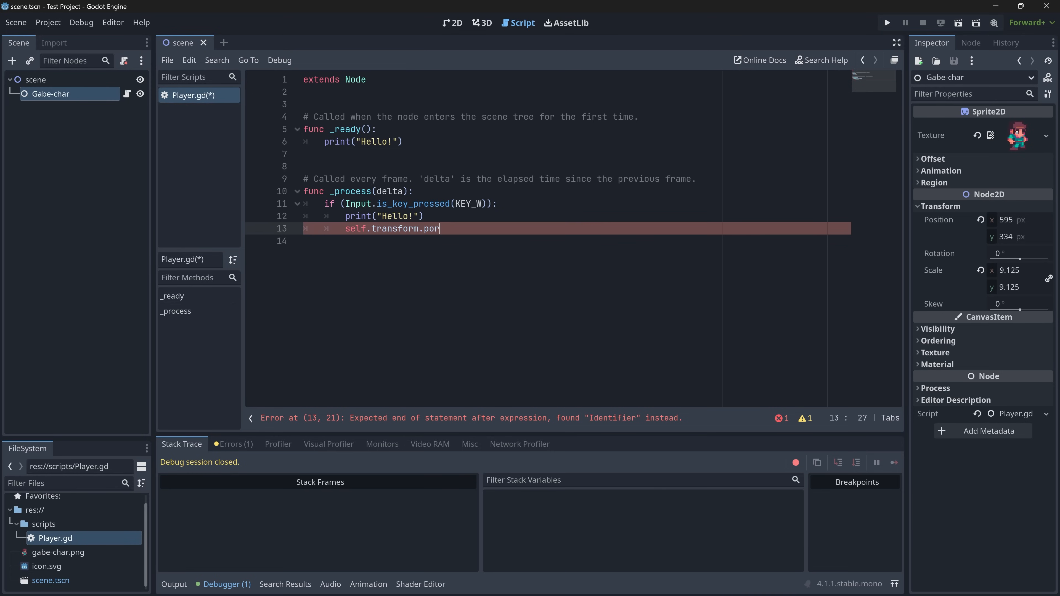
key("BackSpace")
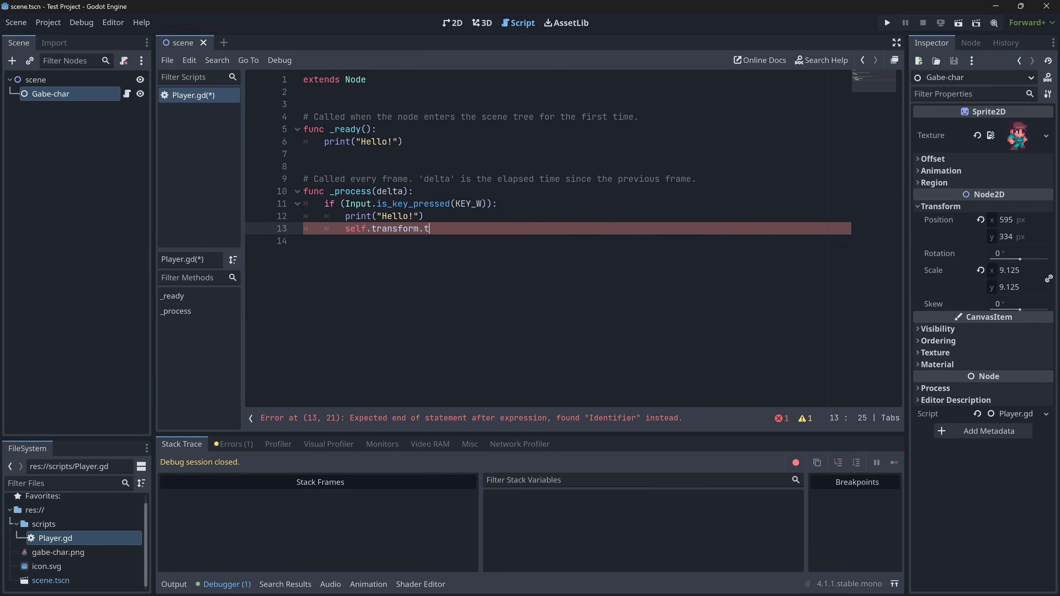
type("ranslate()")
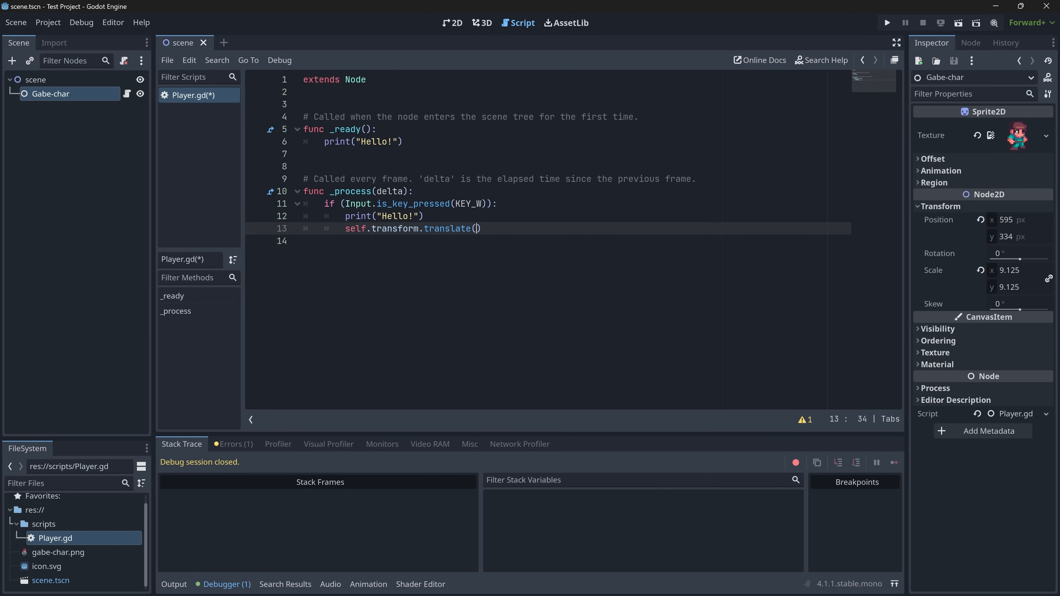
type("ve")
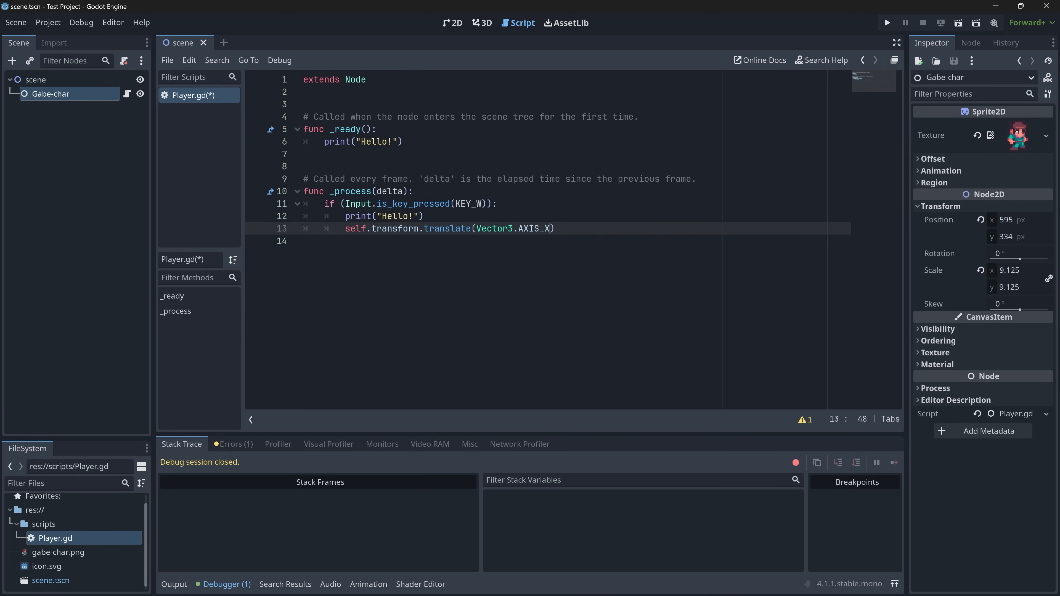
type("VE")
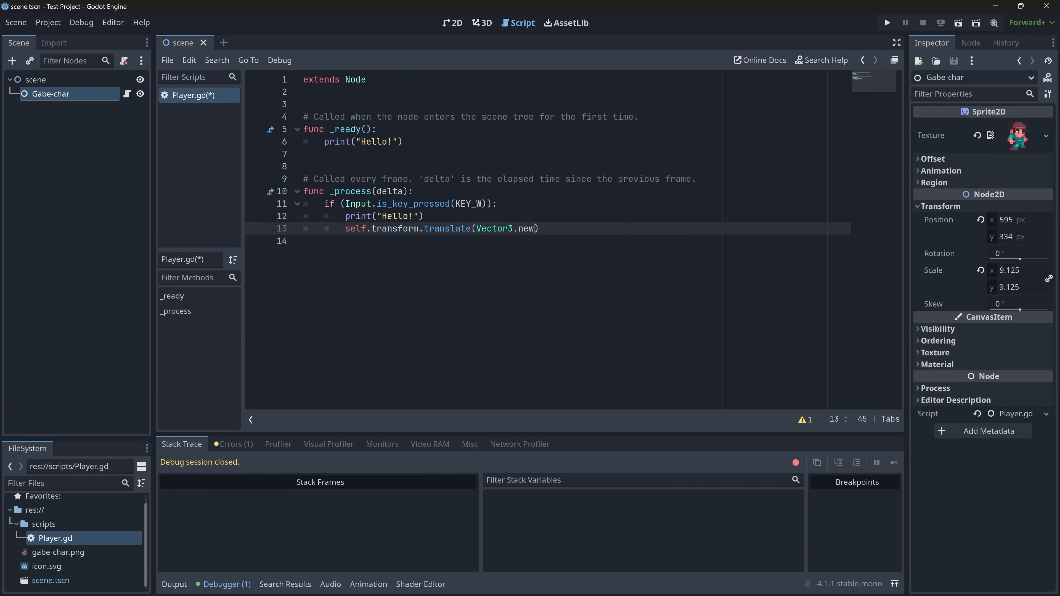
type(".")
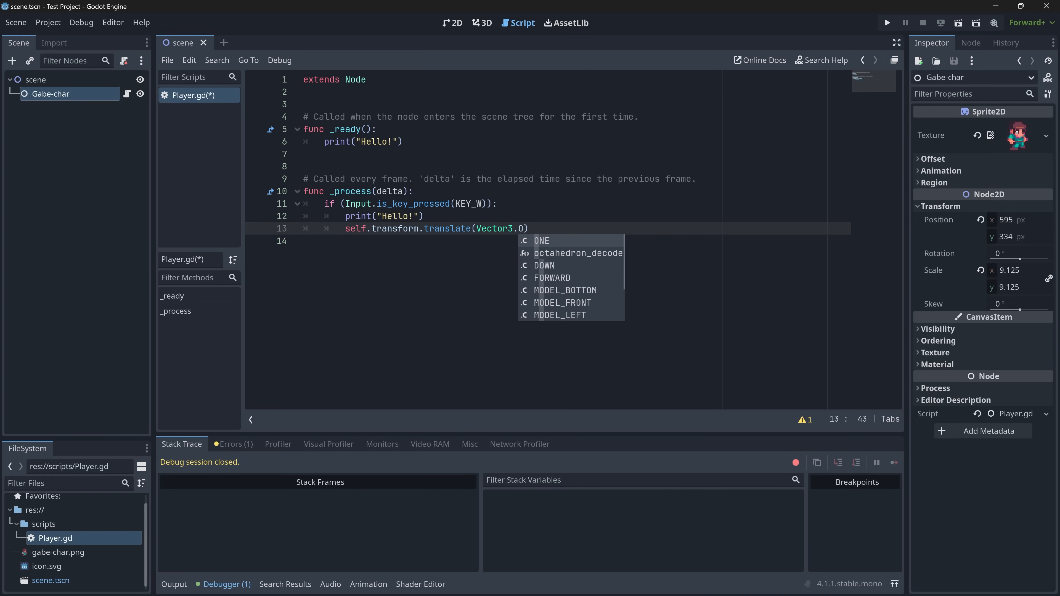
type("UP")
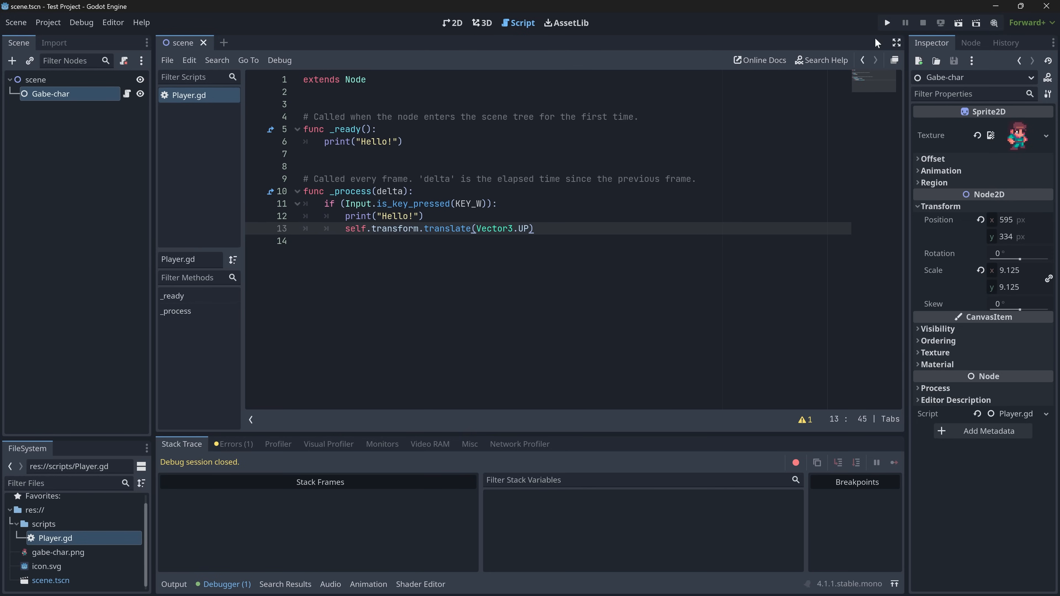
left_click(886, 22)
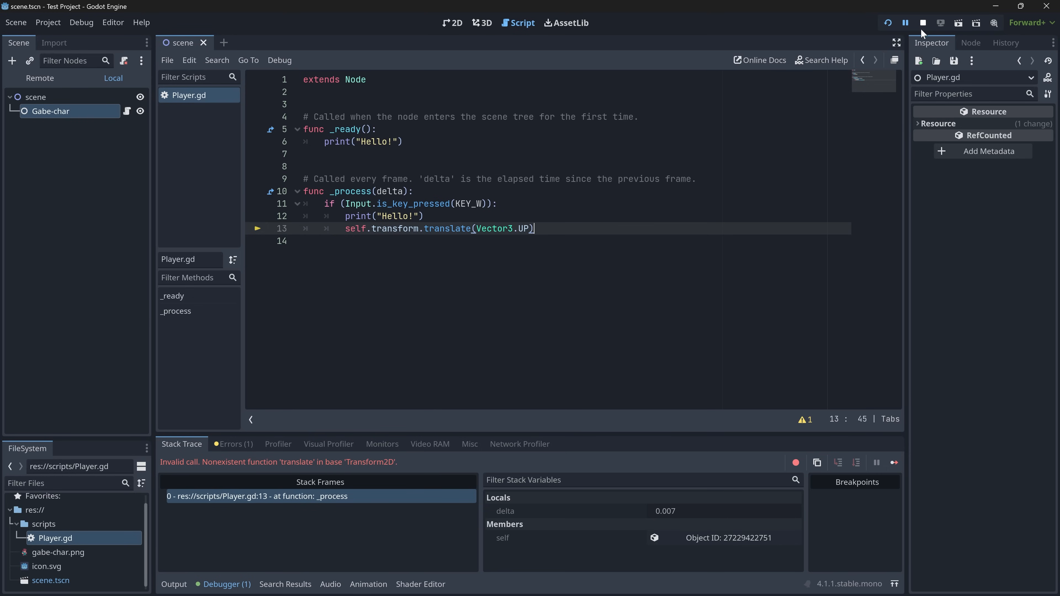
left_click(922, 22)
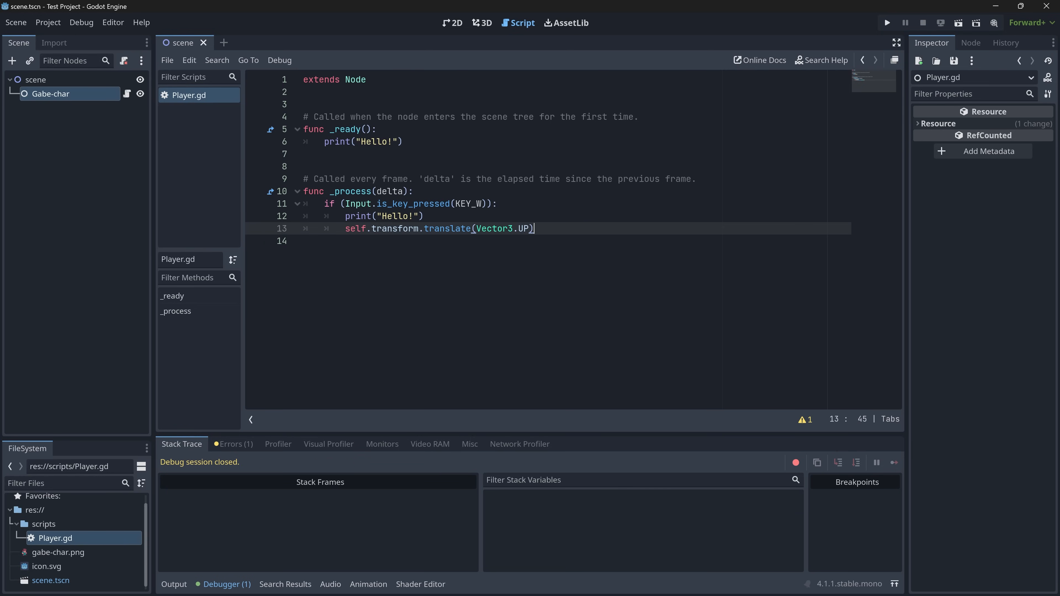
- Change line 13 to self.transform = self.transform.translated(Vector2.UP) and check the output log
left_click(470, 228)
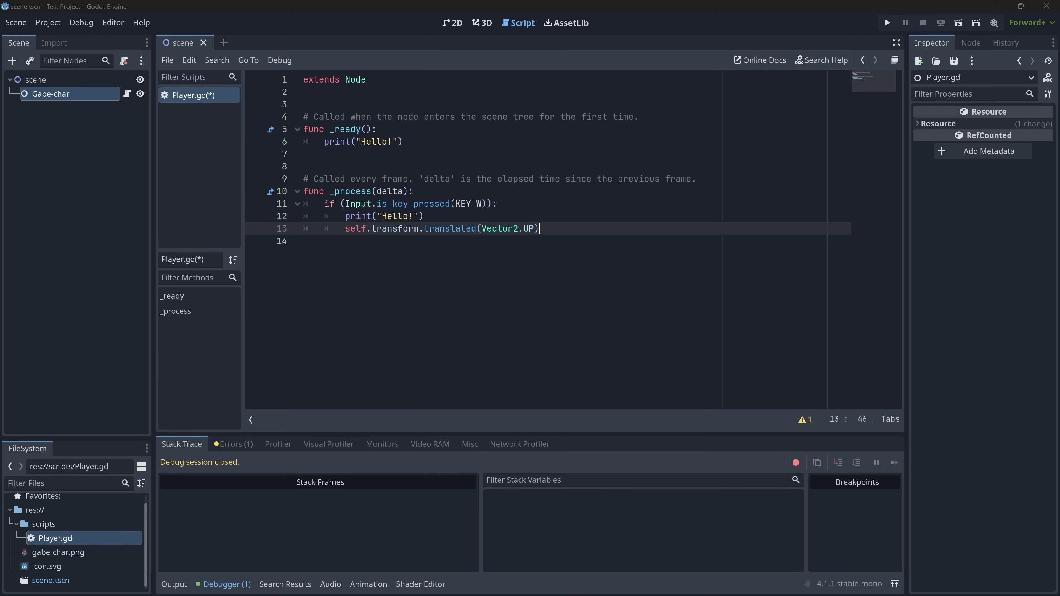
left_click(886, 22)
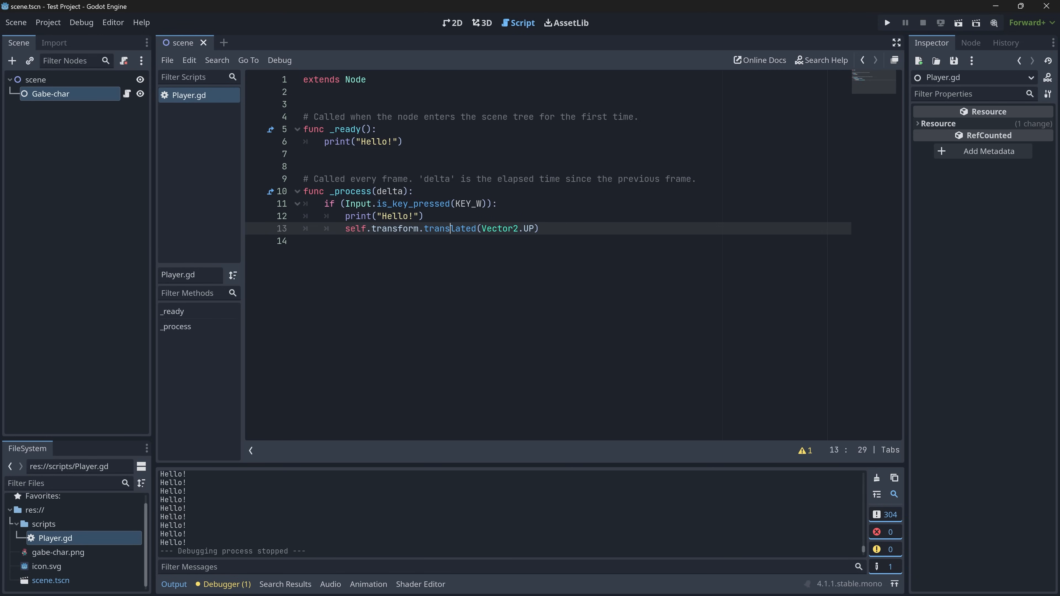
double_click(449, 228)
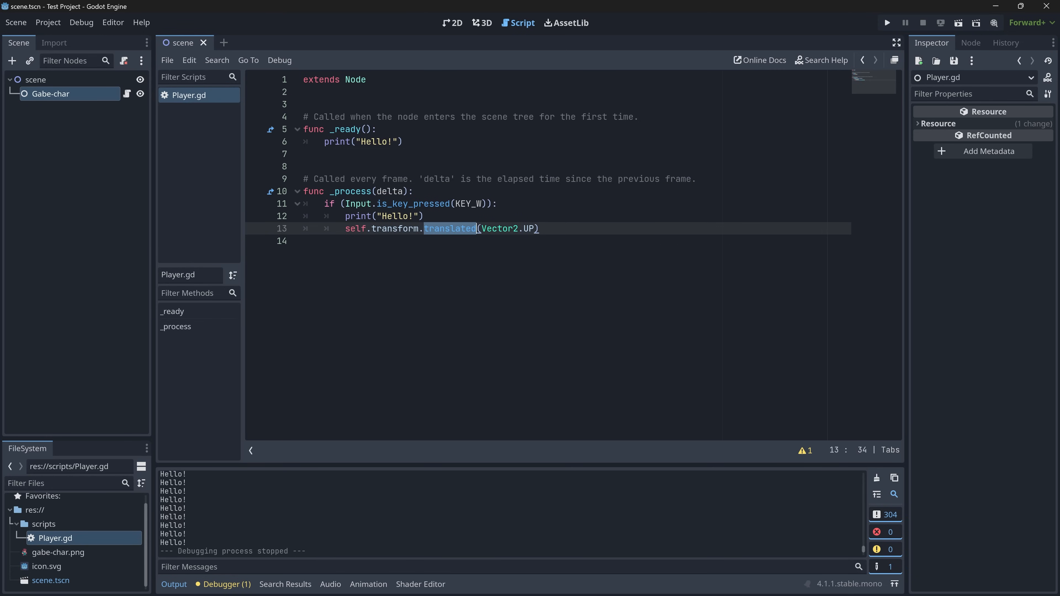
type("self.transform =")
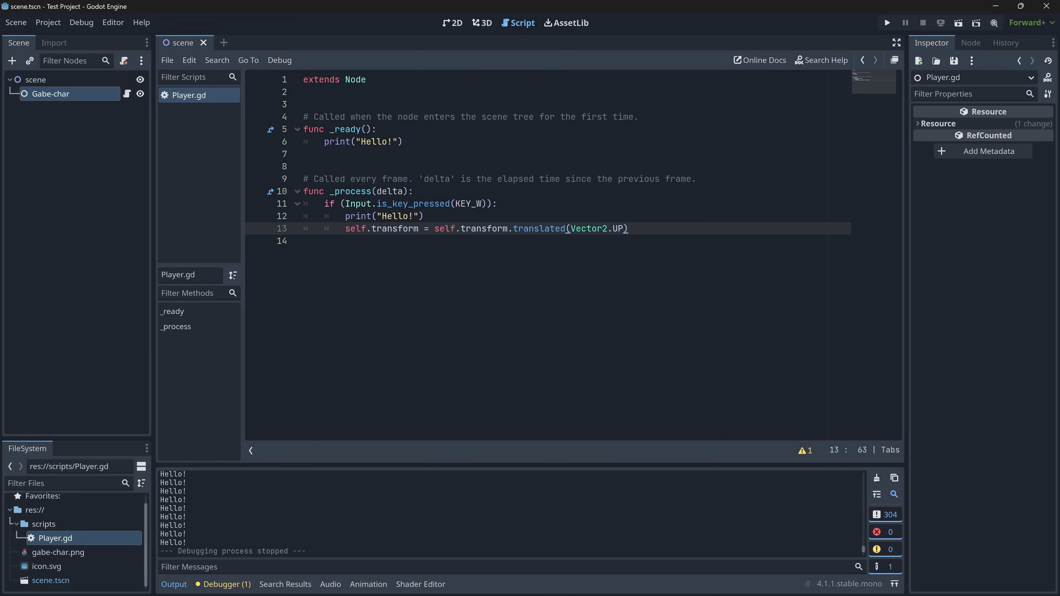
left_click(406, 217)
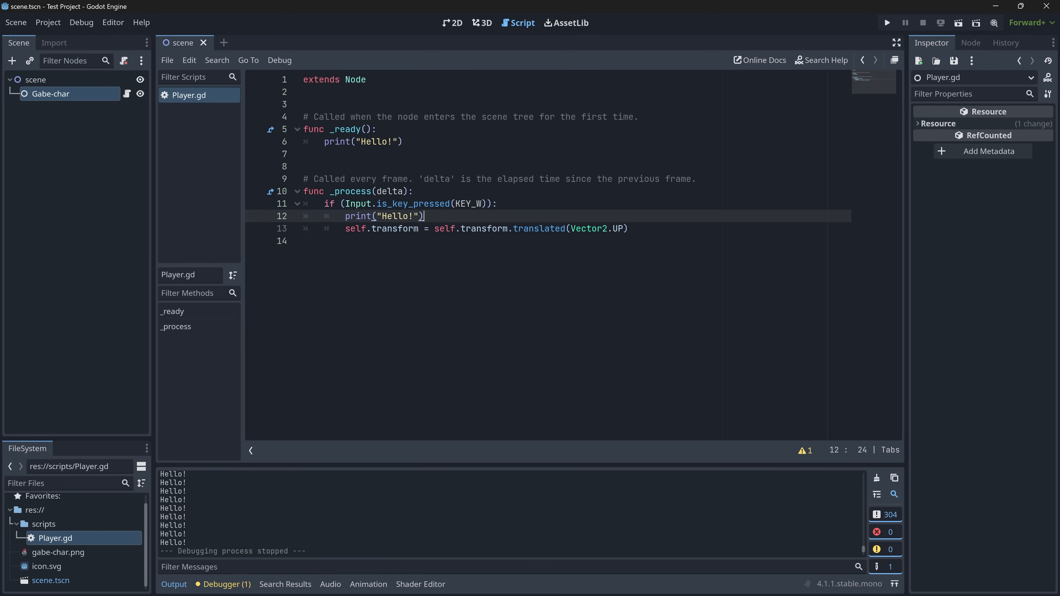
- Run the scene to test moving up with W, then close the game window
left_click(886, 22)
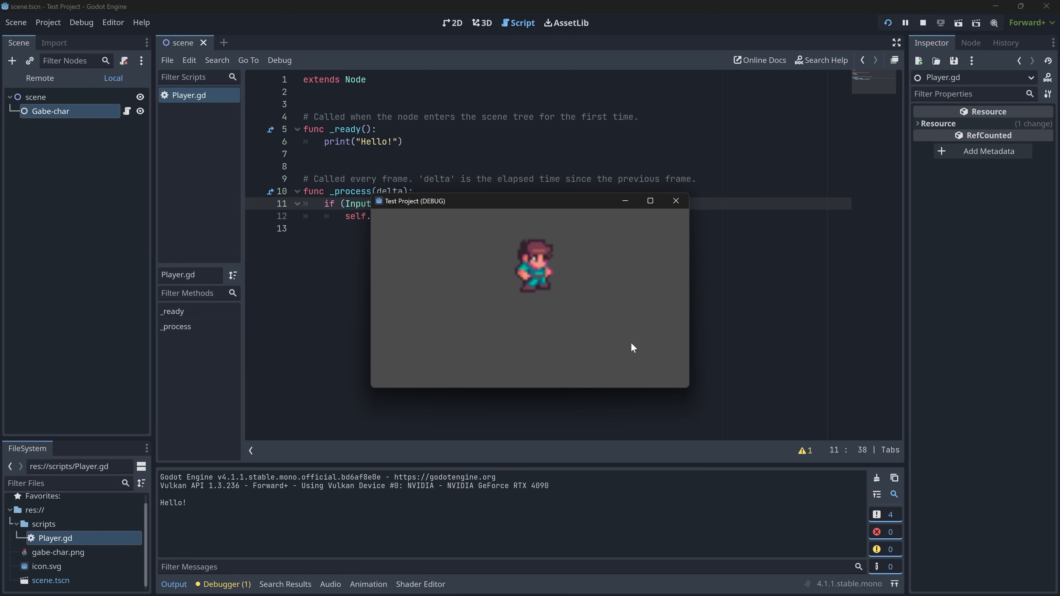
mouse_move(633, 342)
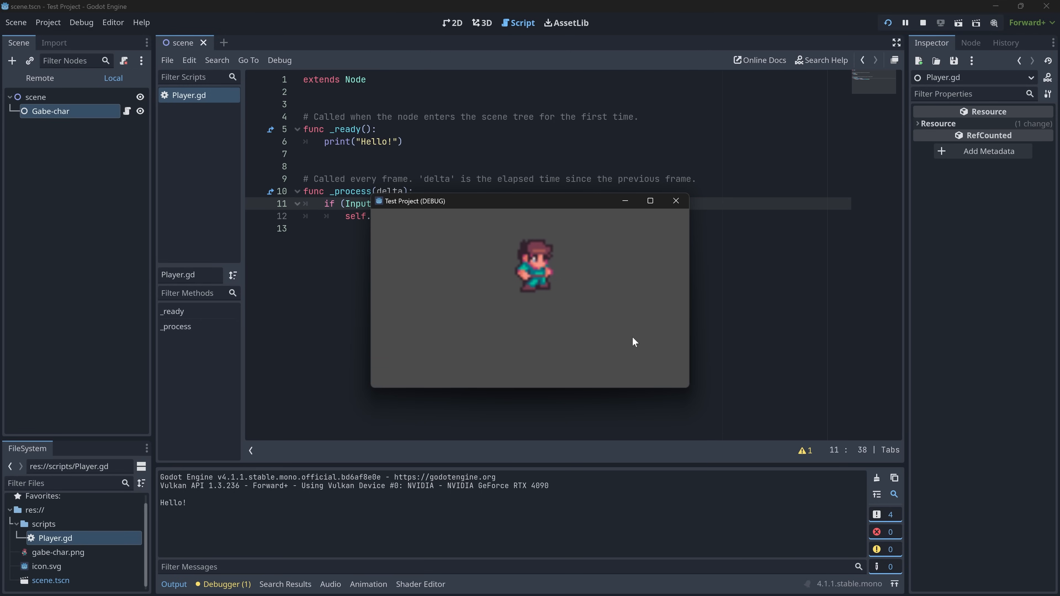
left_click(674, 201)
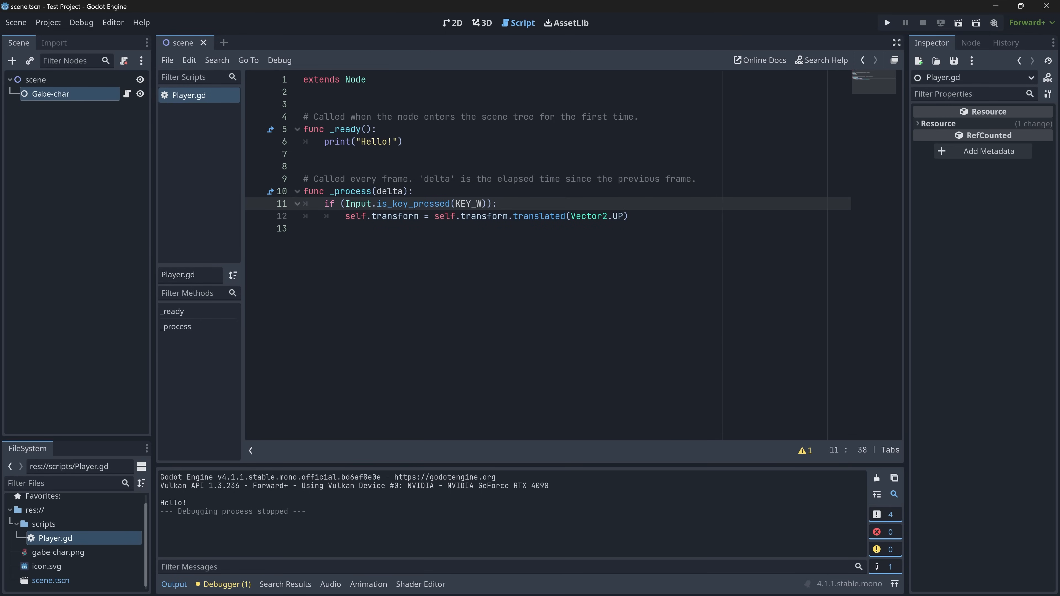
- Add KEY_A, KEY_S, KEY_D branches with Vector2.LEFT, DOWN, RIGHT and run the project
type("KEY_S)):")
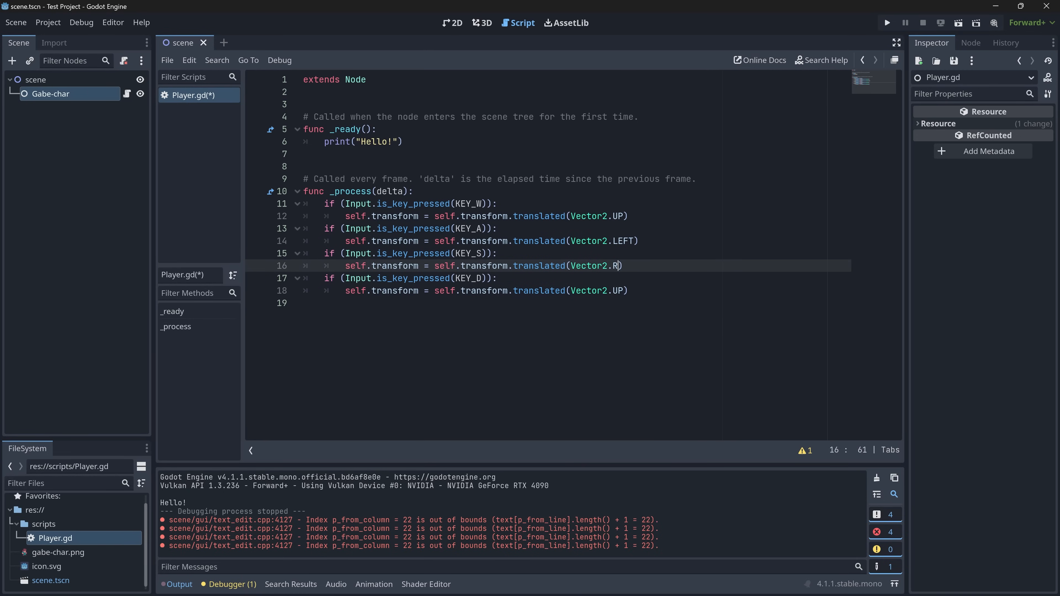
type("IGHT")
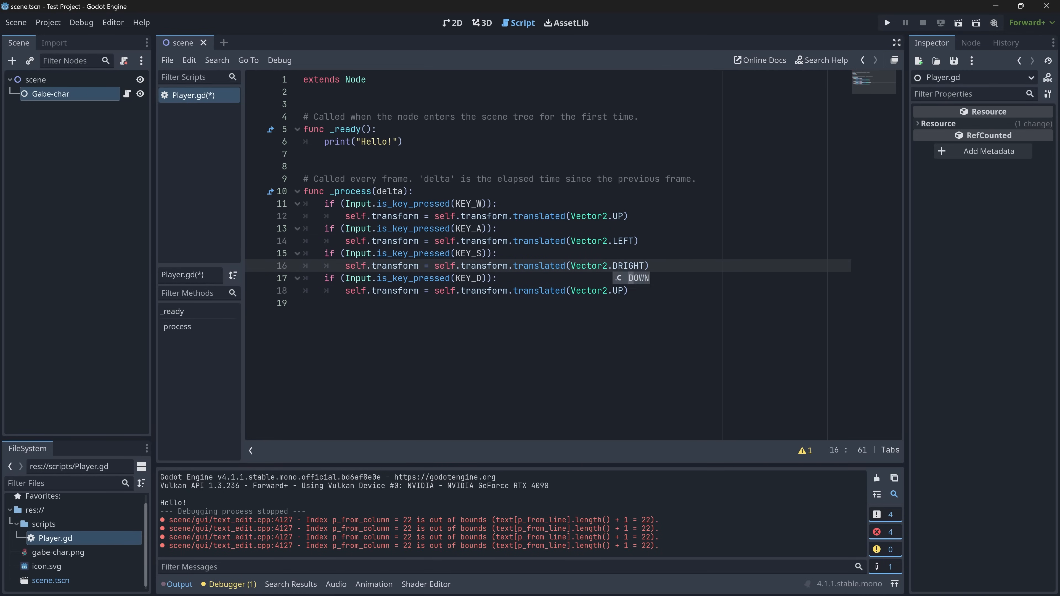
left_click(886, 22)
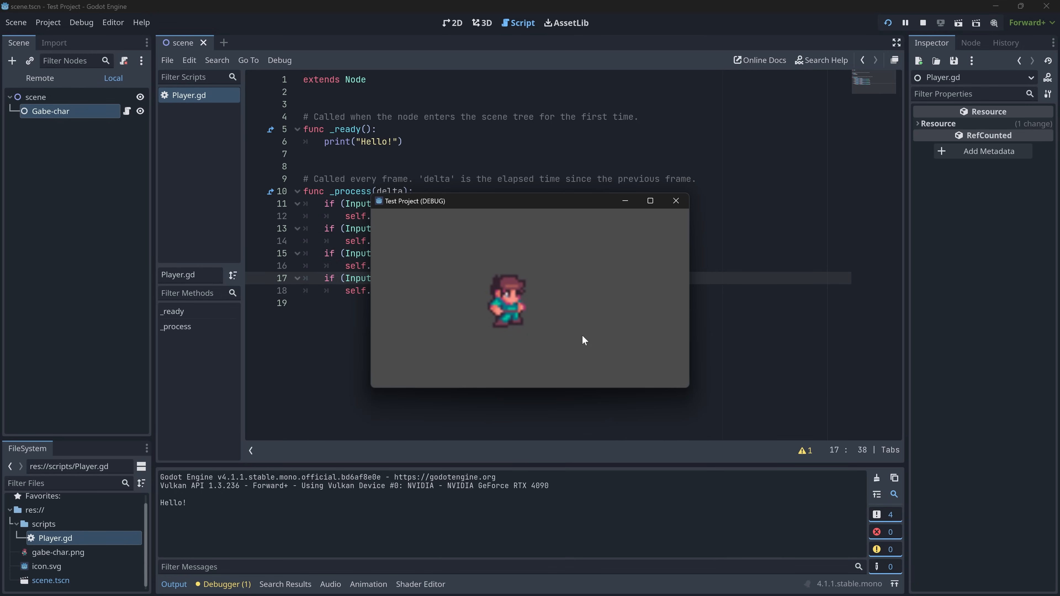
mouse_move(546, 324)
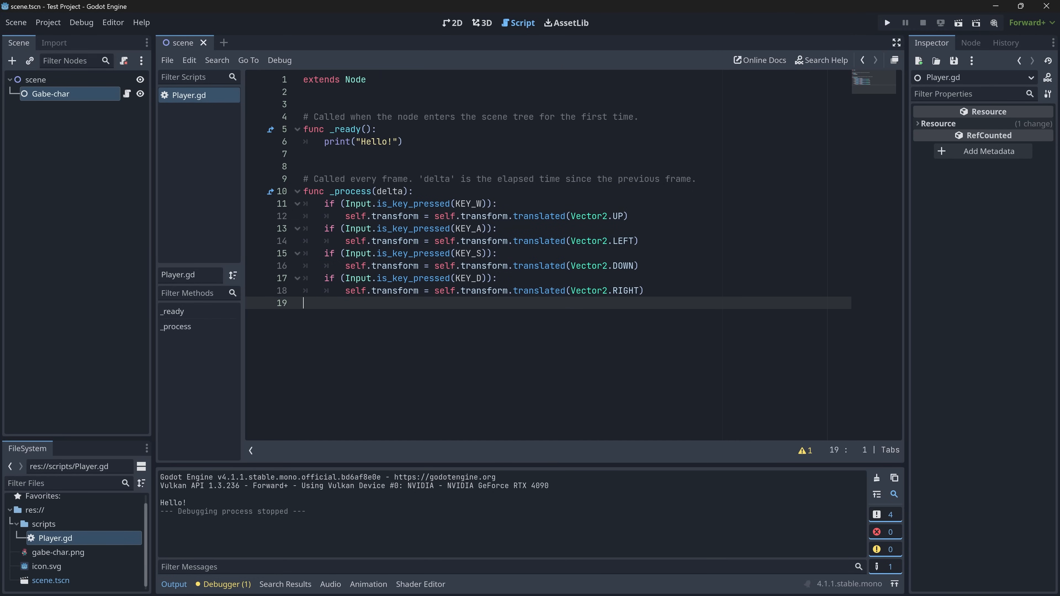
- Review the movement lines in Player.gd and switch to the 2D view of Gabe-char
left_click(641, 291)
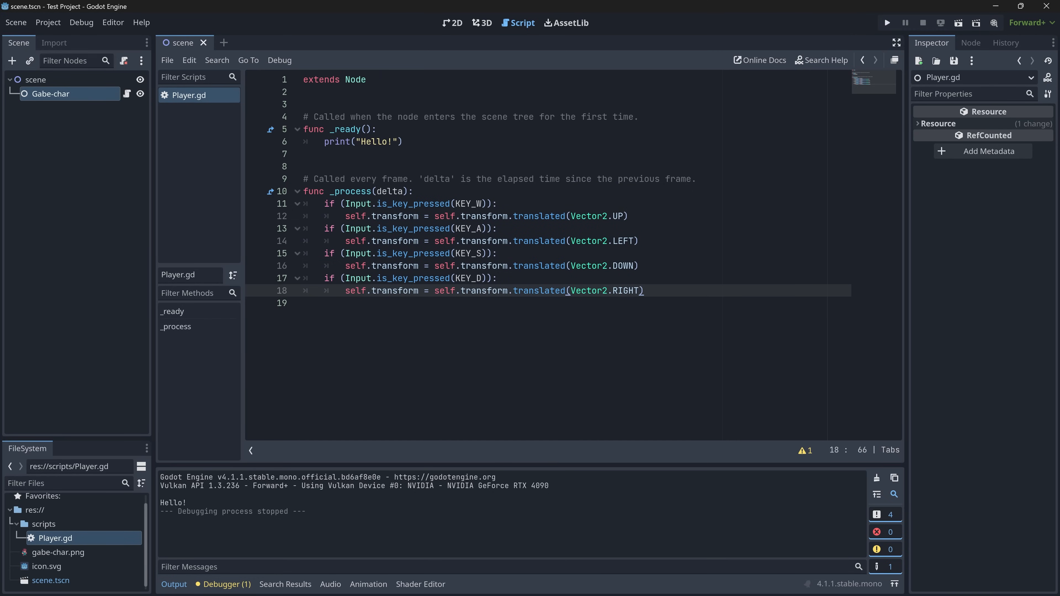
left_click(351, 204)
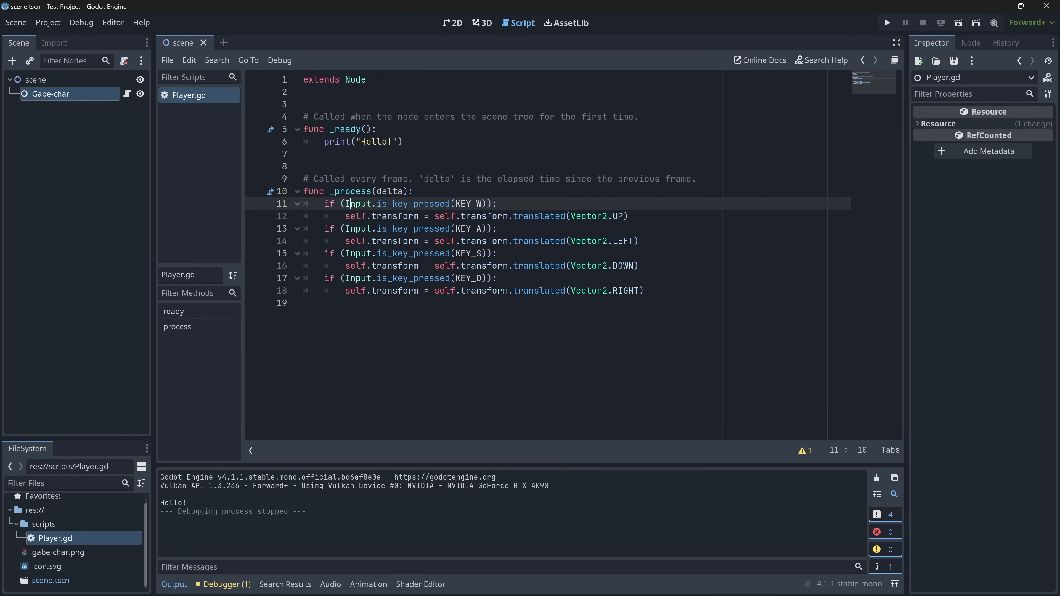
left_click(497, 203)
type("self.")
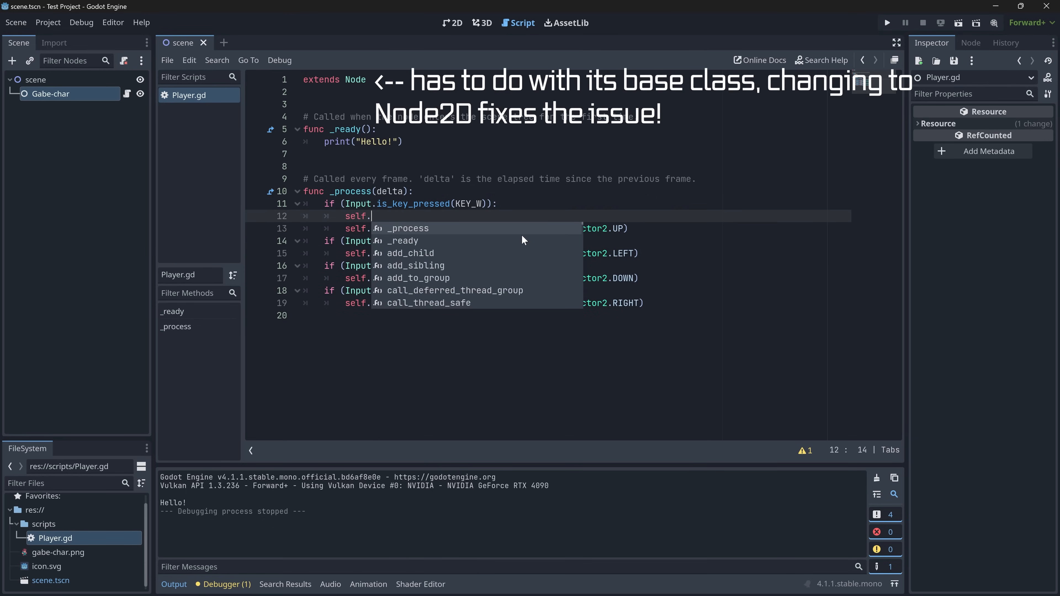
type("transof")
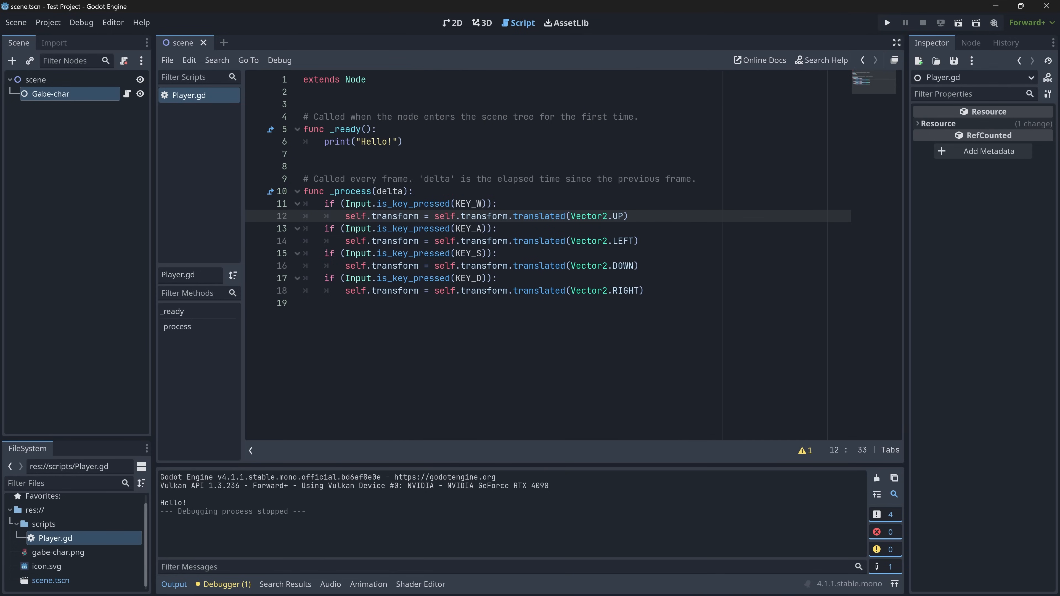
left_click(452, 23)
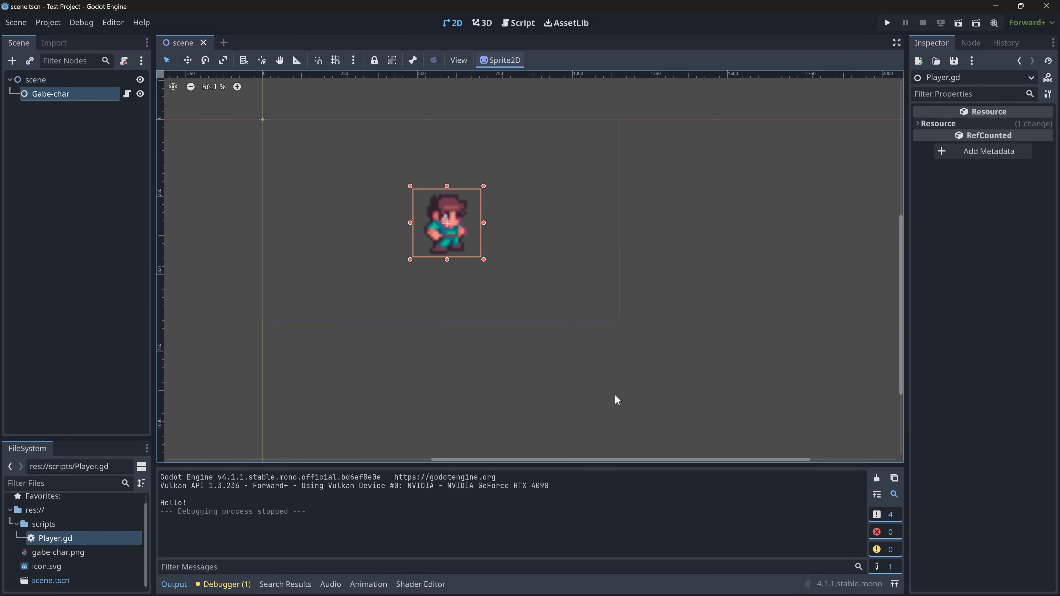
left_click(659, 367)
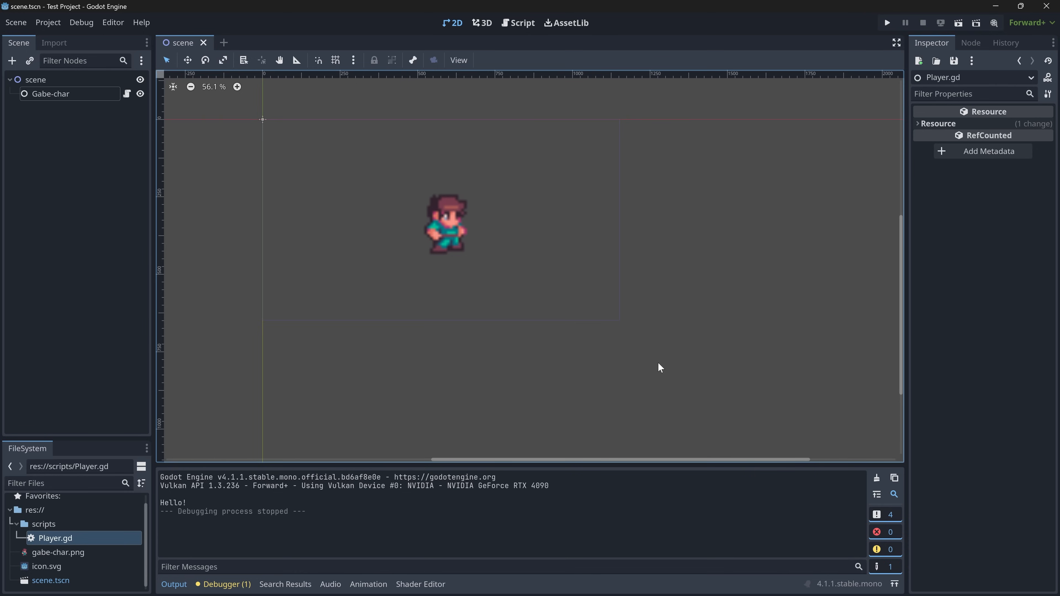
mouse_move(343, 307)
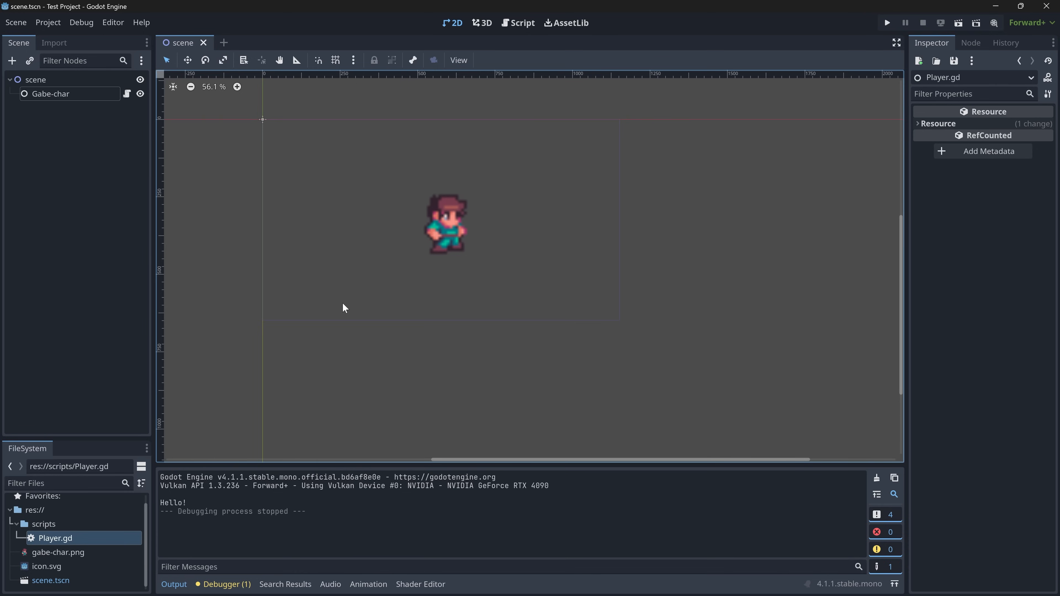
mouse_move(578, 280)
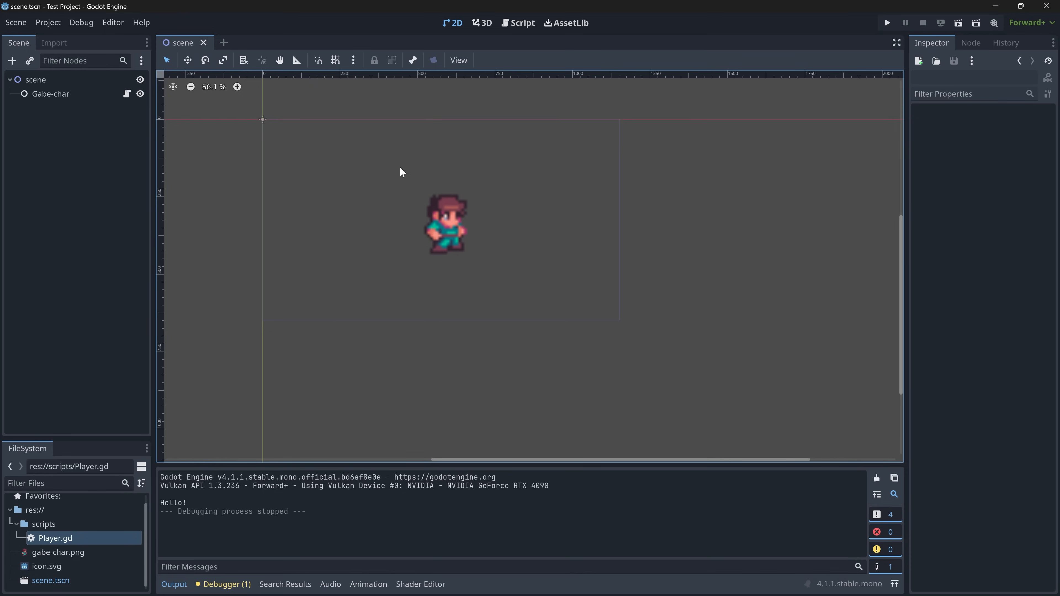
mouse_move(358, 183)
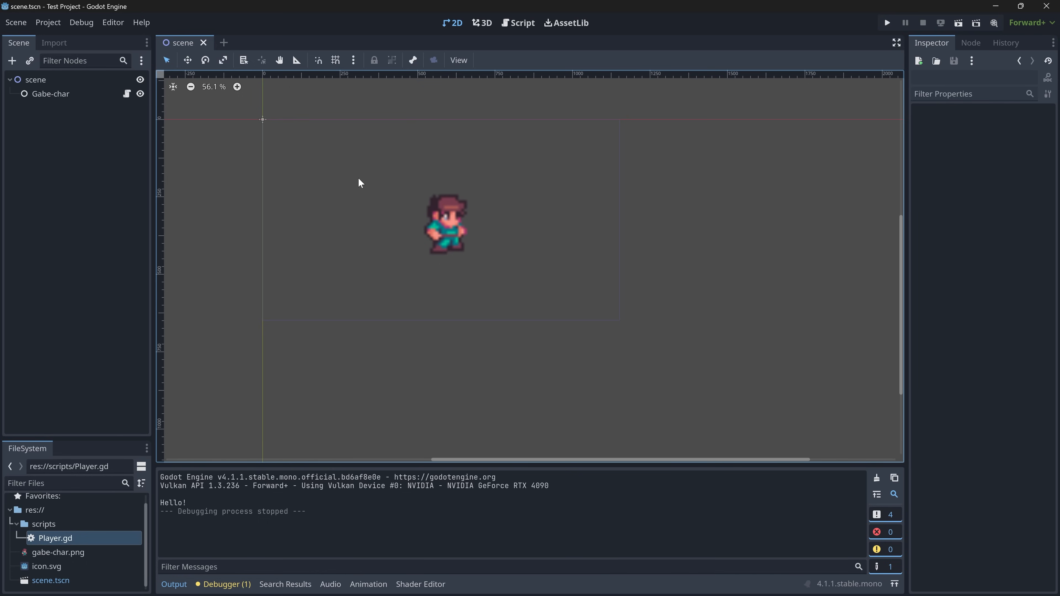
mouse_move(362, 197)
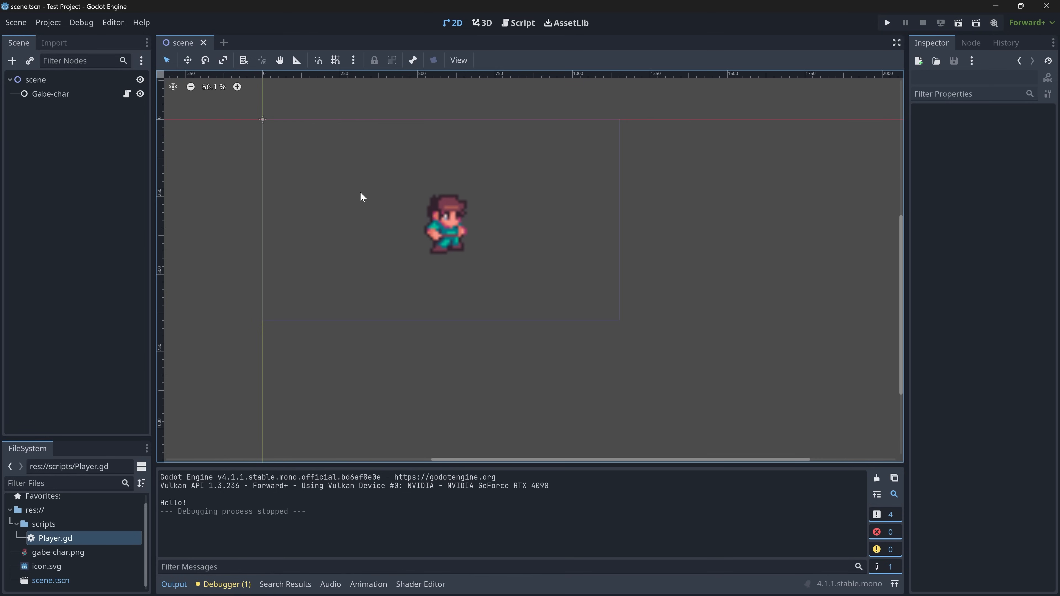
mouse_move(211, 206)
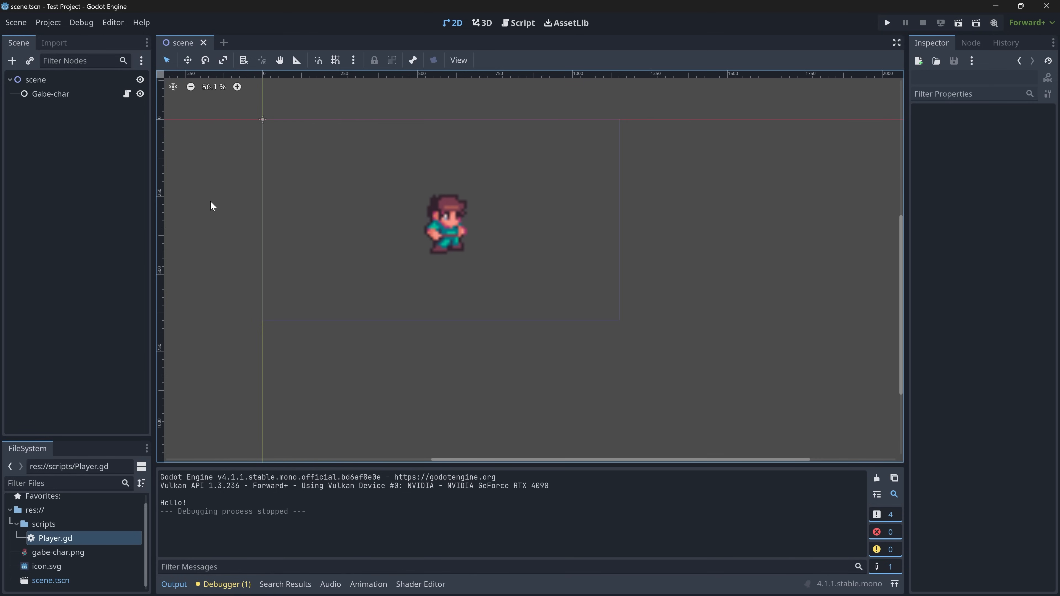